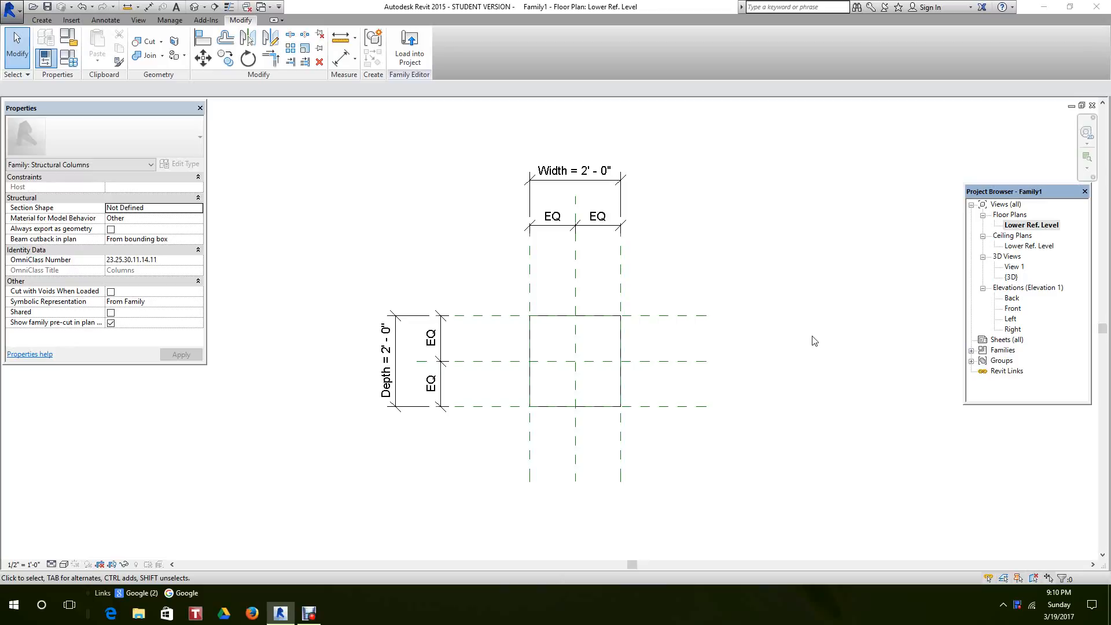
pyautogui.moveTo(637, 507)
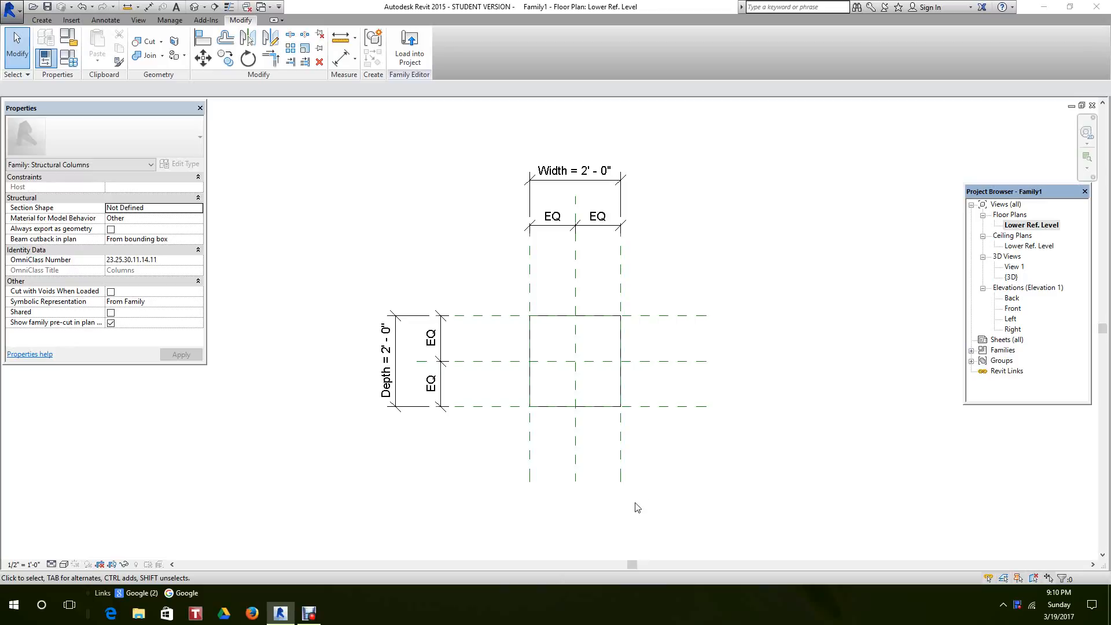
pyautogui.moveTo(440, 490)
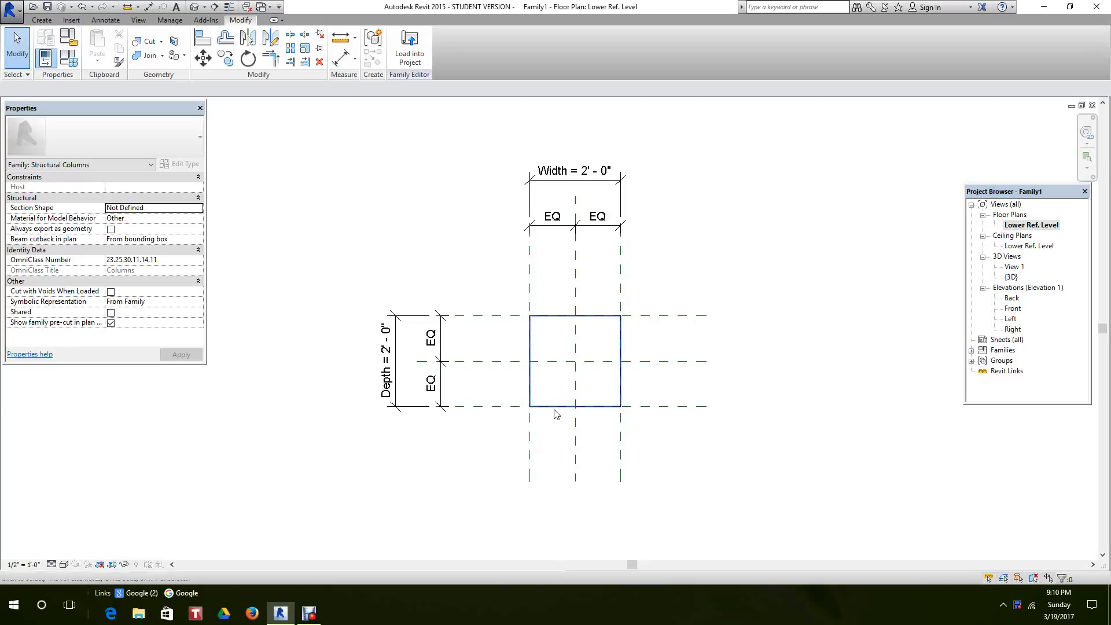
# - Select the square column blend and apply Hide Element from Temporary Hide/Isolate
pyautogui.click(574, 359)
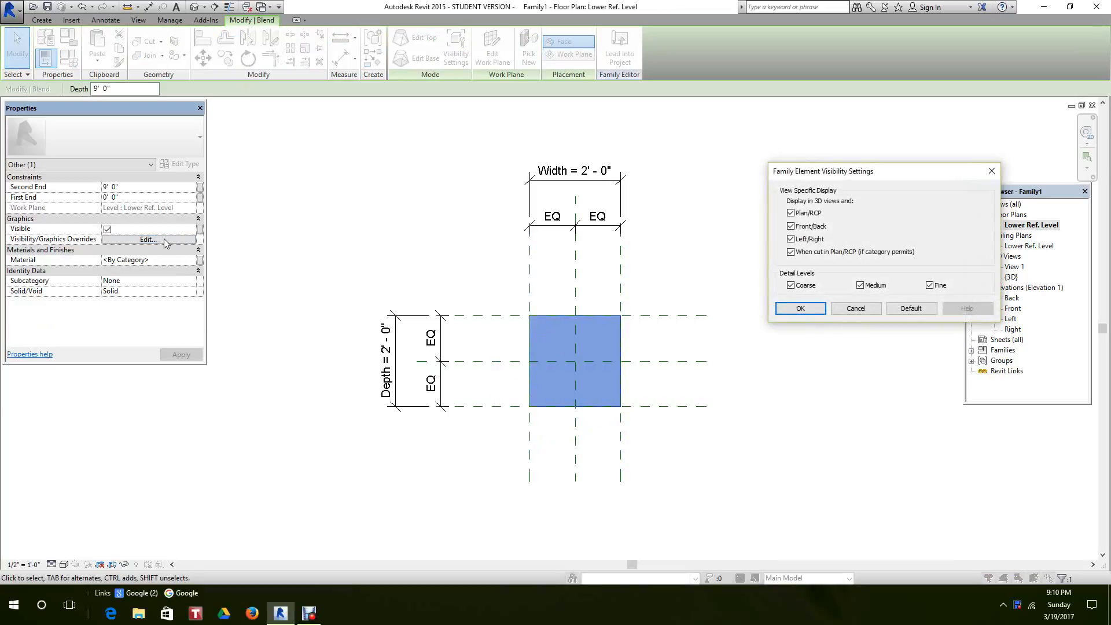
pyautogui.moveTo(800, 177)
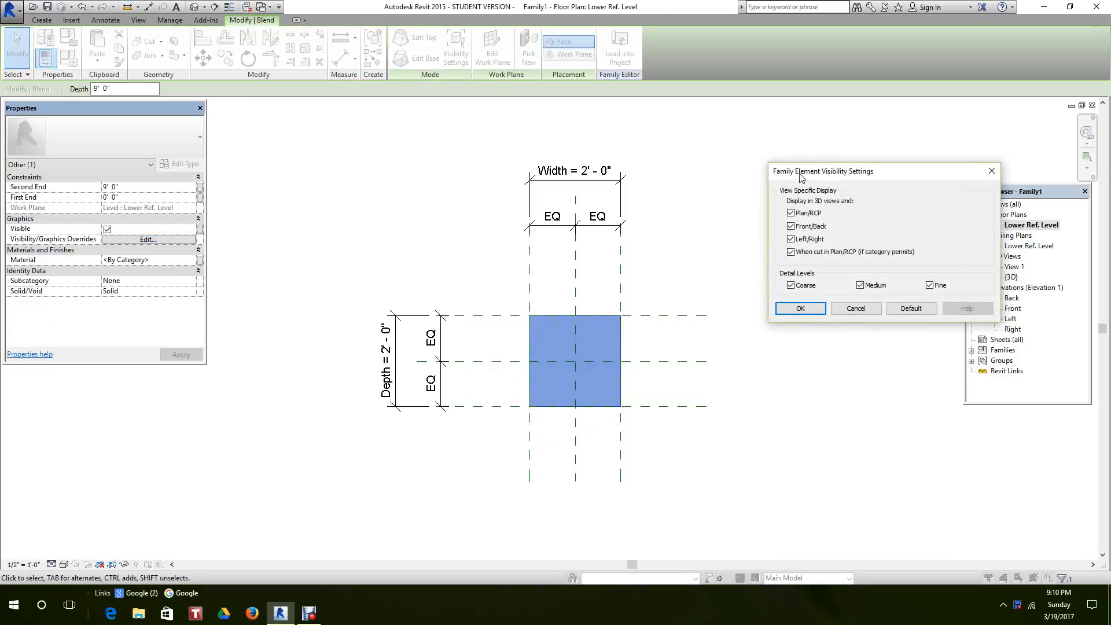
pyautogui.moveTo(870, 176)
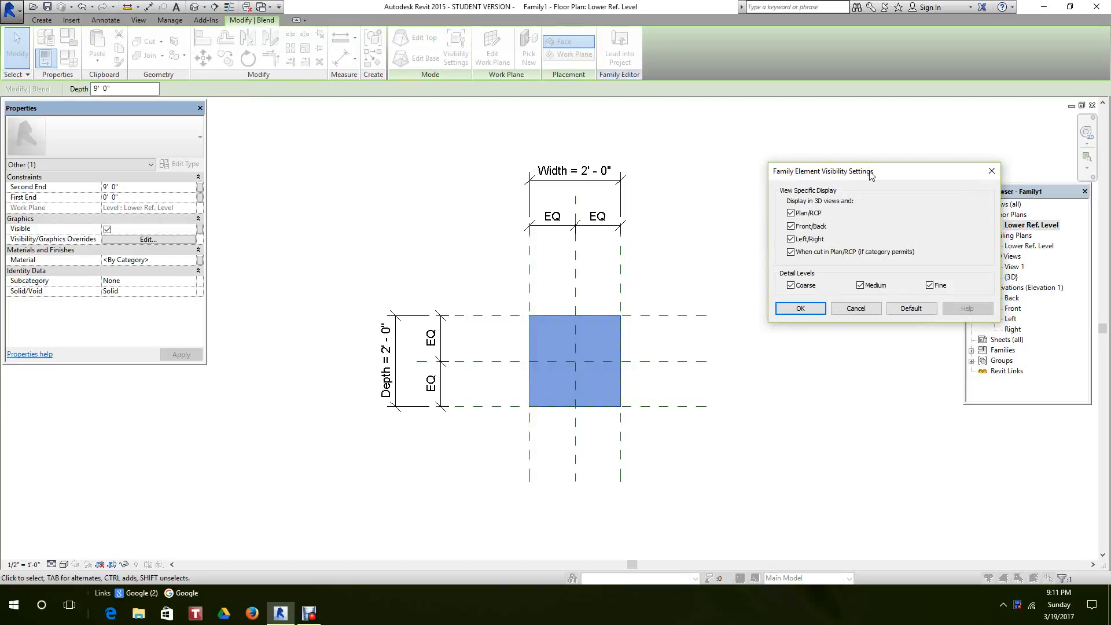
pyautogui.moveTo(808, 196)
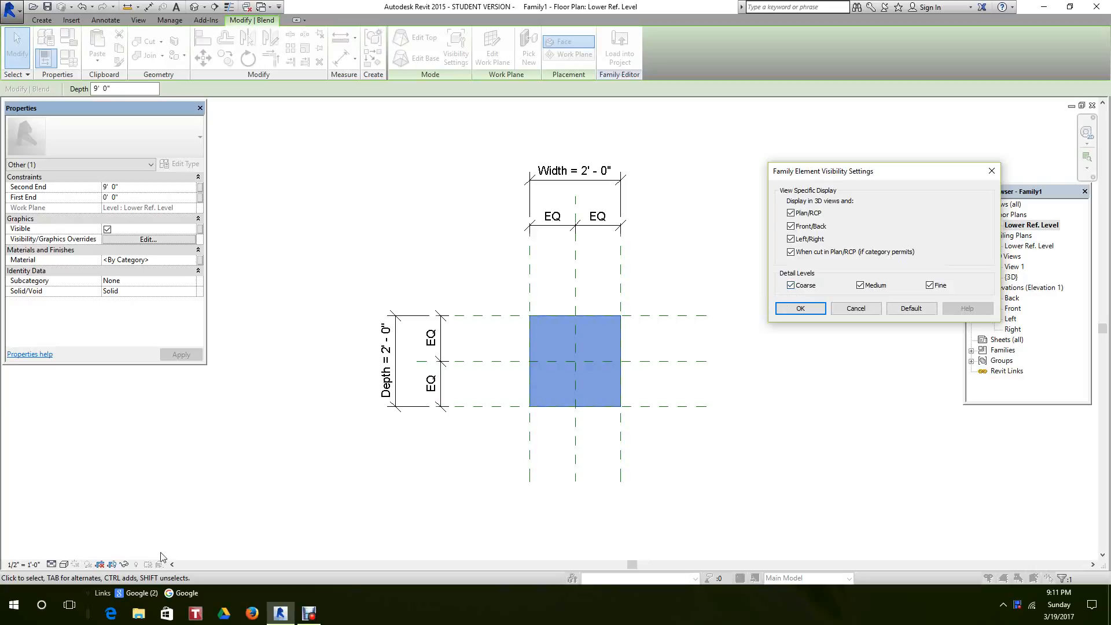
pyautogui.moveTo(65, 563)
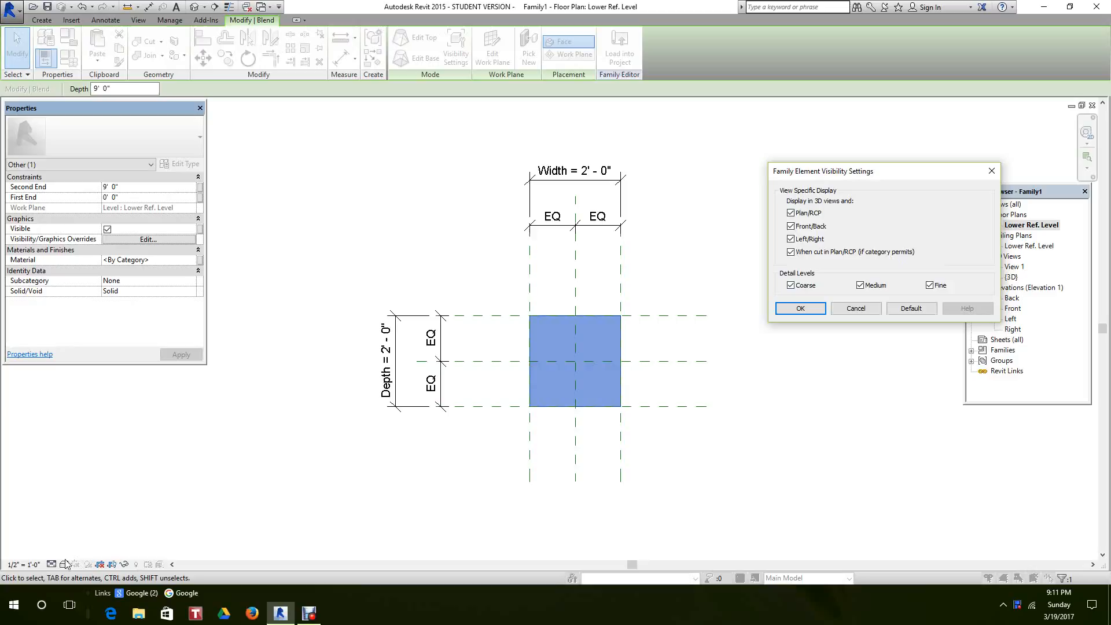
pyautogui.moveTo(673, 315)
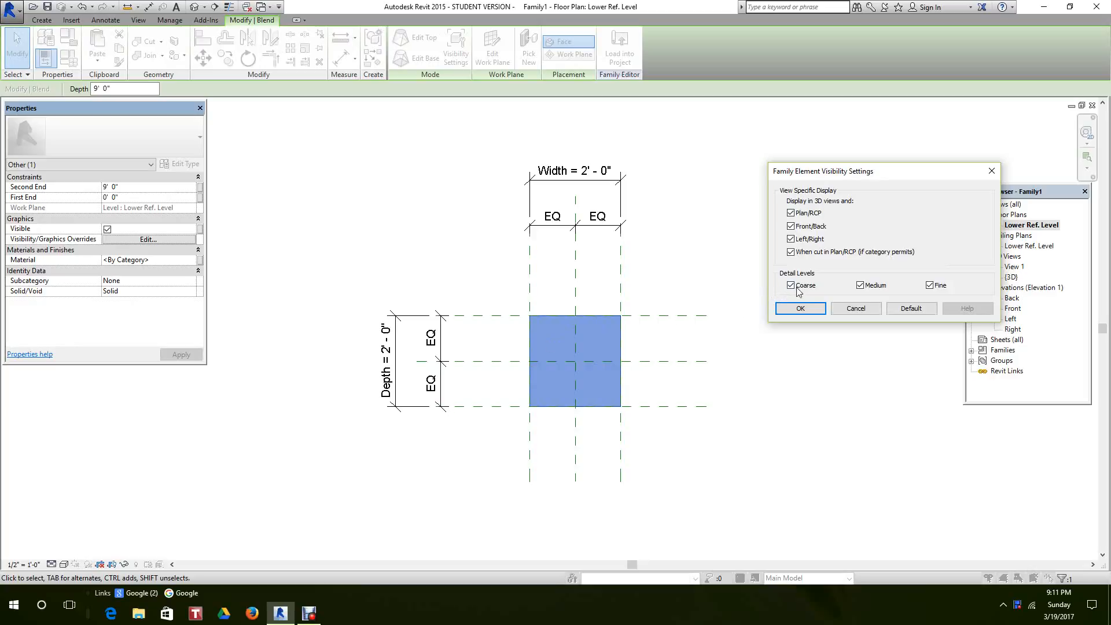
pyautogui.moveTo(848, 296)
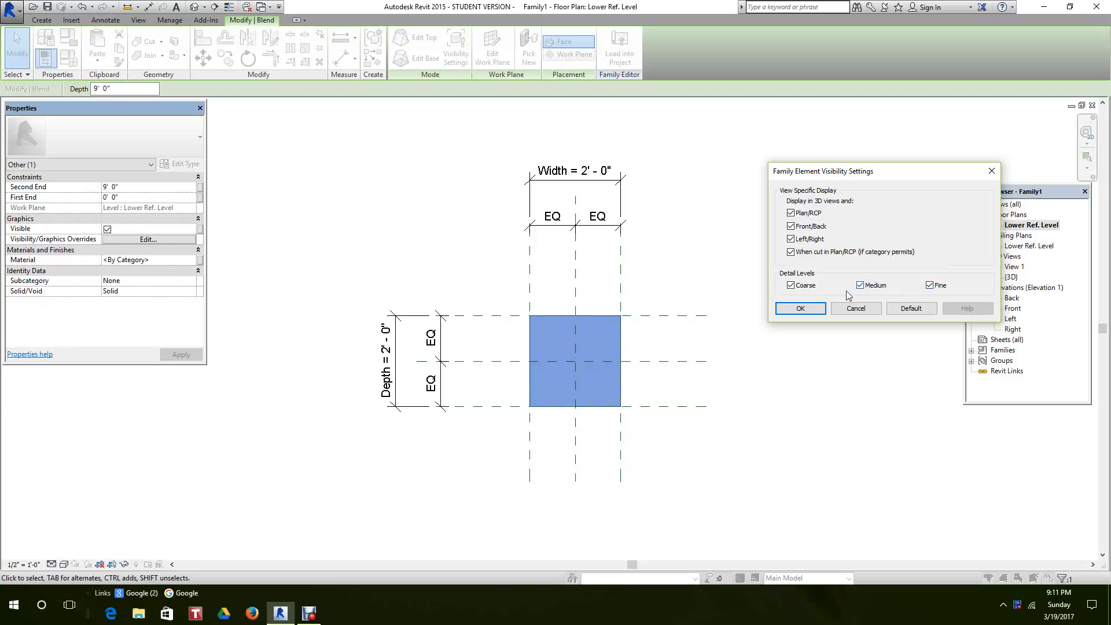
pyautogui.moveTo(915, 287)
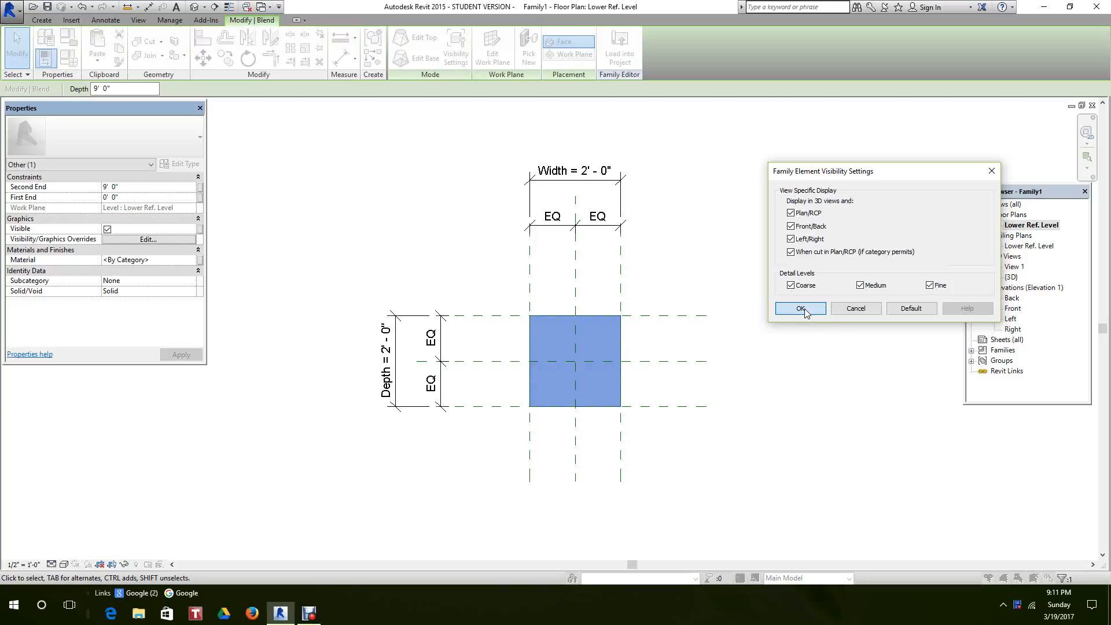
pyautogui.click(799, 309)
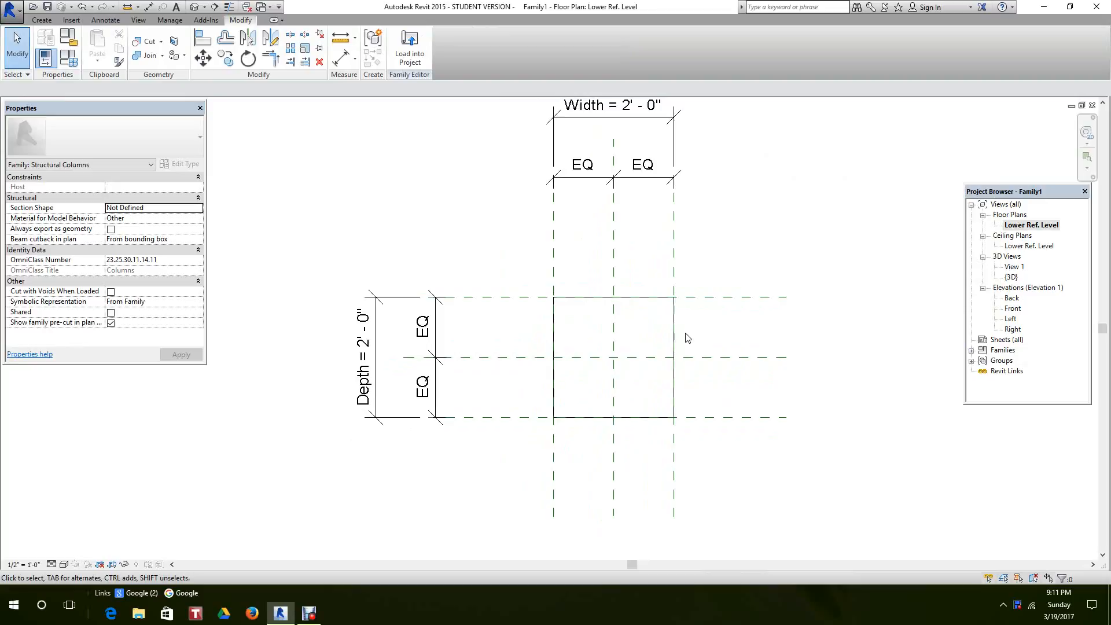
pyautogui.click(613, 354)
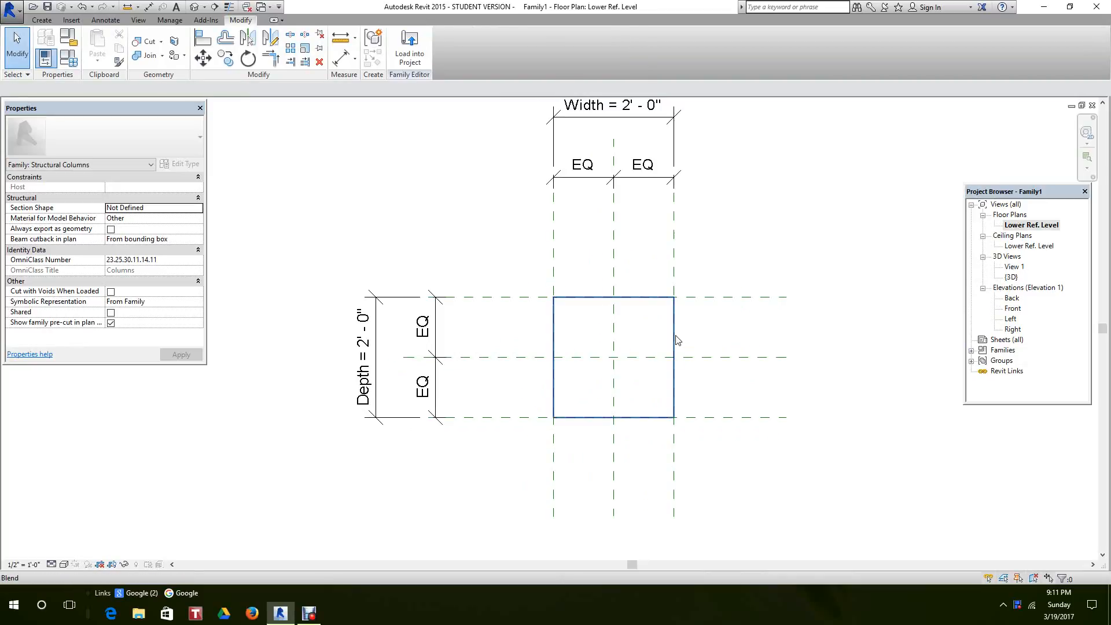
pyautogui.click(613, 356)
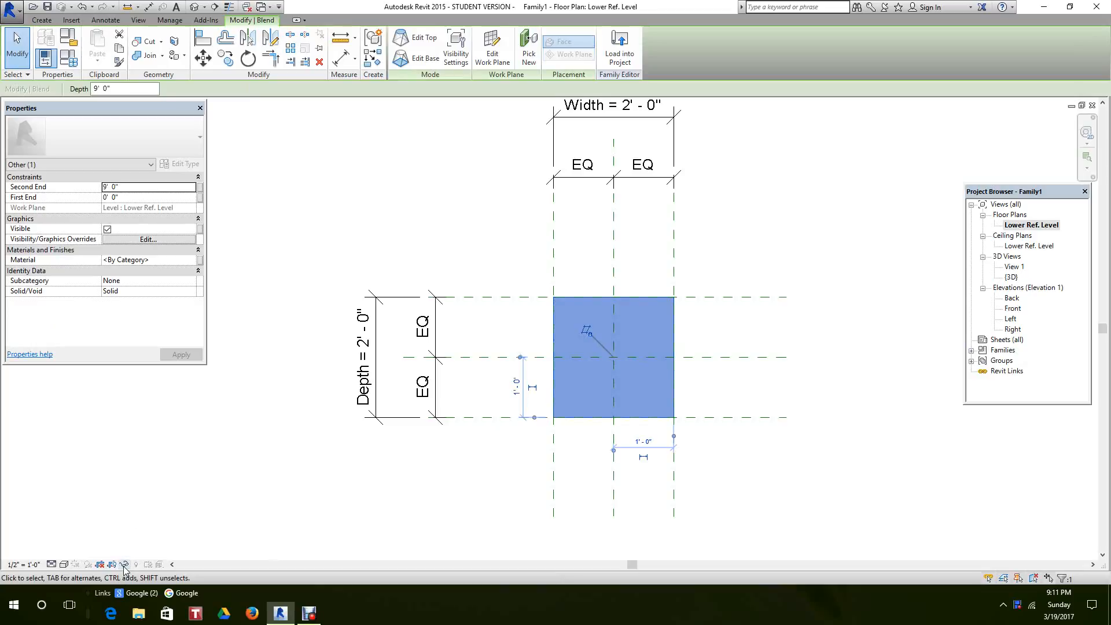
pyautogui.click(124, 565)
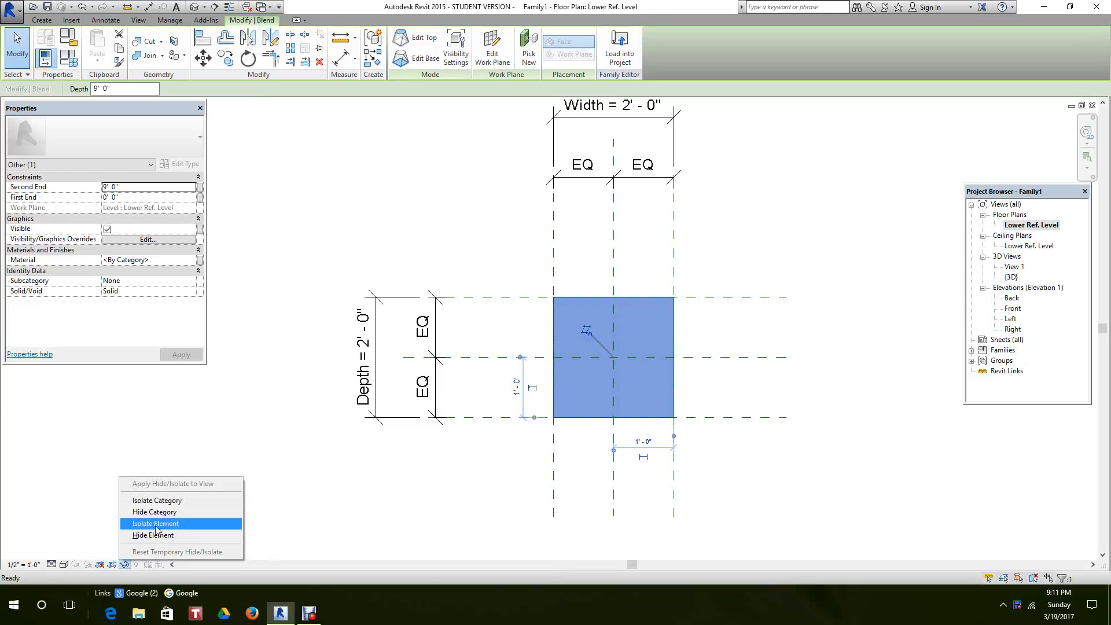
pyautogui.moveTo(154, 534)
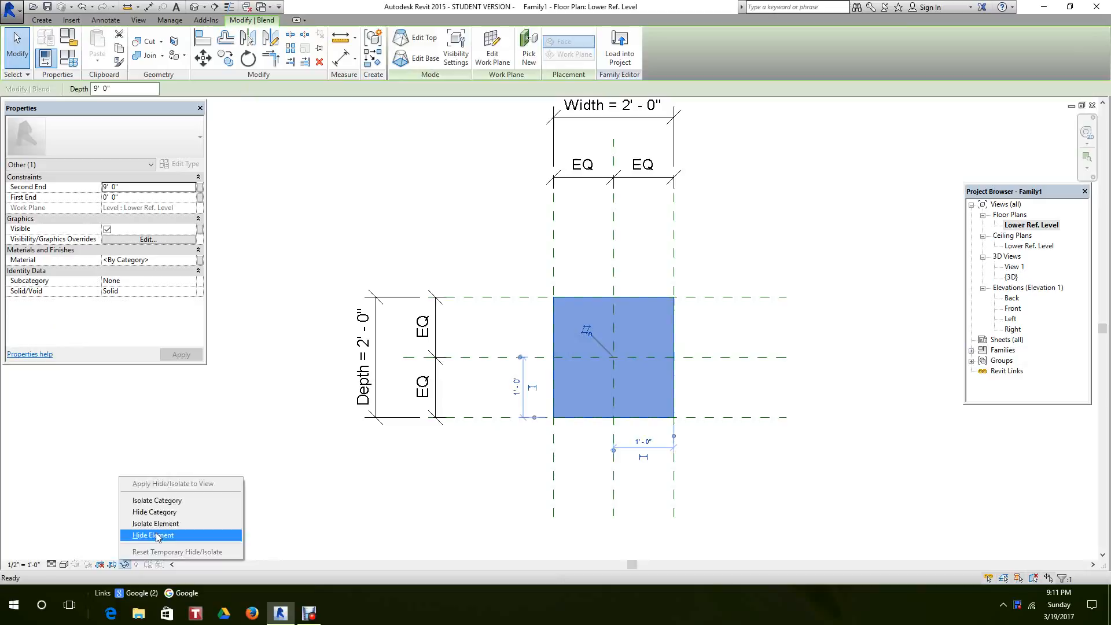
pyautogui.click(152, 534)
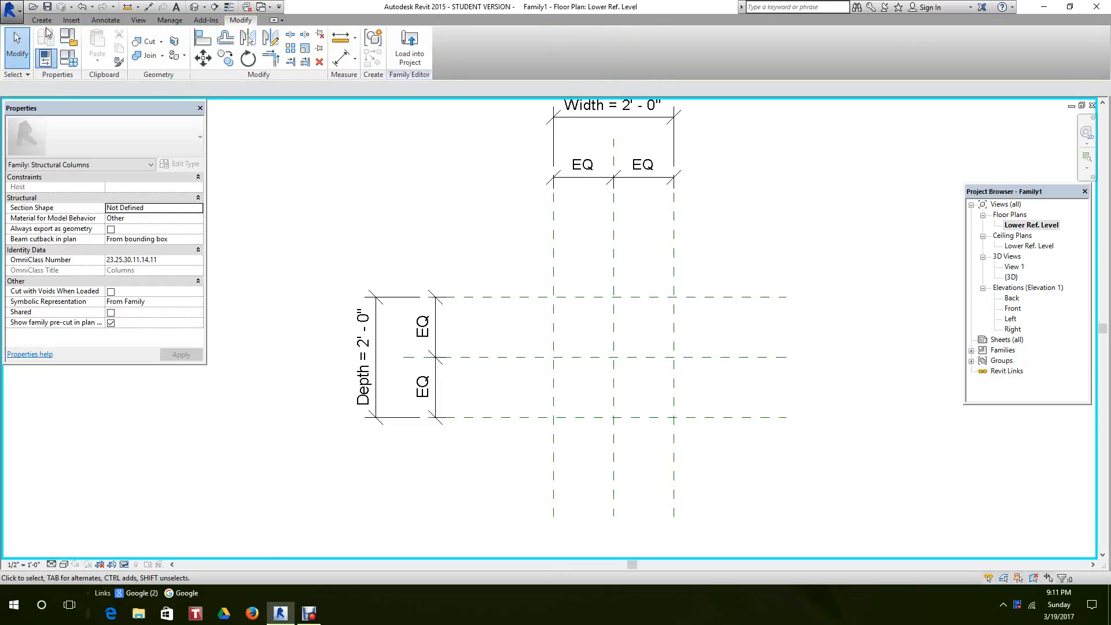
# - Draw diagonal reference lines at the top corners and mirror them to the bottom corners
pyautogui.click(41, 19)
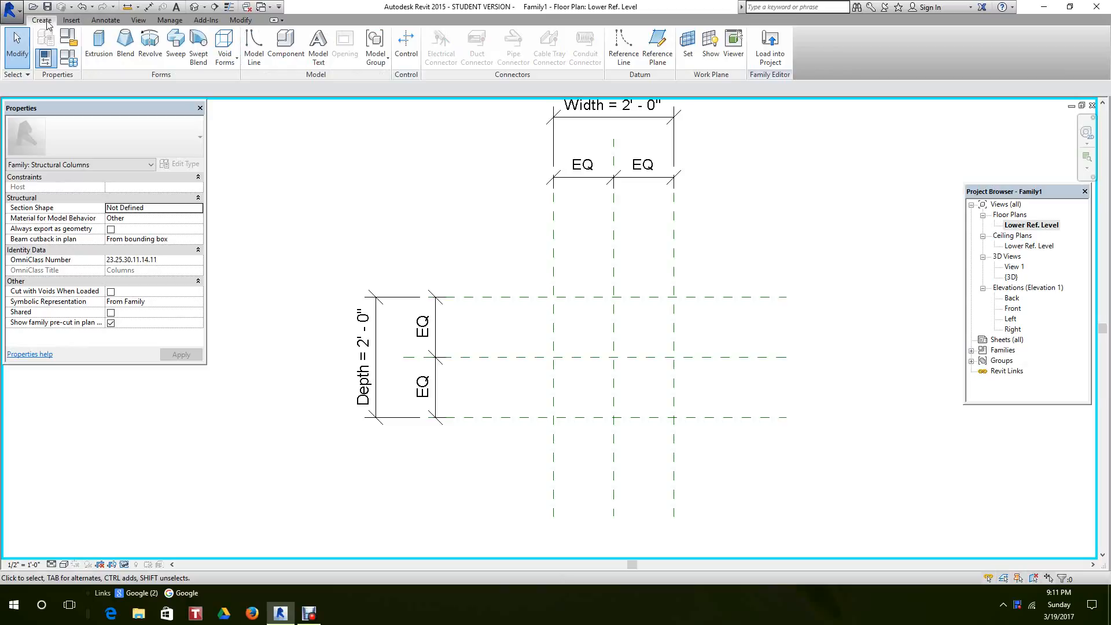
pyautogui.moveTo(586, 45)
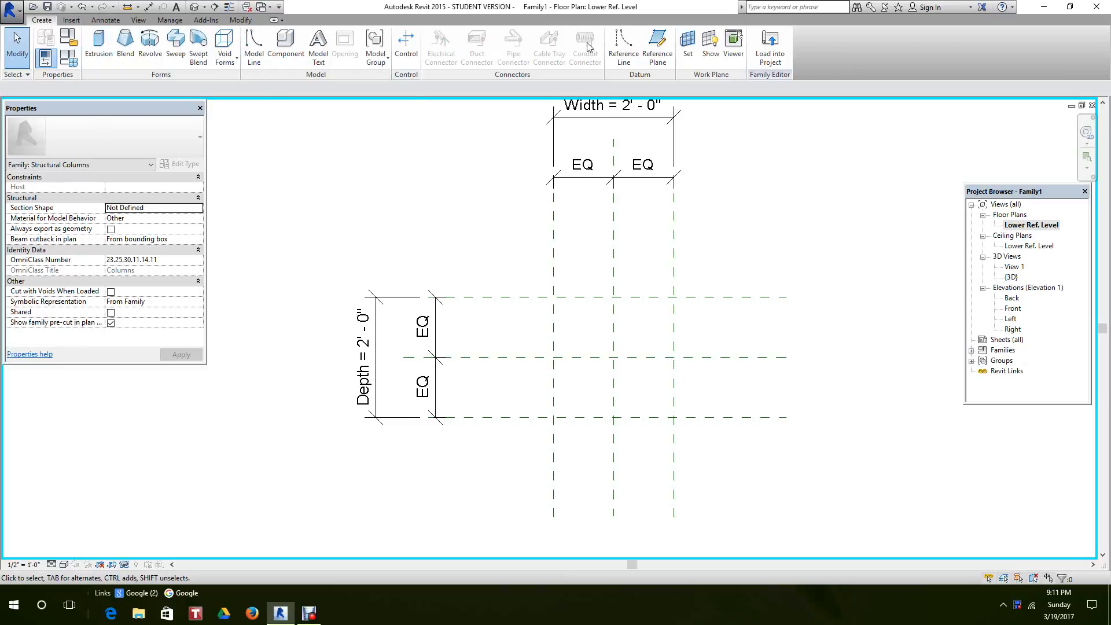
pyautogui.click(623, 46)
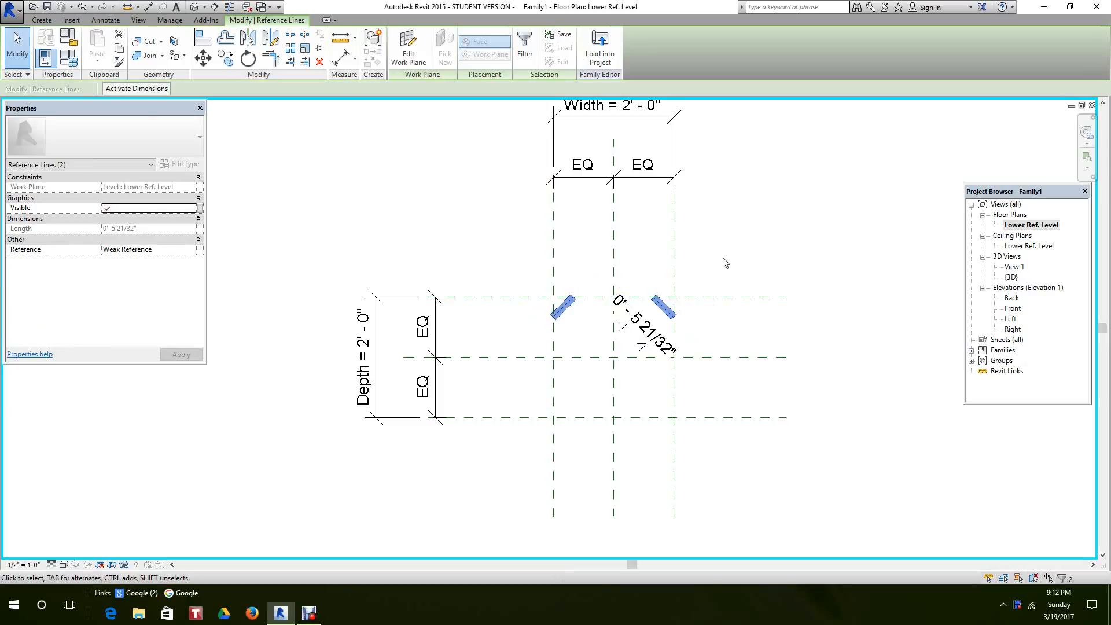
pyautogui.moveTo(613, 369)
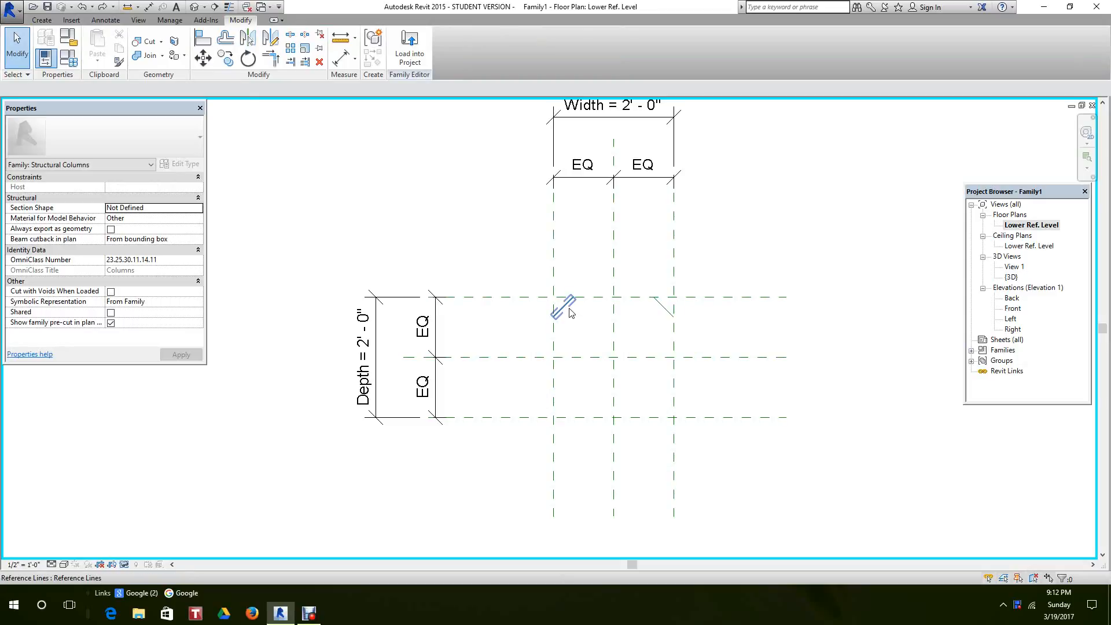
pyautogui.click(567, 309)
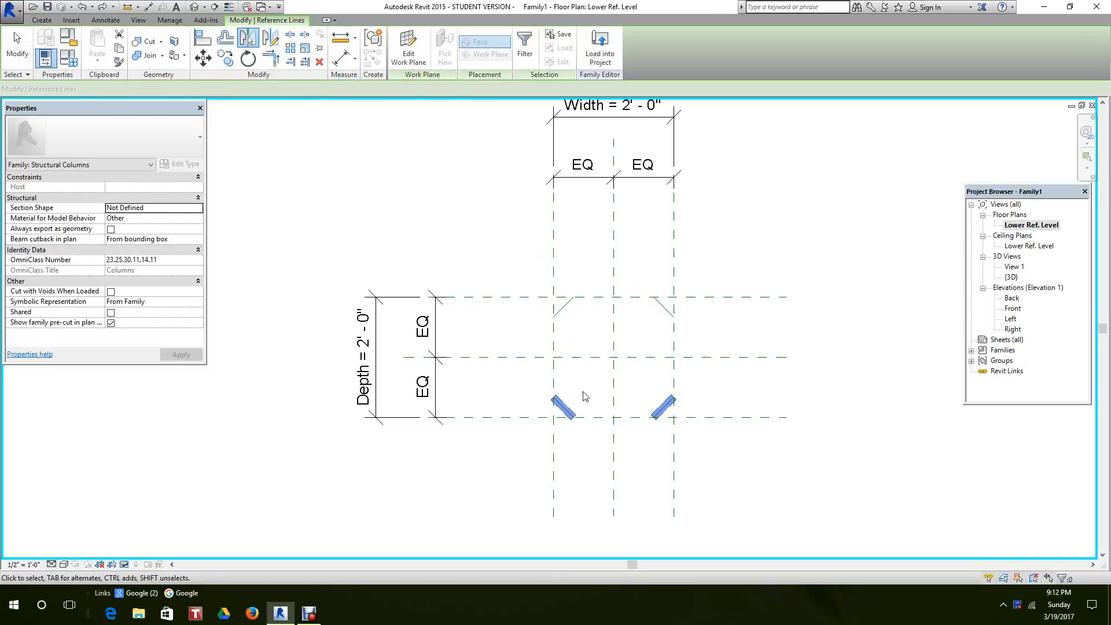
pyautogui.click(586, 312)
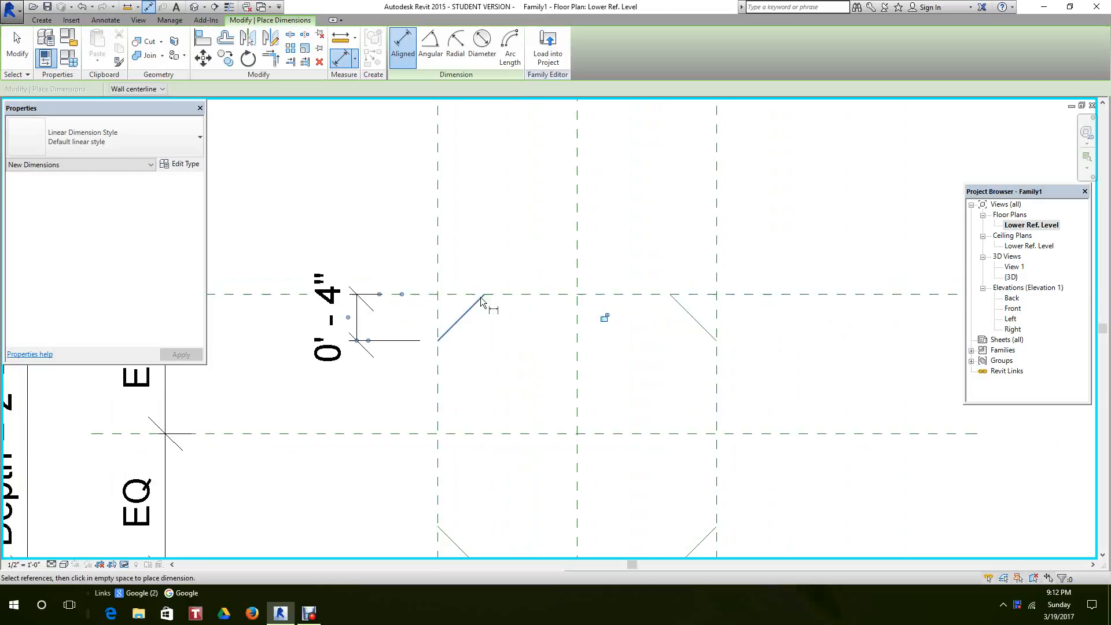
# - Place aligned 0' - 4" dimensions locating the chamfer diagonals at each corner
pyautogui.click(485, 295)
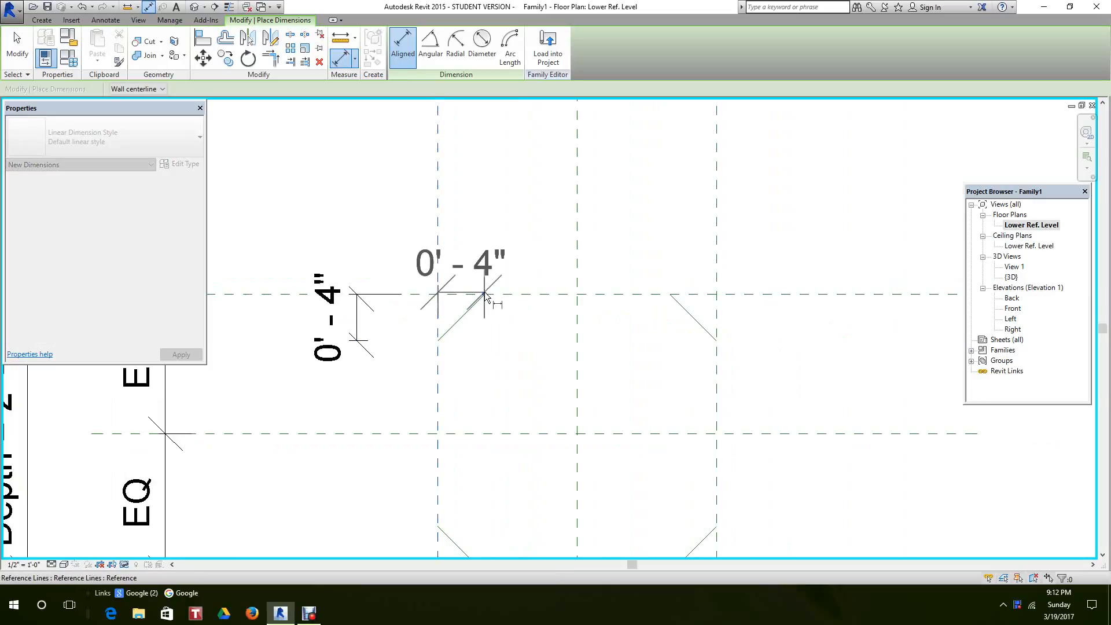
pyautogui.click(484, 294)
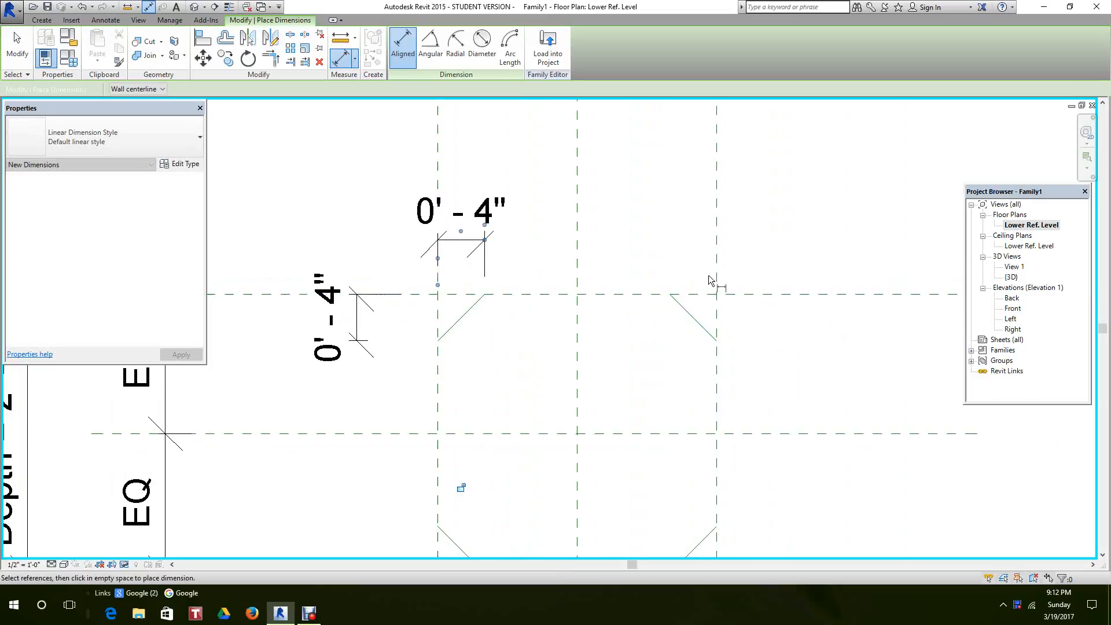
pyautogui.click(669, 294)
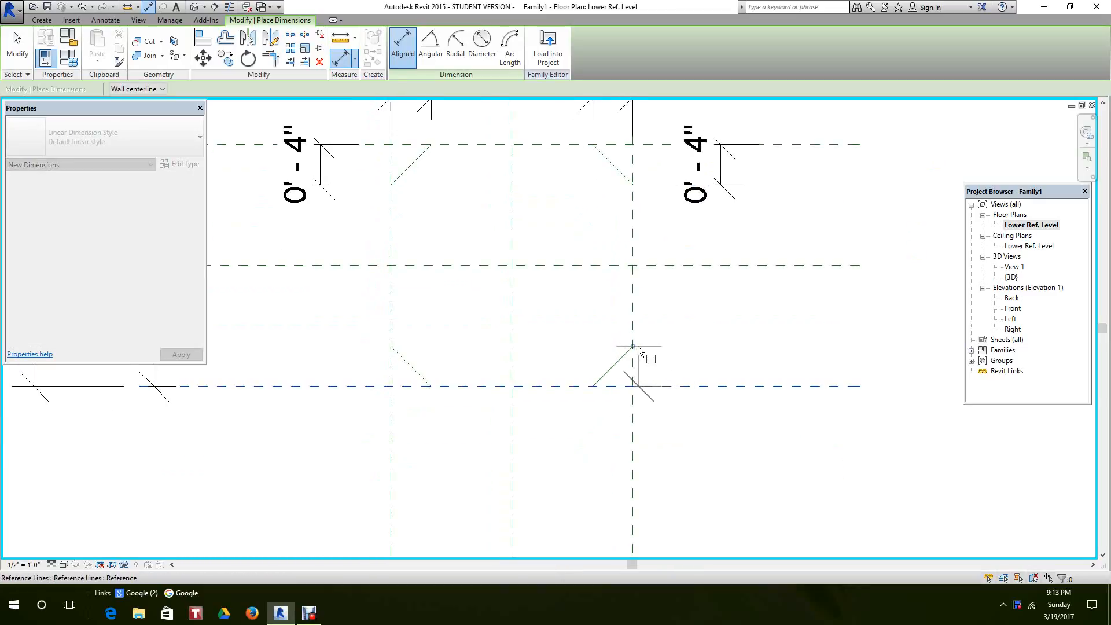
pyautogui.click(633, 347)
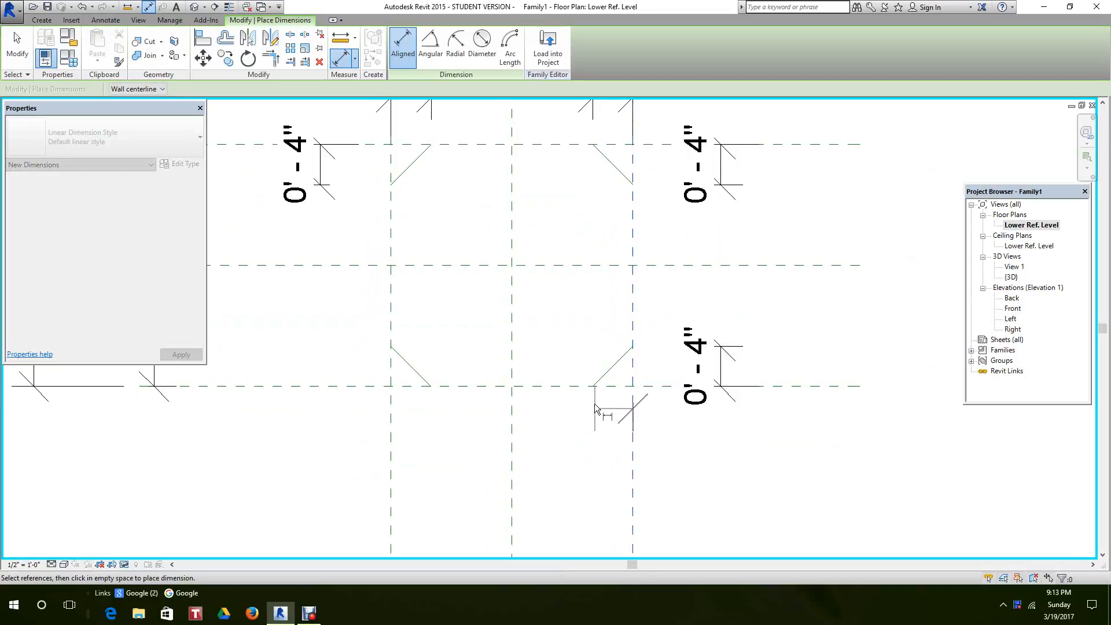
pyautogui.click(596, 408)
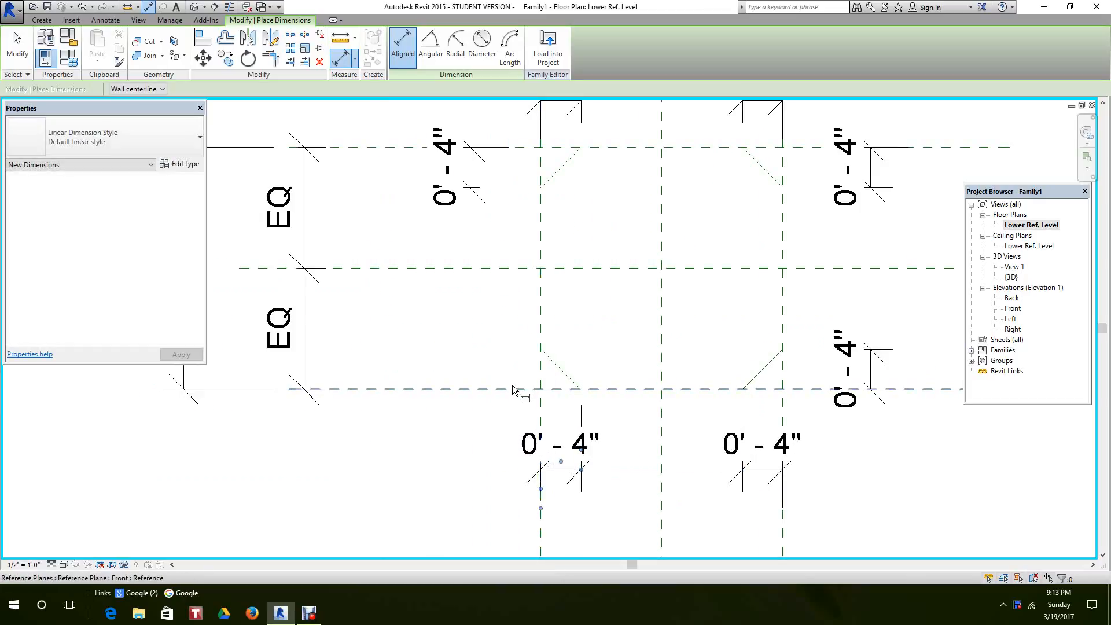
pyautogui.click(513, 391)
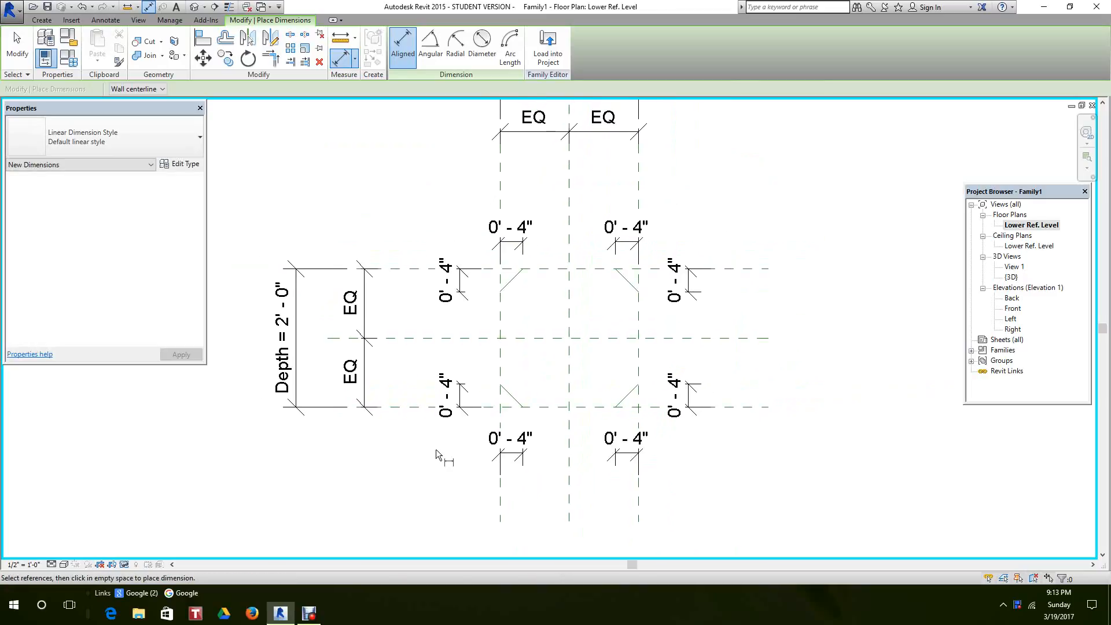
pyautogui.moveTo(736, 335)
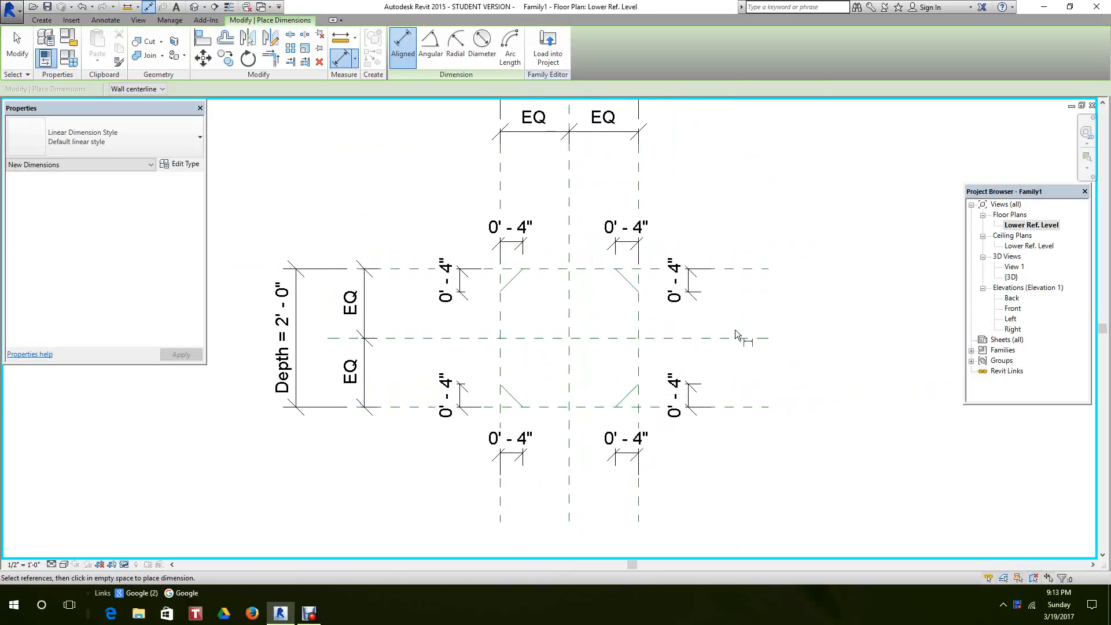
pyautogui.moveTo(744, 312)
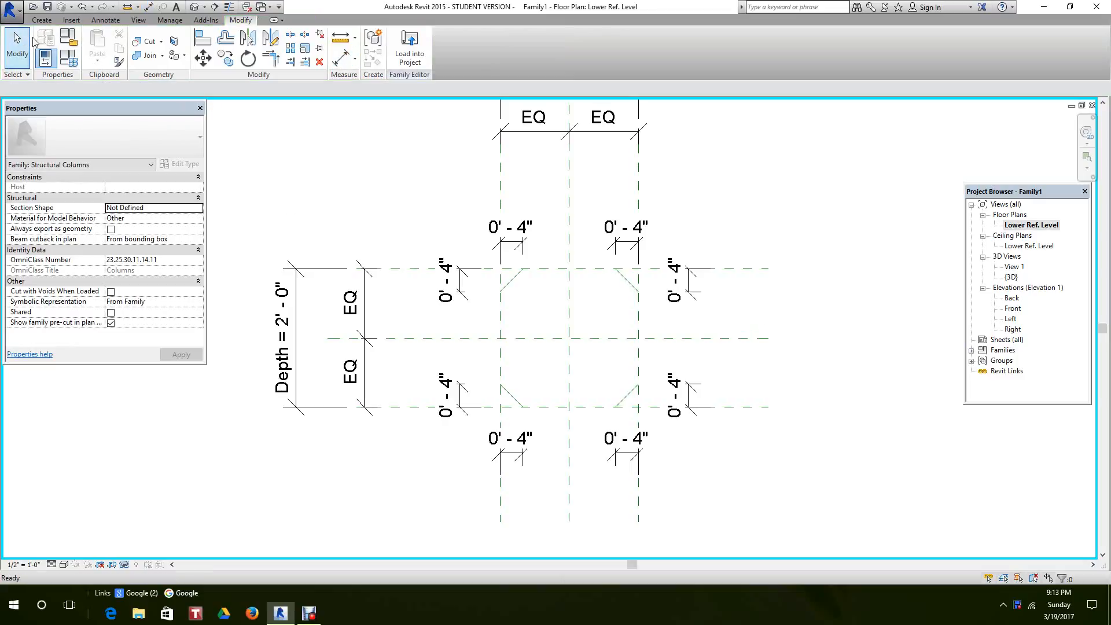
# - Select the corner dimensions and label them with a new type parameter named Chamfer
pyautogui.click(508, 227)
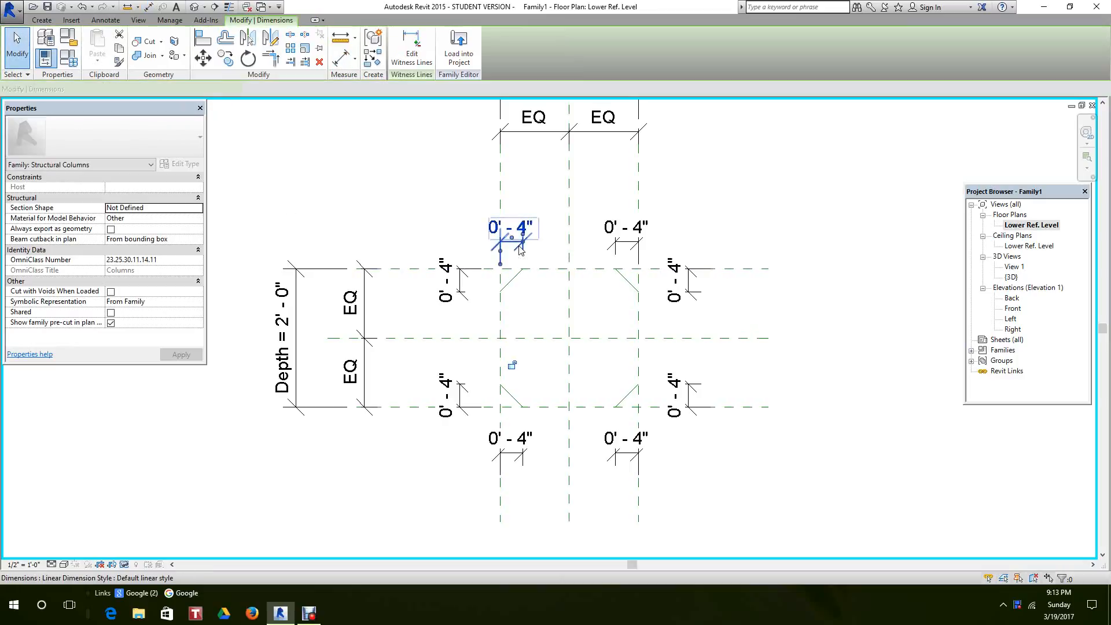
pyautogui.click(626, 227)
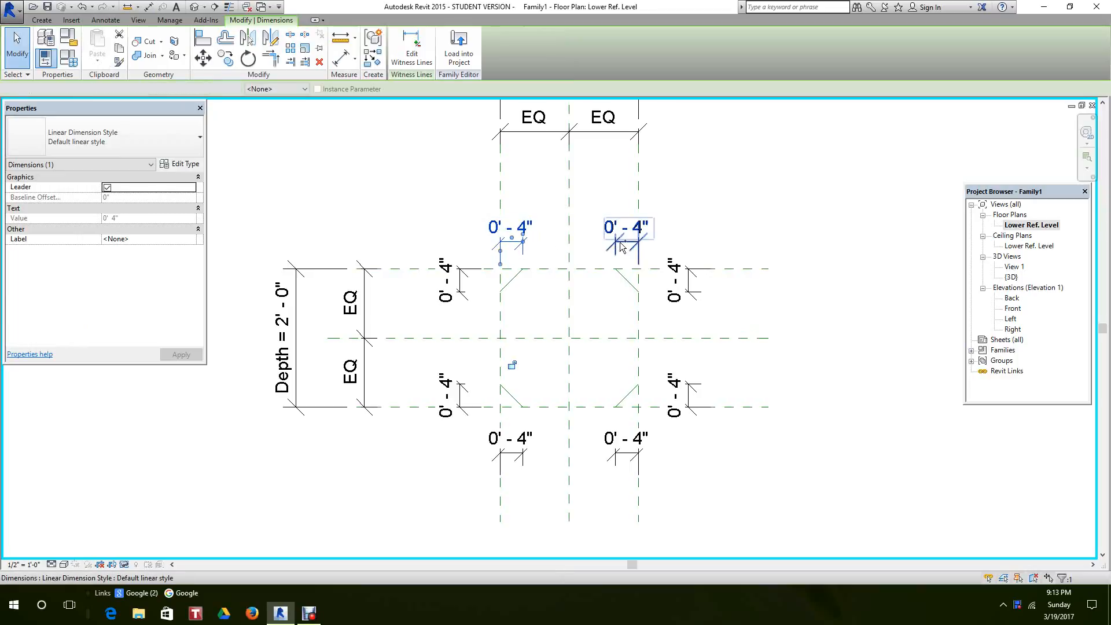
pyautogui.click(698, 394)
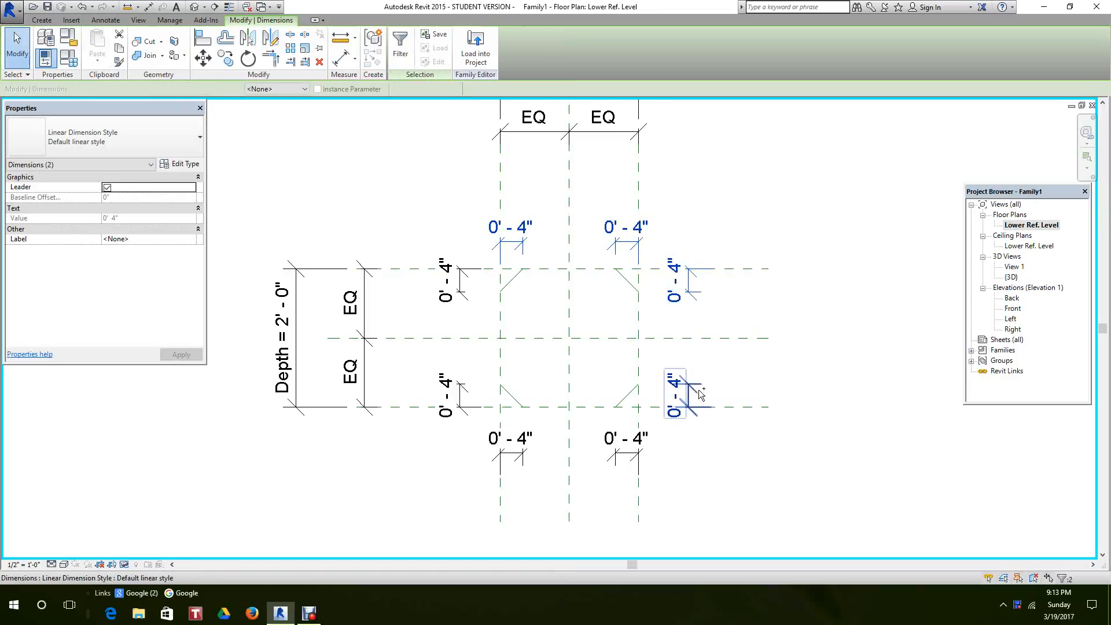
pyautogui.click(626, 438)
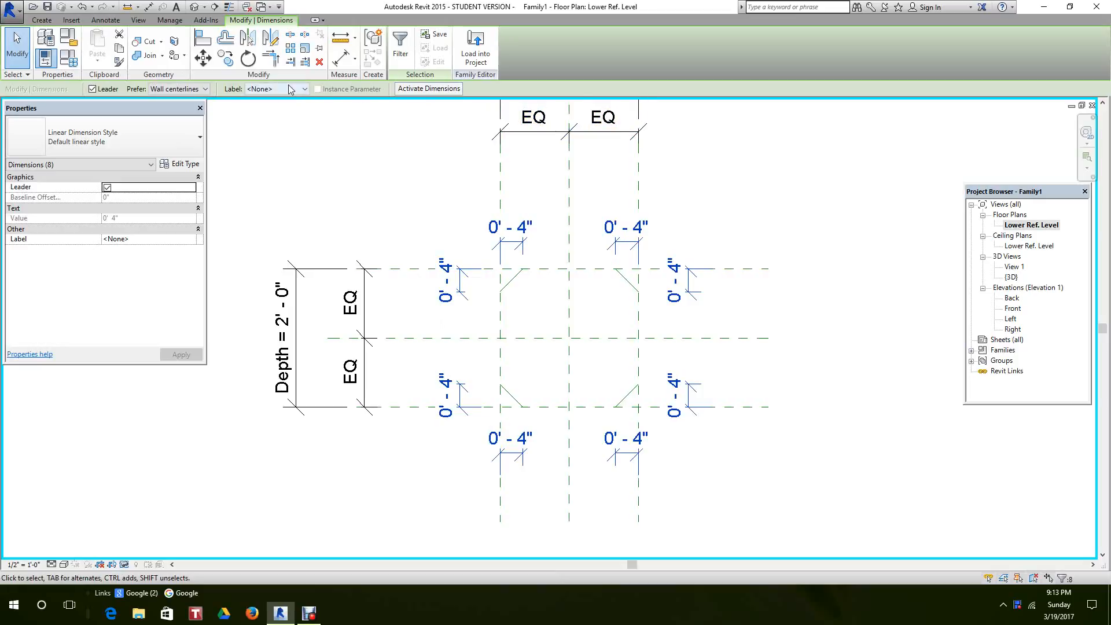
pyautogui.click(305, 88)
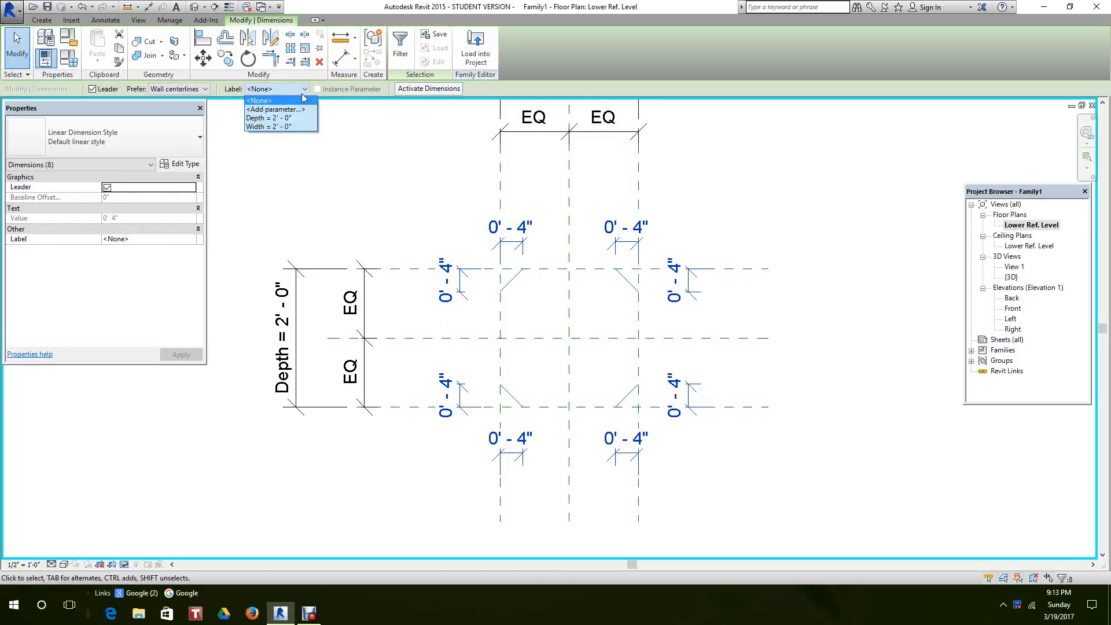
pyautogui.click(275, 109)
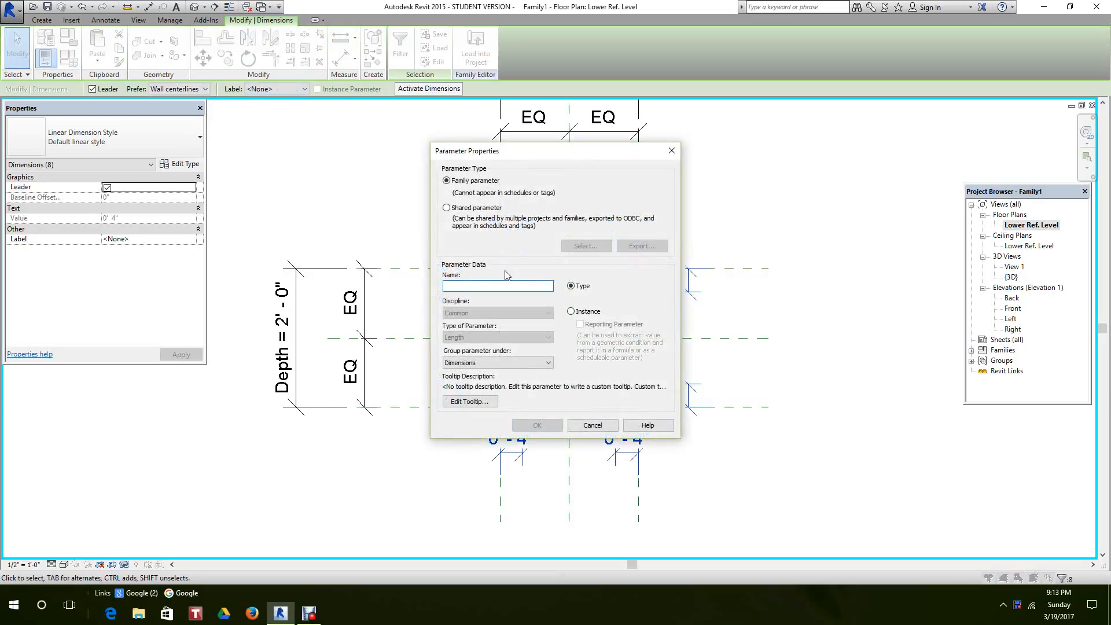
pyautogui.write('Chamfer')
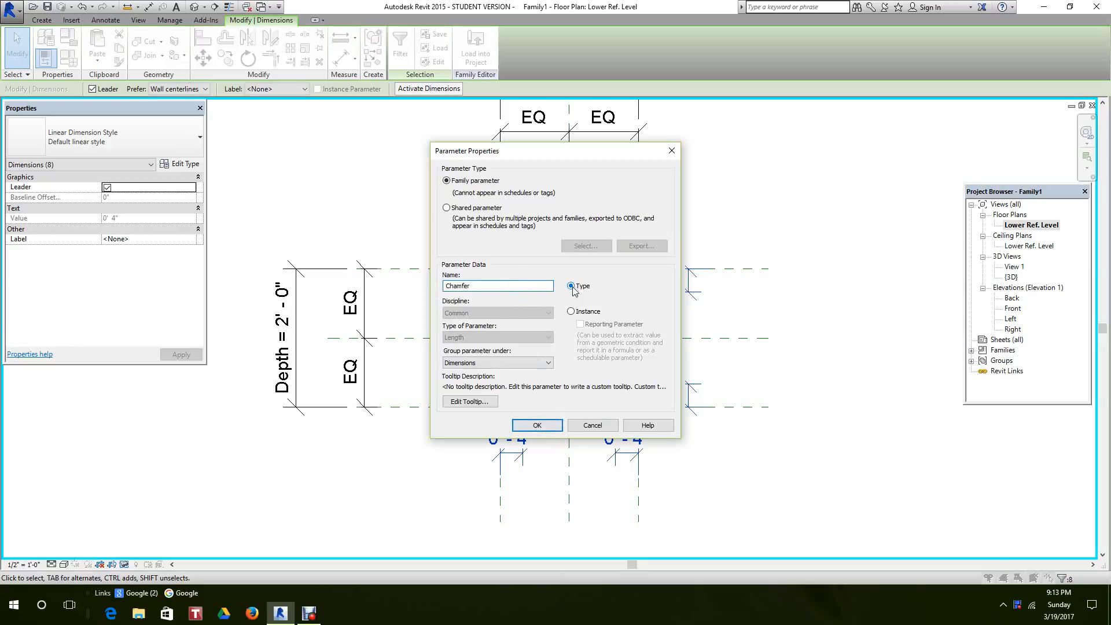
pyautogui.click(537, 425)
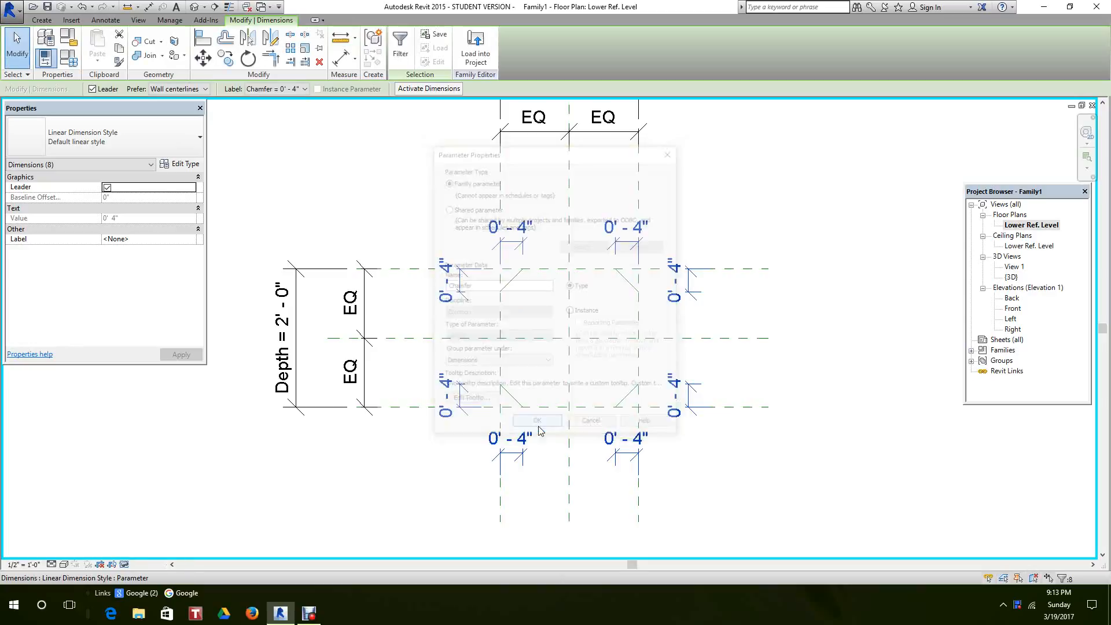
pyautogui.click(536, 420)
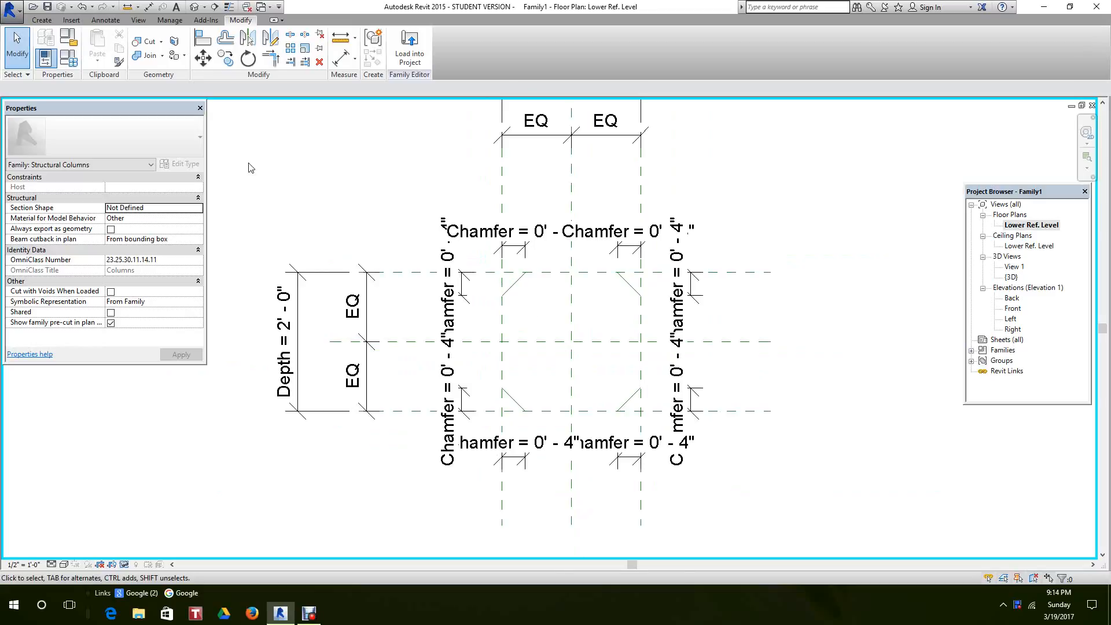
pyautogui.click(70, 58)
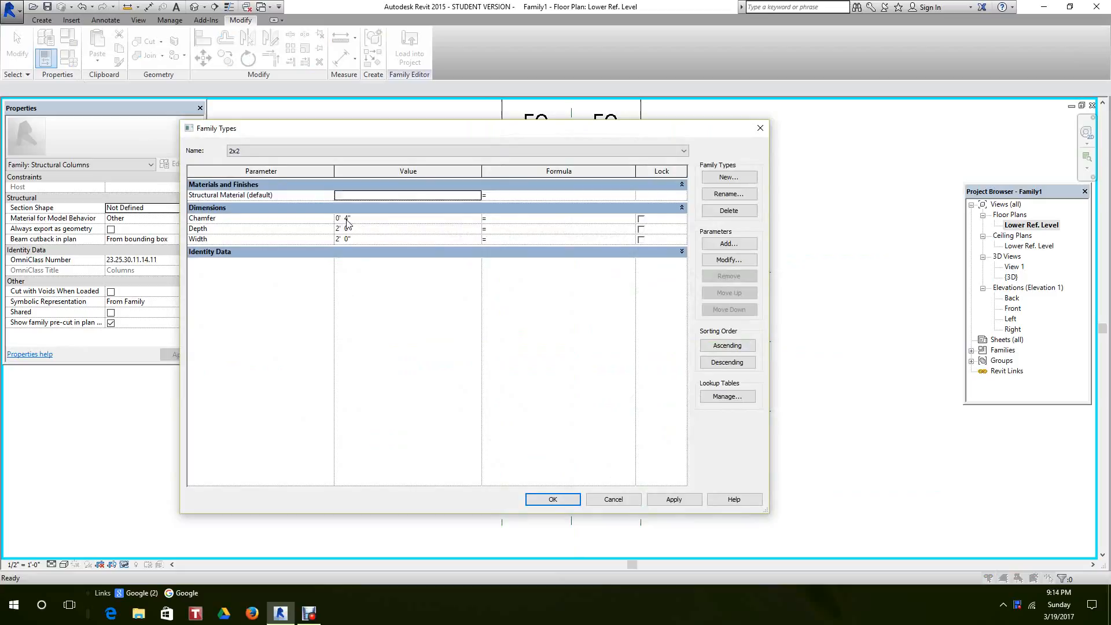
pyautogui.click(345, 218)
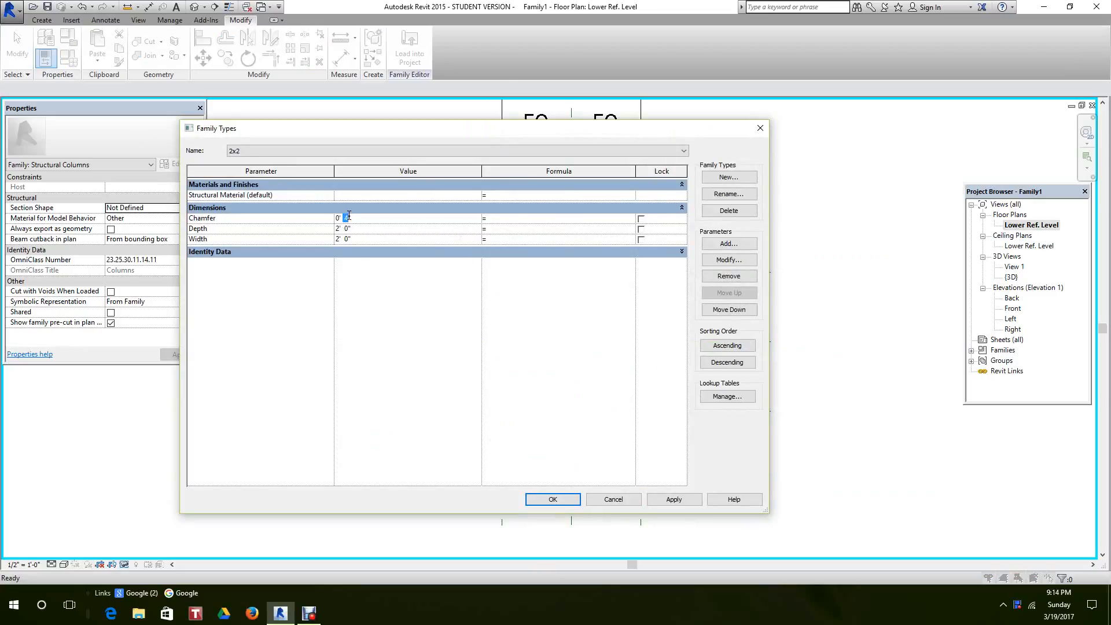
pyautogui.click(673, 498)
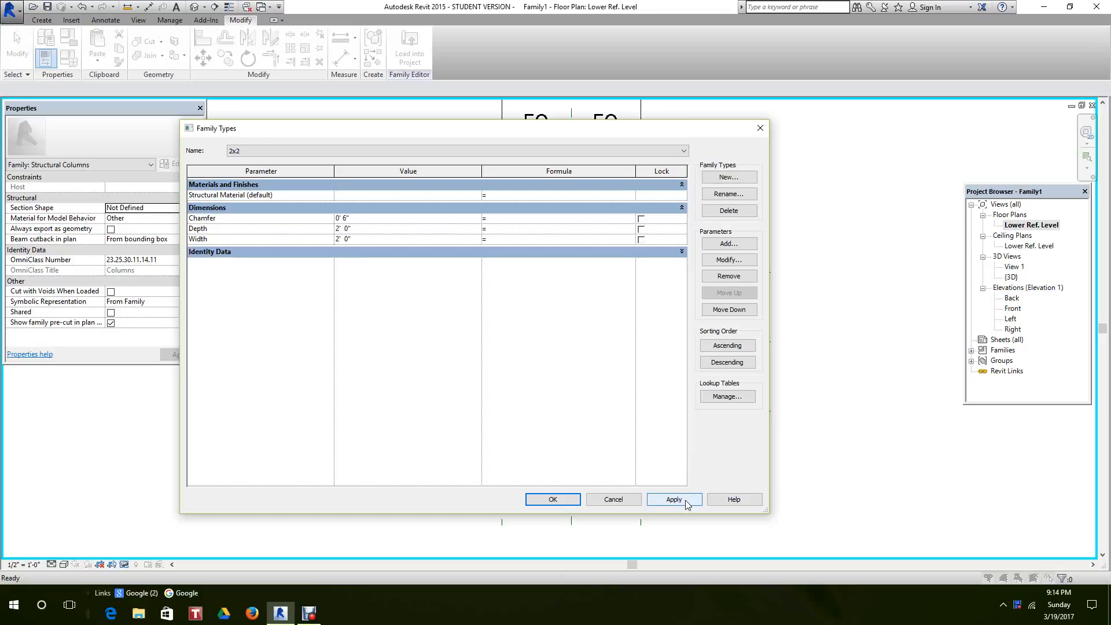
pyautogui.click(407, 217)
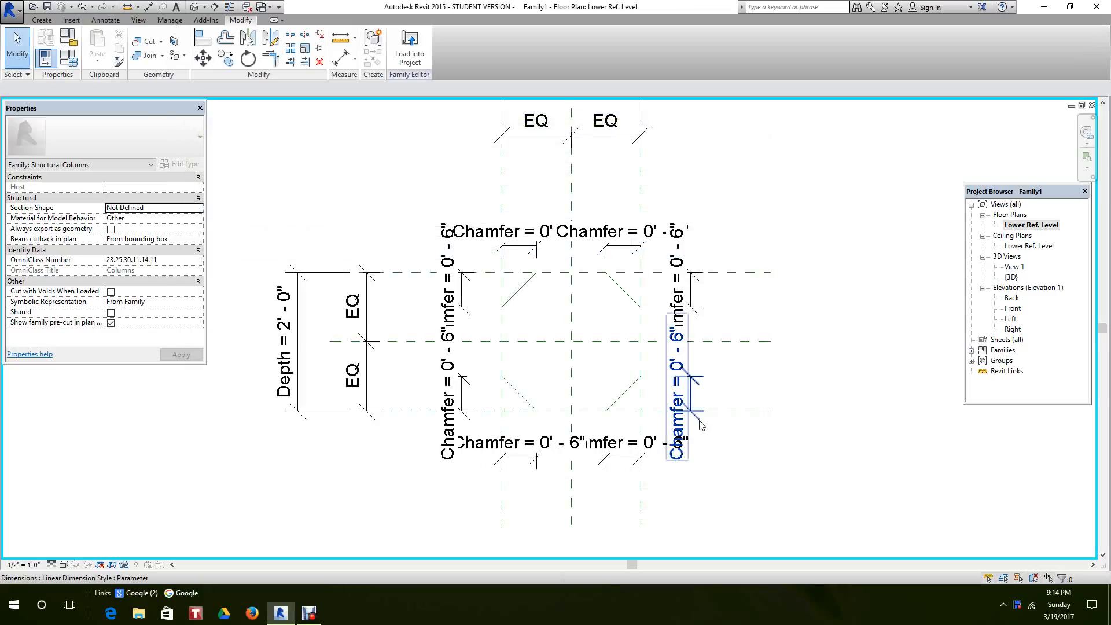
pyautogui.click(704, 439)
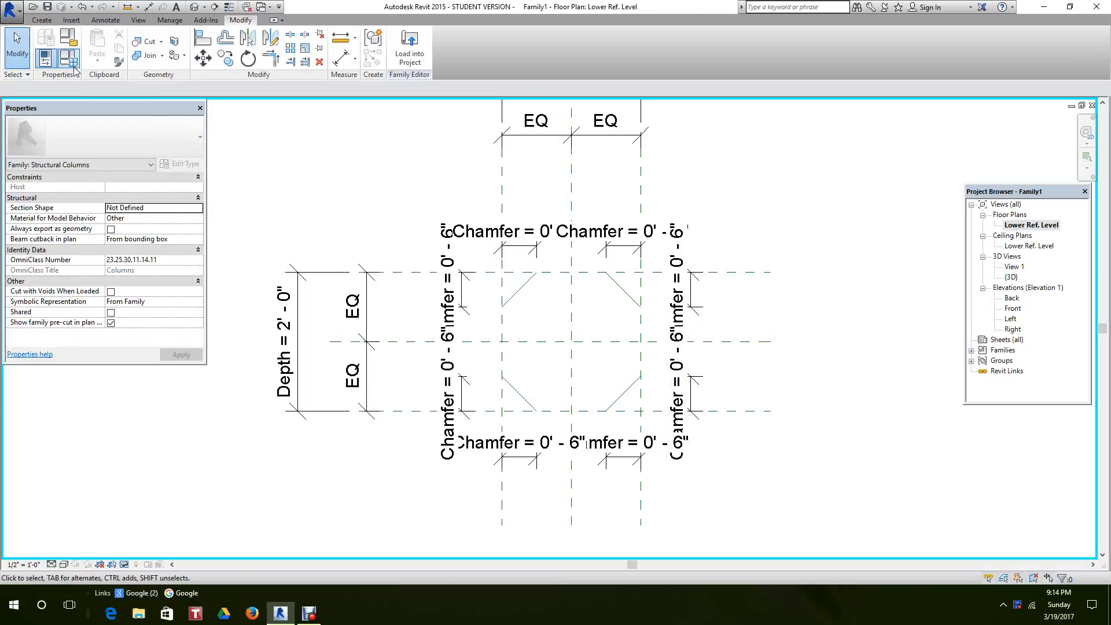
pyautogui.click(74, 54)
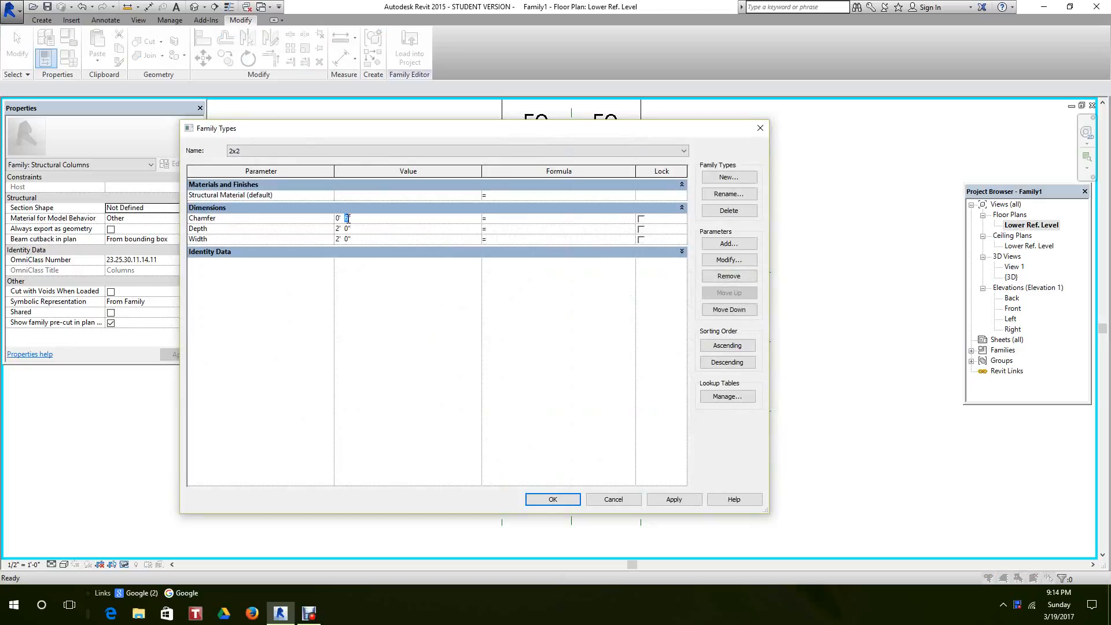
pyautogui.write('4')
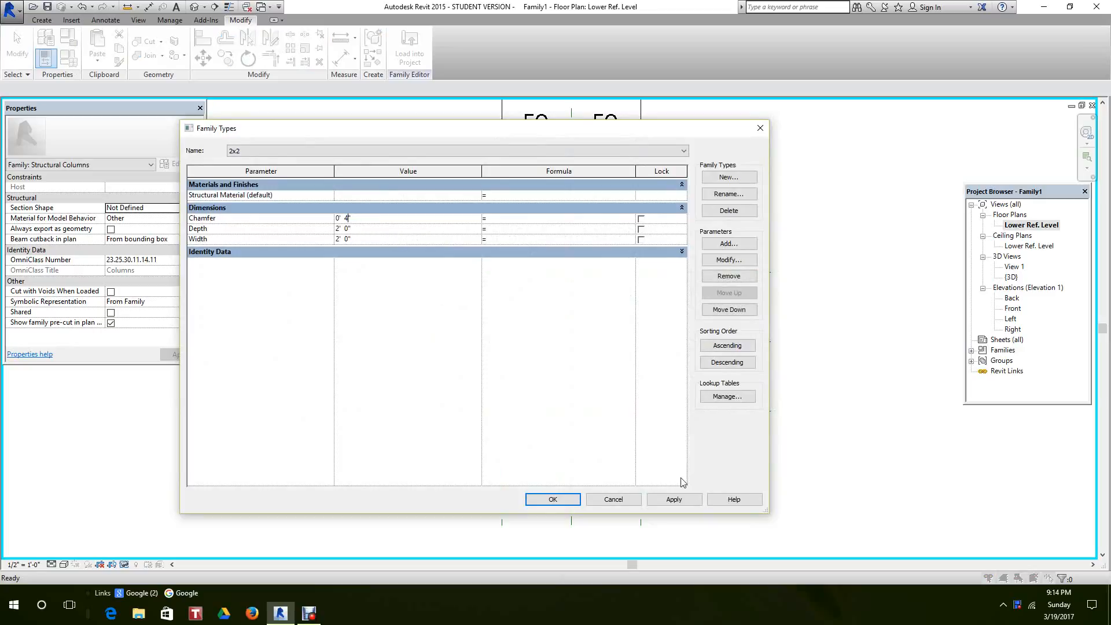
pyautogui.click(673, 499)
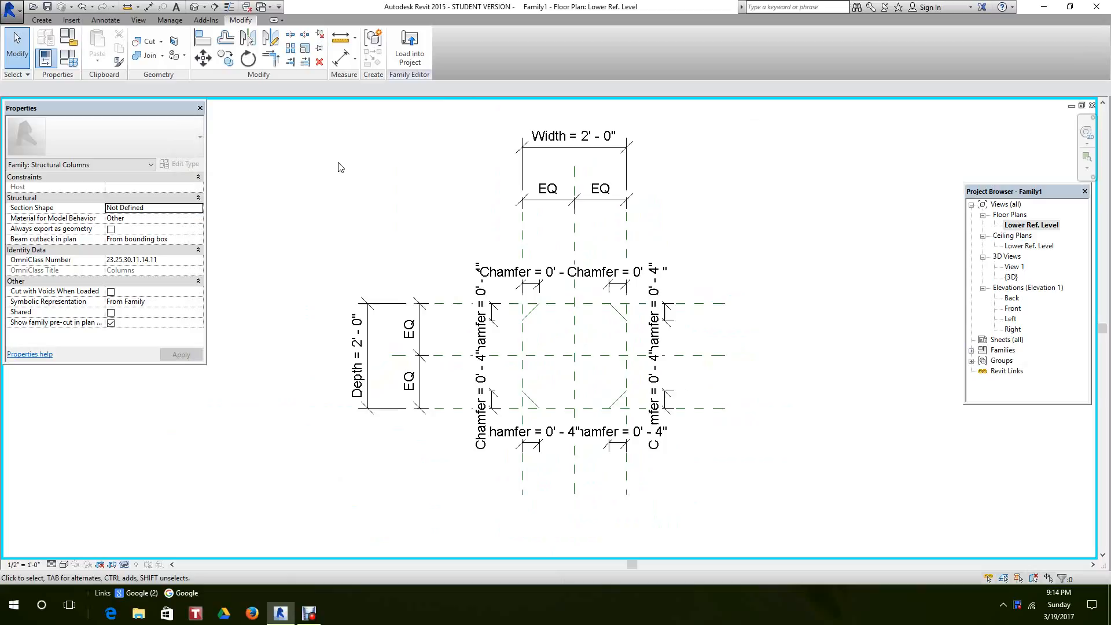
# - Start a blend, pick reference and chamfer lines, and trim the base edges into an octagon
pyautogui.click(41, 20)
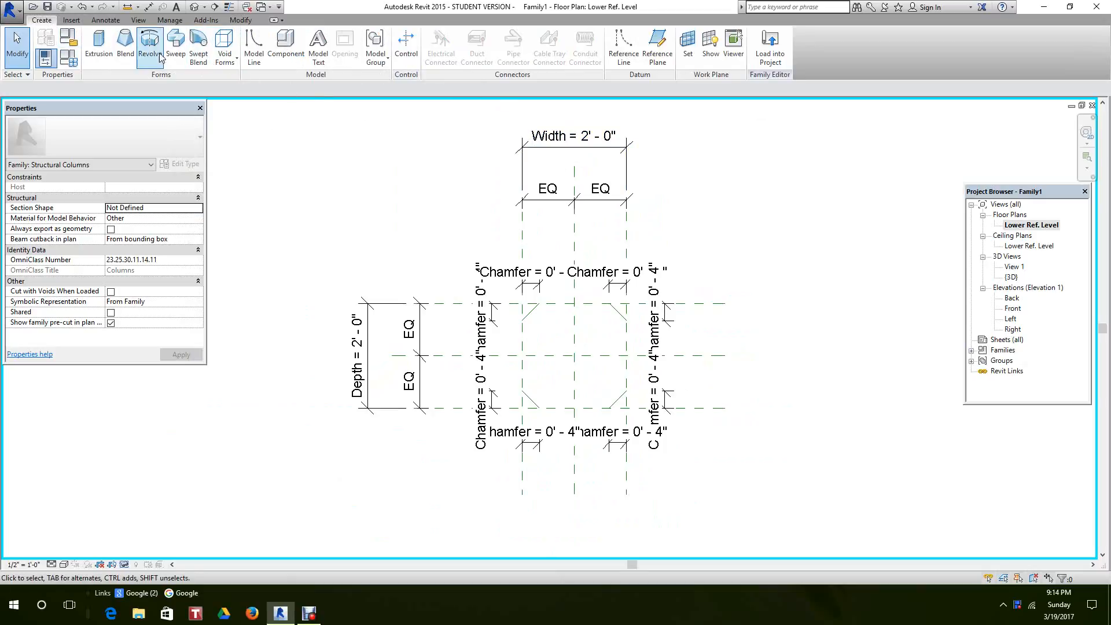
pyautogui.click(125, 47)
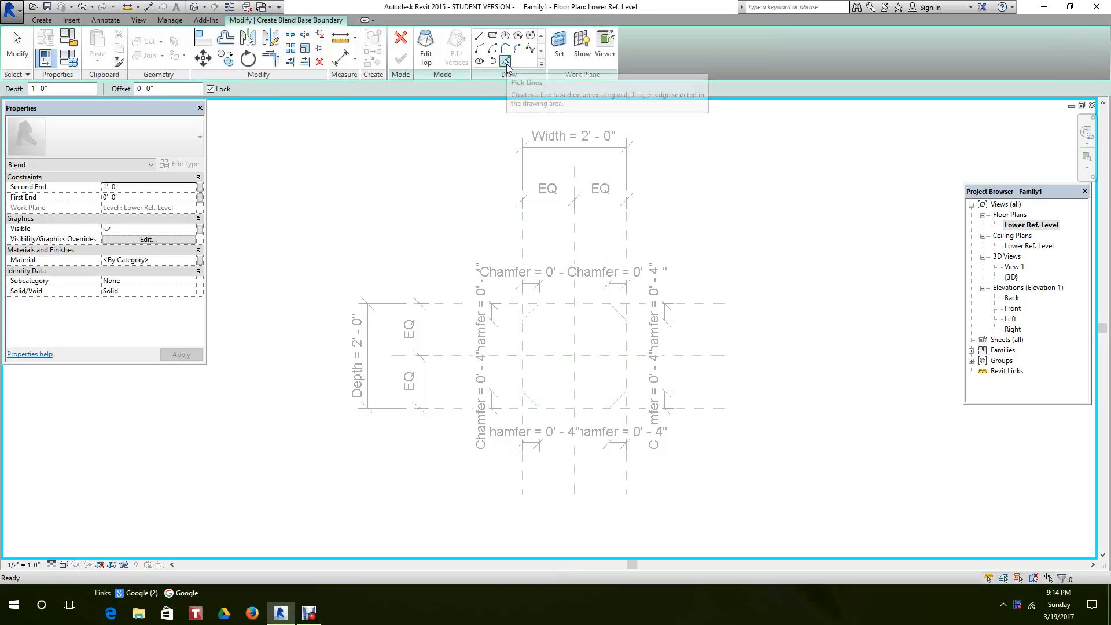
pyautogui.click(504, 60)
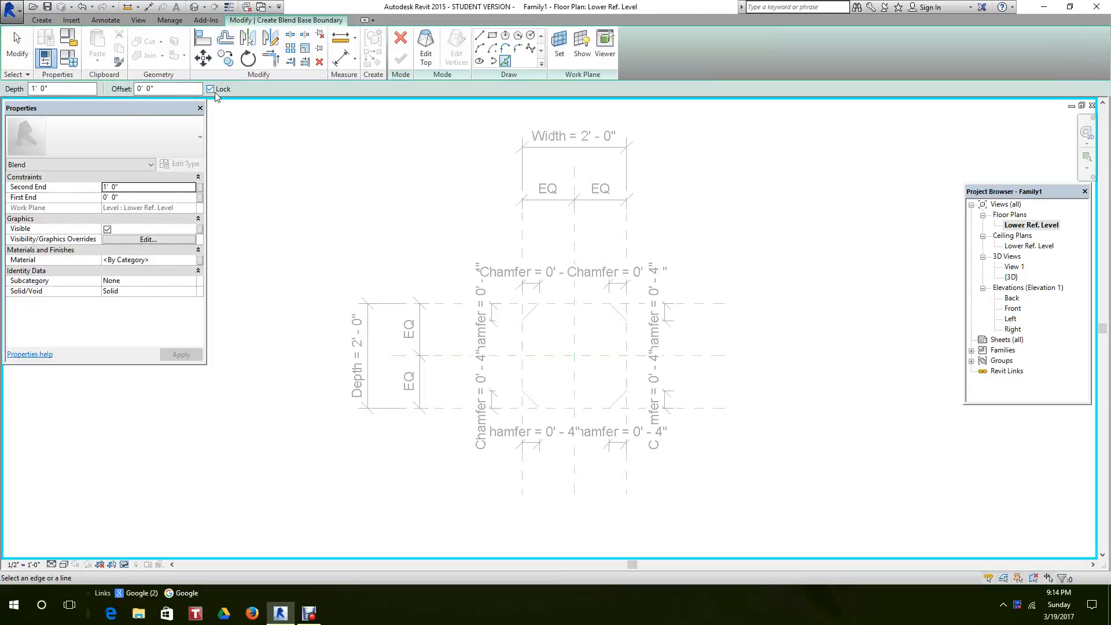
pyautogui.moveTo(569, 337)
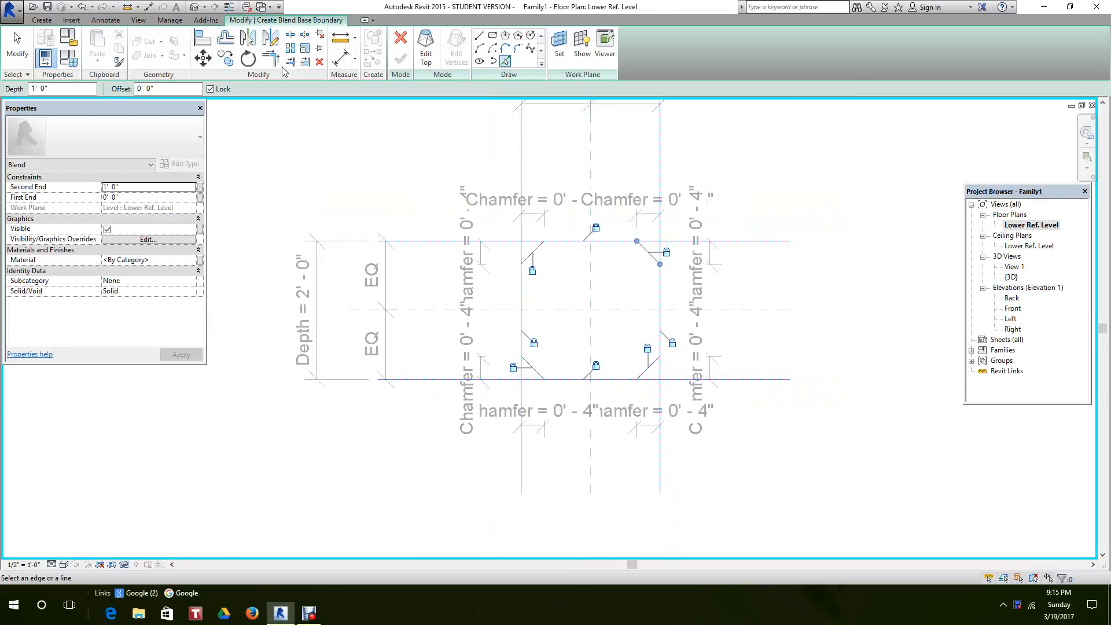
pyautogui.click(272, 58)
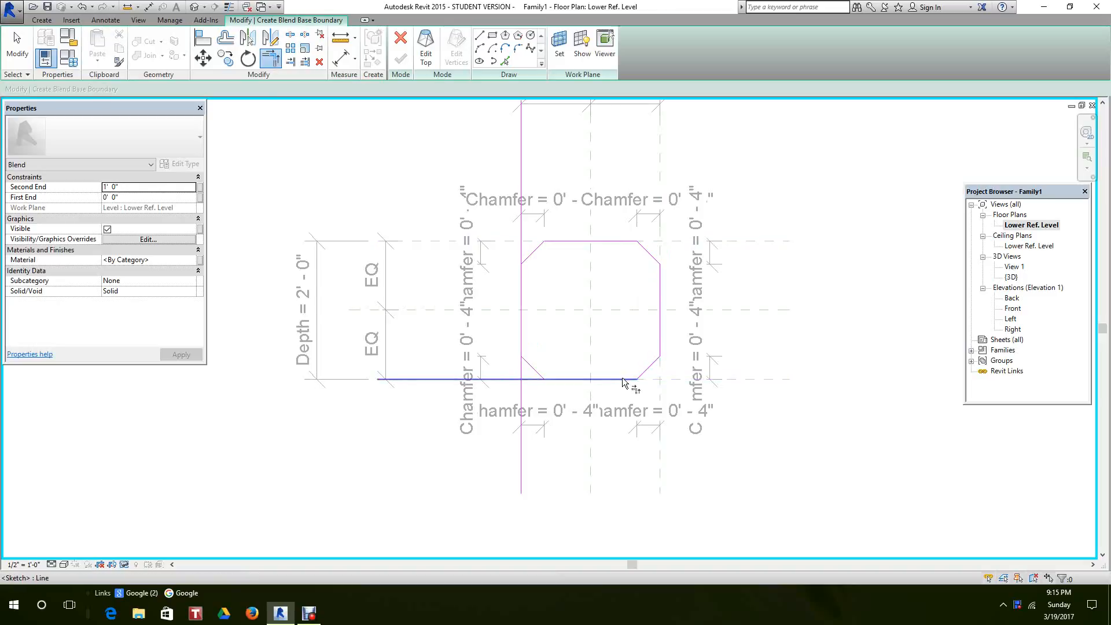
pyautogui.click(624, 379)
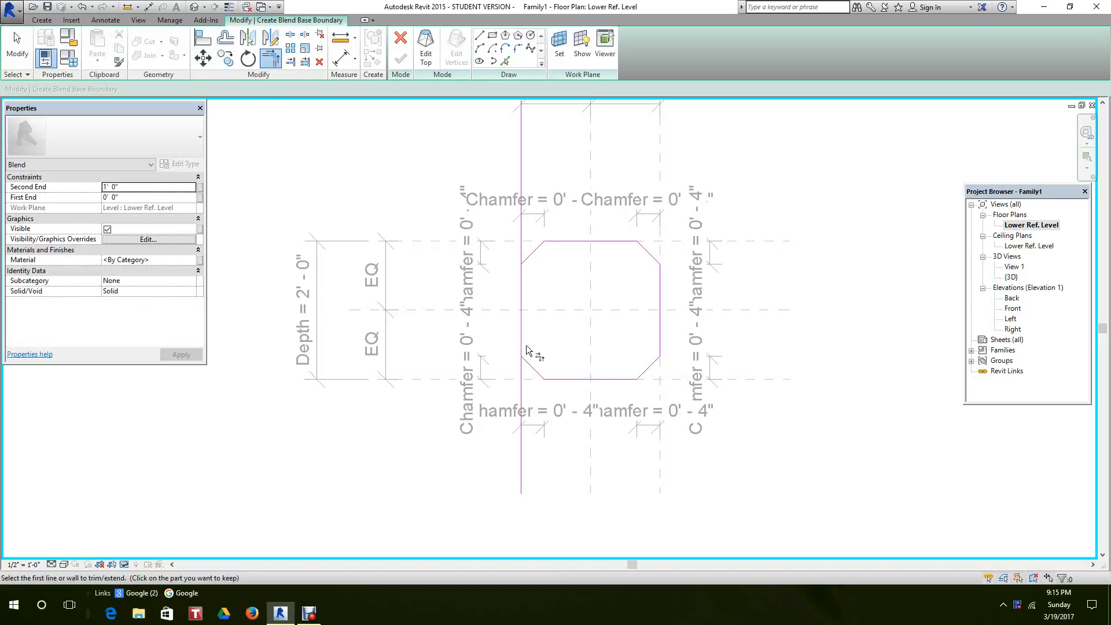
pyautogui.click(533, 259)
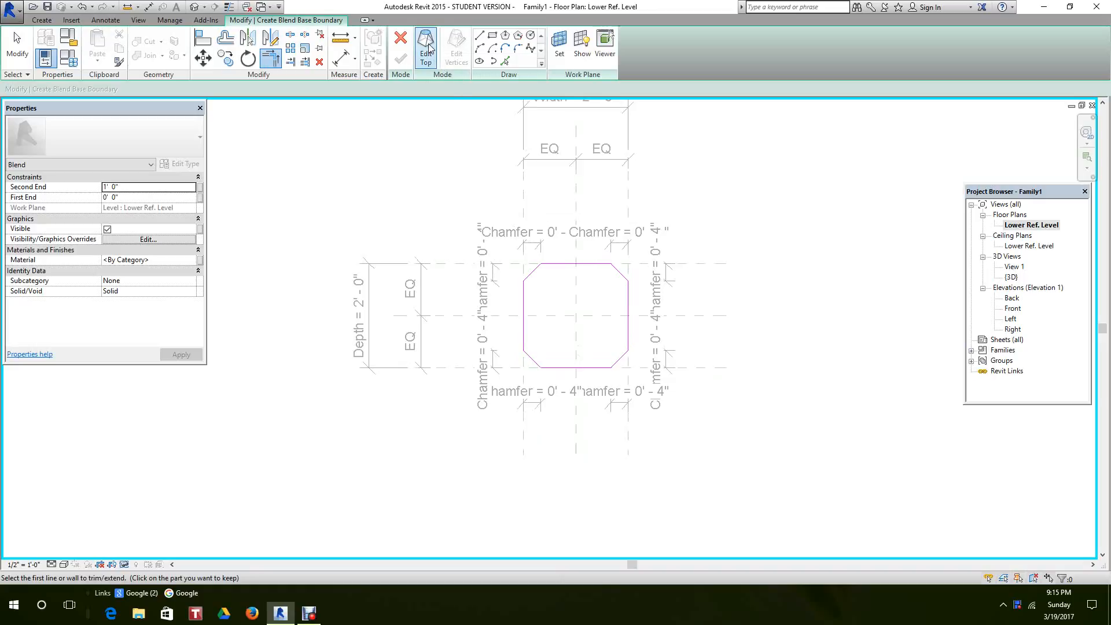
# - Sketch the blend's top, trim its corners into an octagon, and finish the blend
pyautogui.click(426, 47)
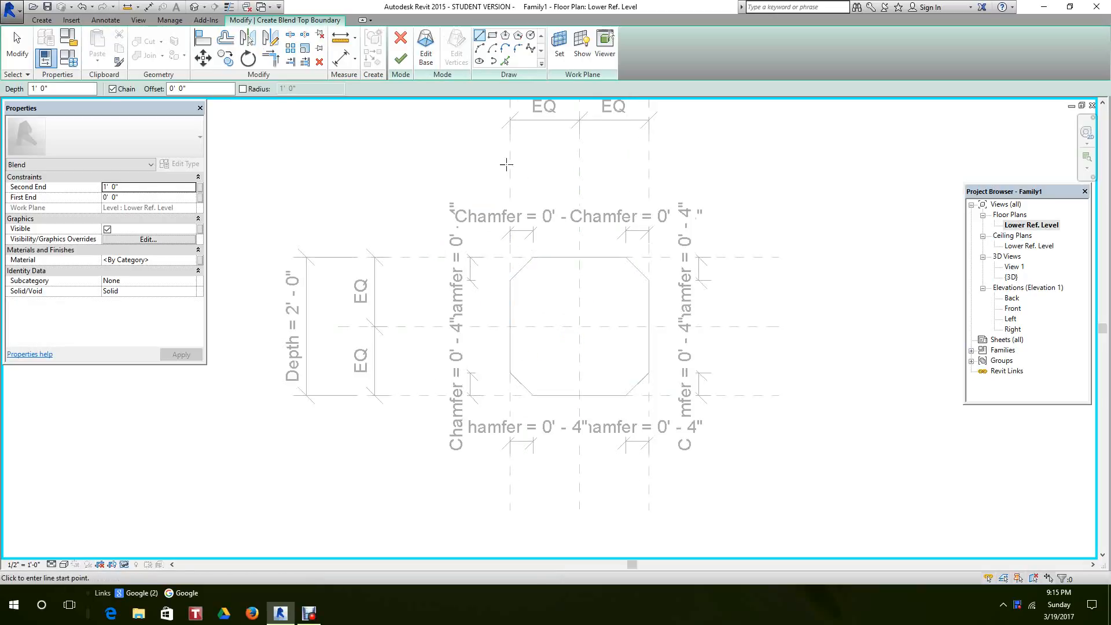
pyautogui.click(505, 49)
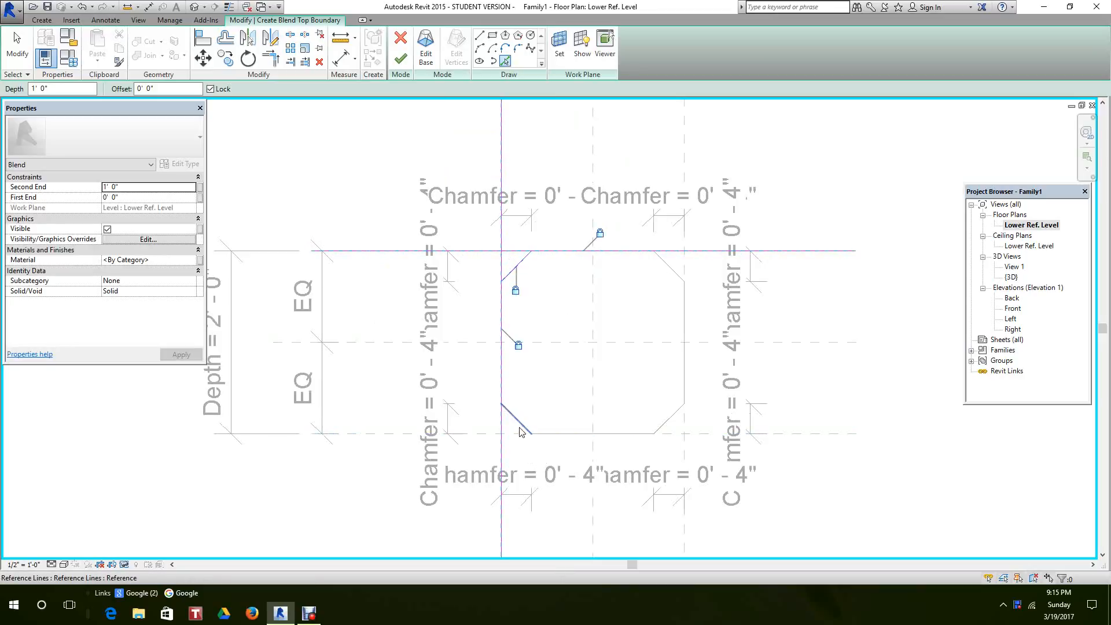
pyautogui.click(521, 433)
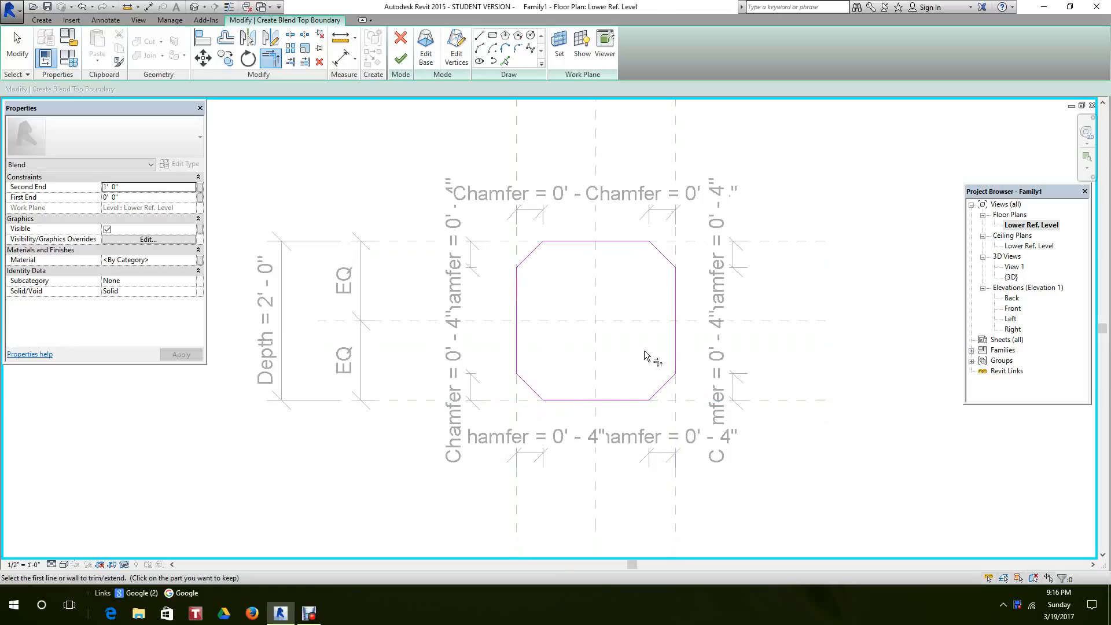
pyautogui.scroll(-3)
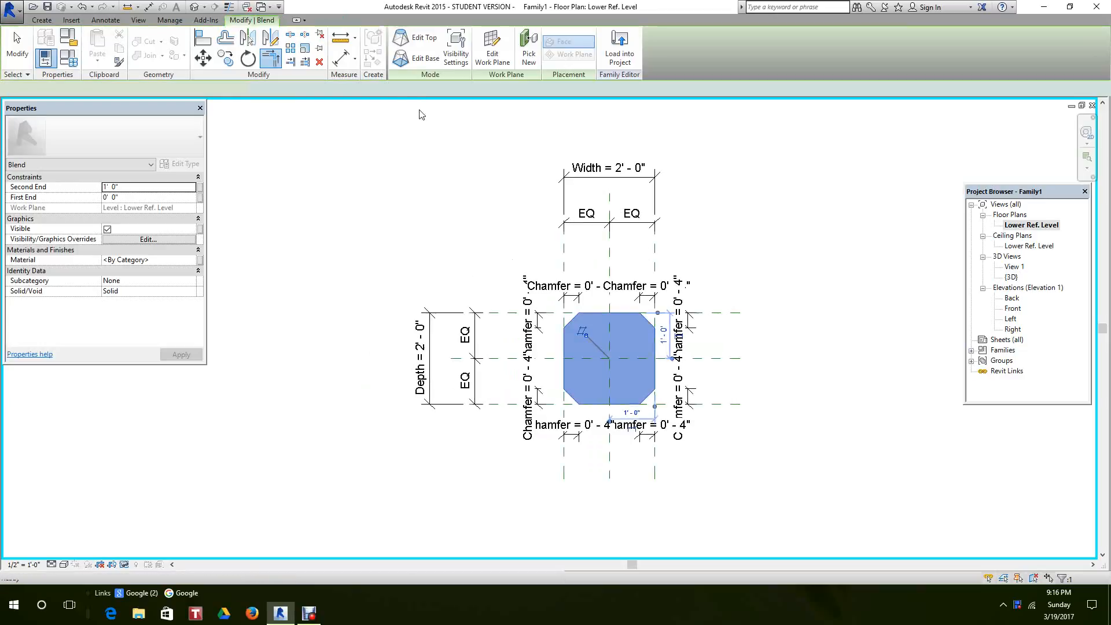
pyautogui.click(457, 239)
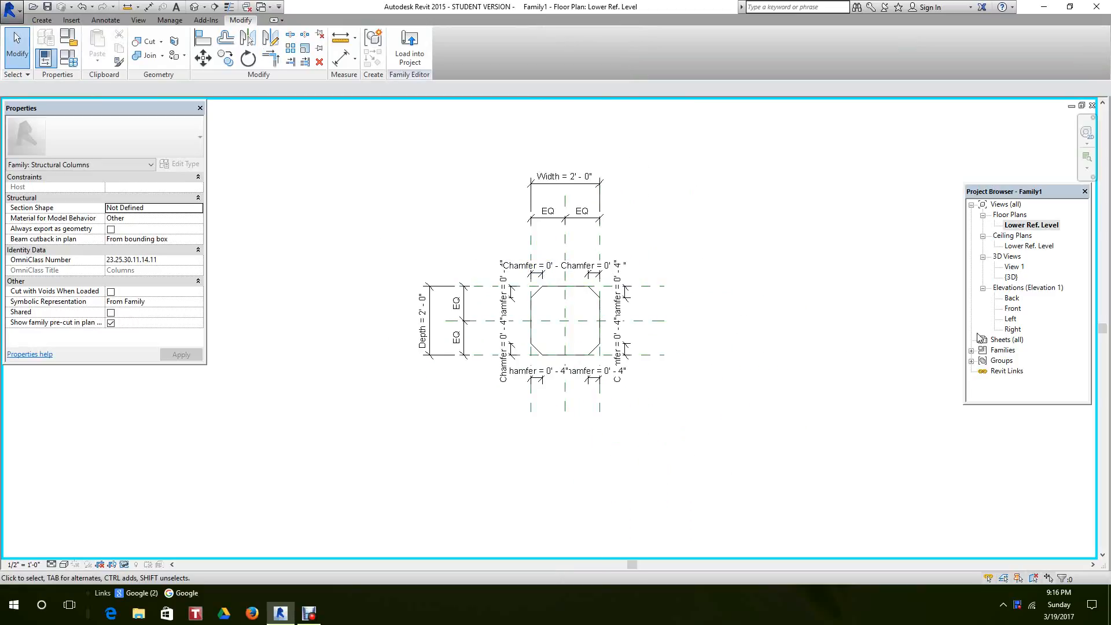
# - In the Front elevation, align the blend top to Upper Ref. Level, then open {3D}
pyautogui.doubleClick(1013, 307)
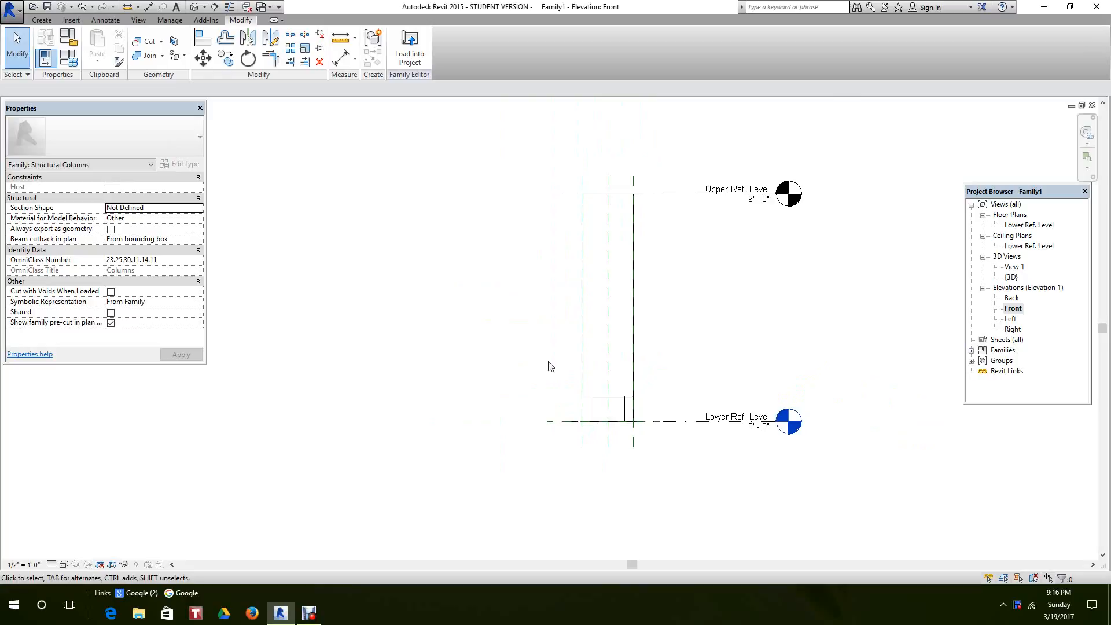
pyautogui.click(607, 305)
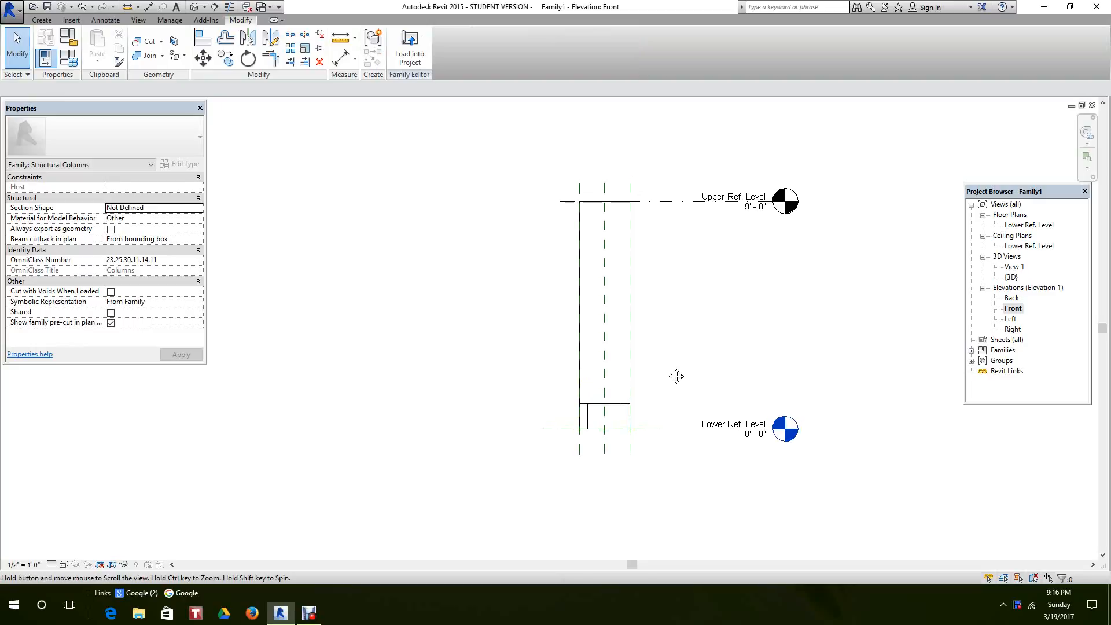
pyautogui.click(202, 37)
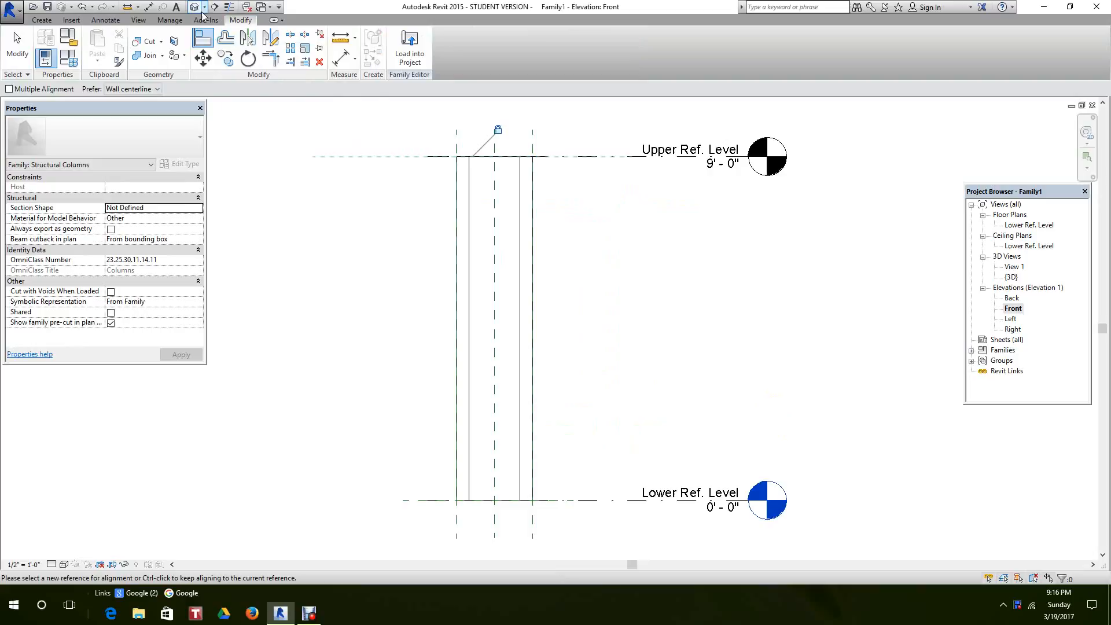
pyautogui.doubleClick(1011, 277)
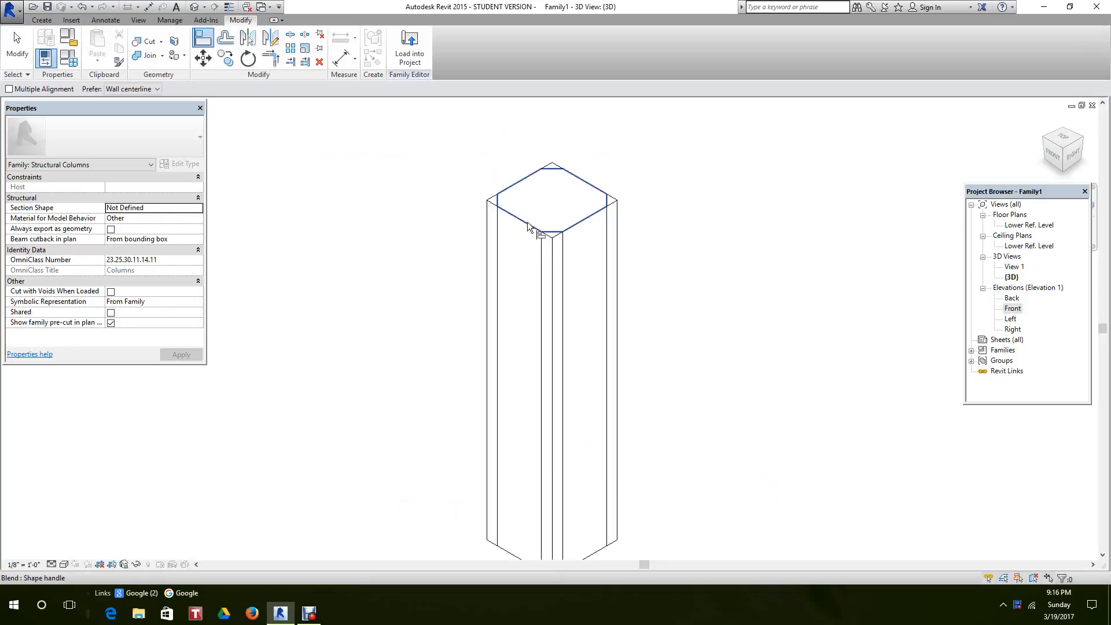
pyautogui.moveTo(489, 213)
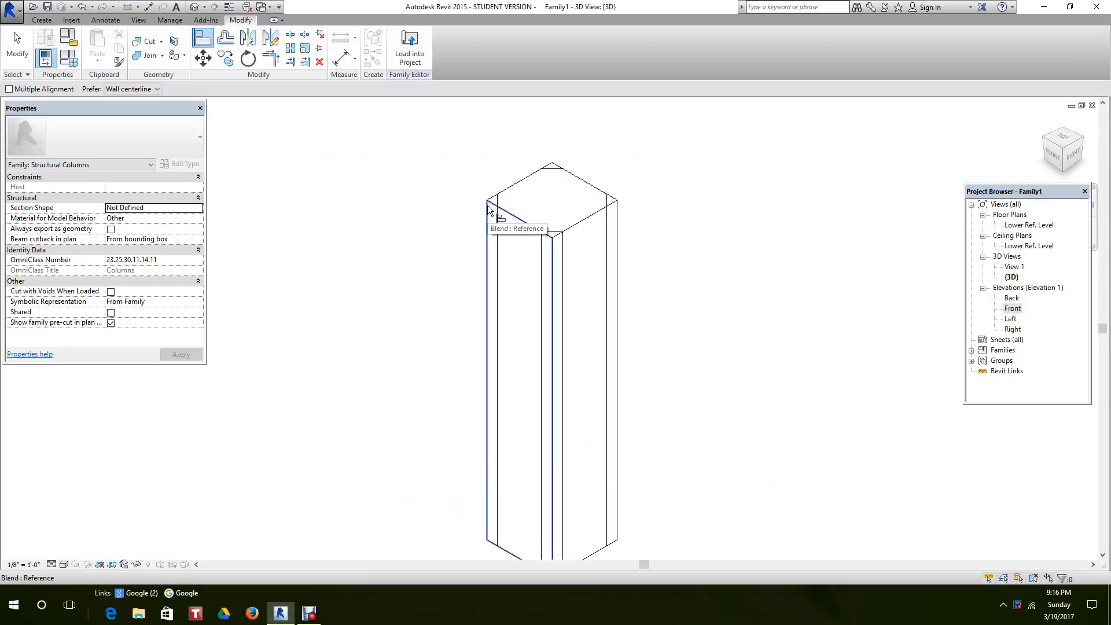
pyautogui.moveTo(496, 217)
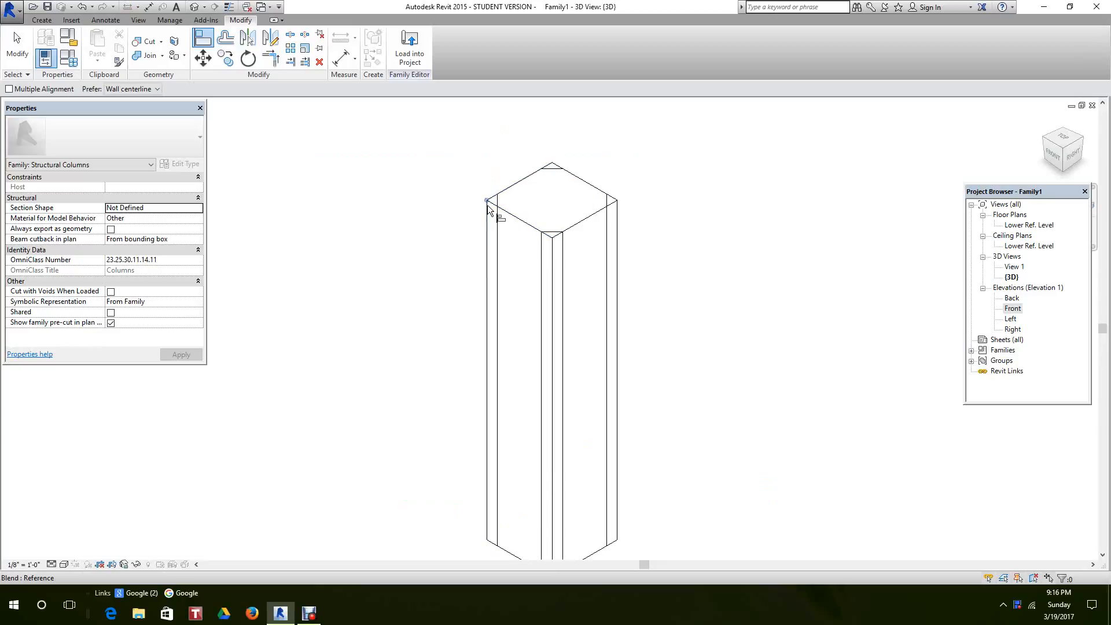
pyautogui.moveTo(489, 206)
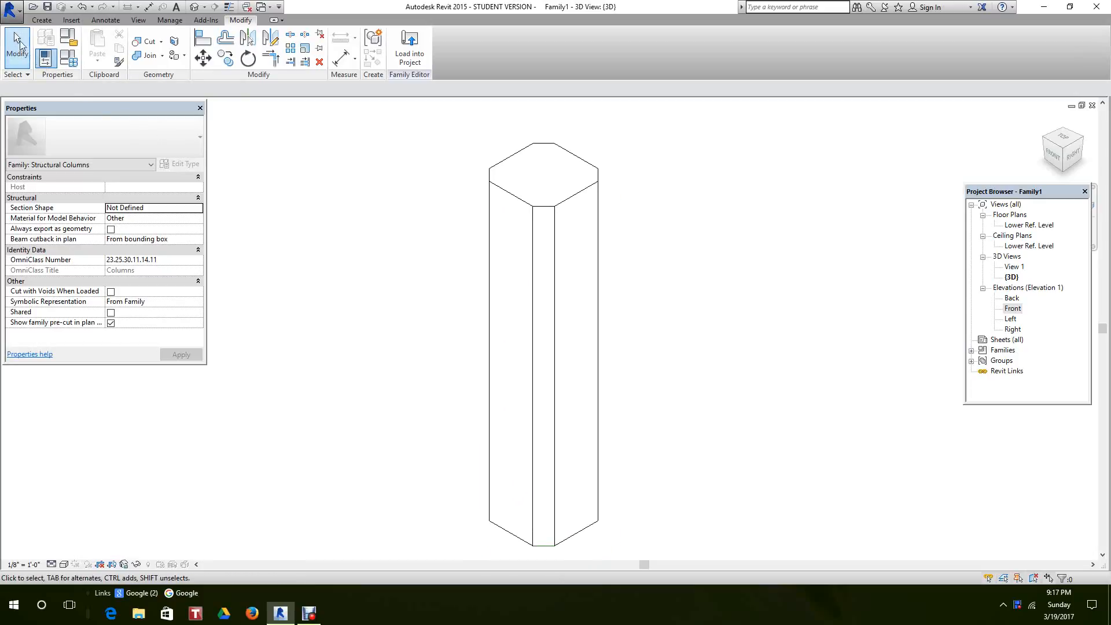
# - Create a new project from the Structural Template and list the open windows
pyautogui.click(12, 12)
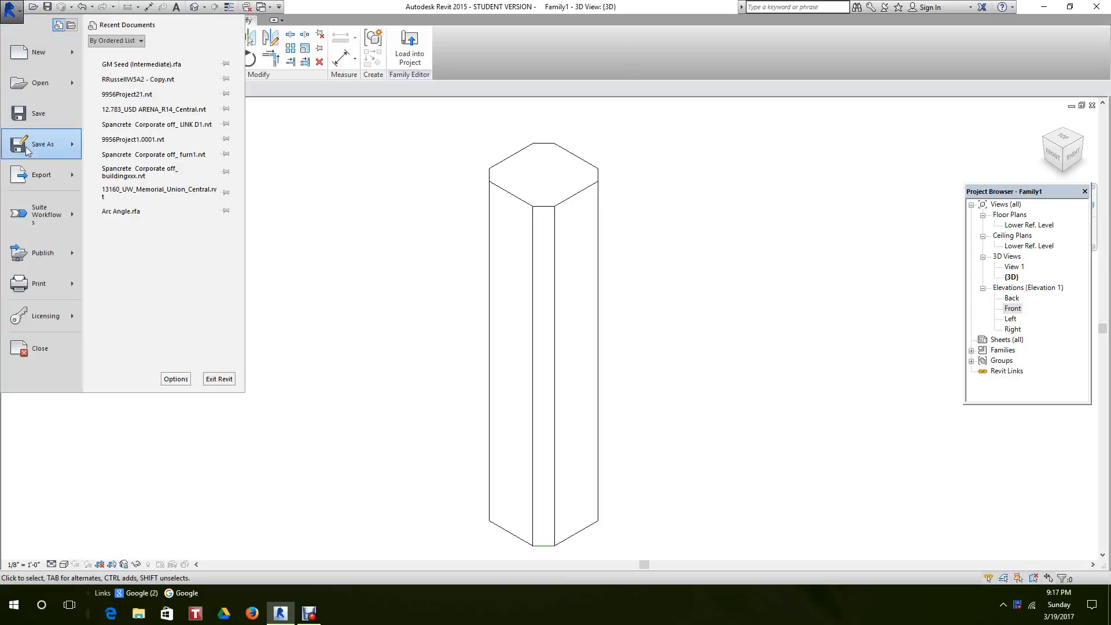
pyautogui.moveTo(39, 113)
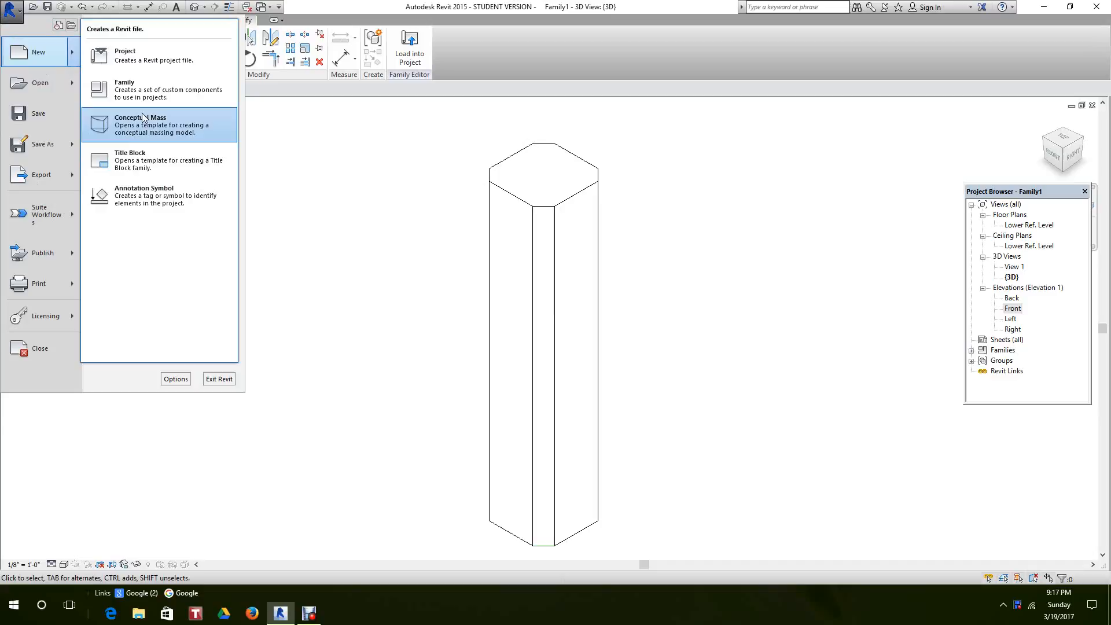
pyautogui.click(125, 54)
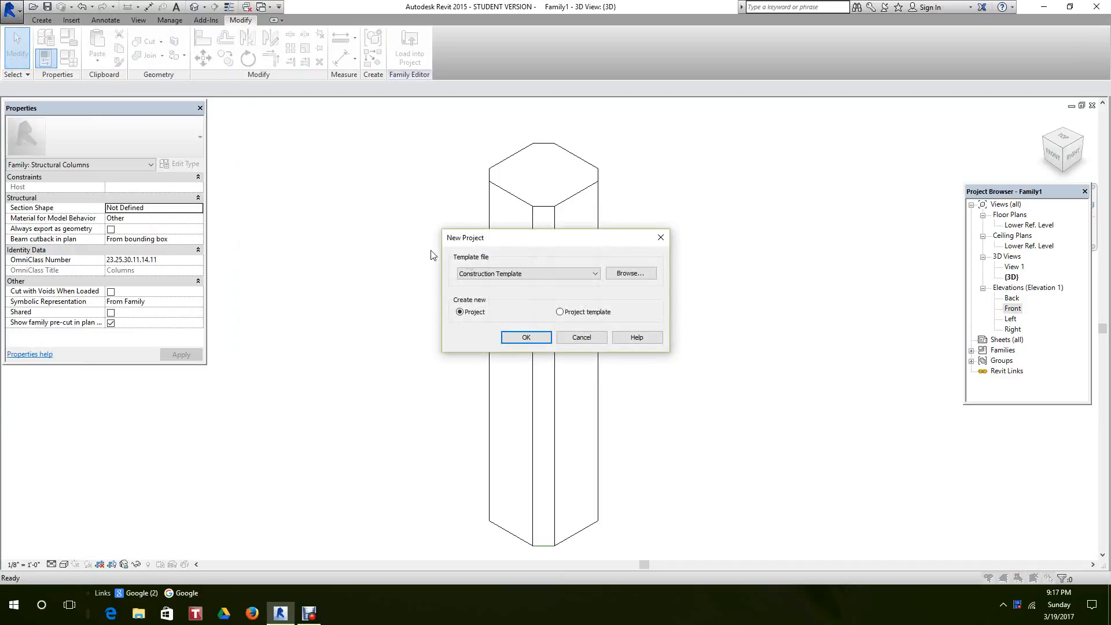
pyautogui.click(595, 273)
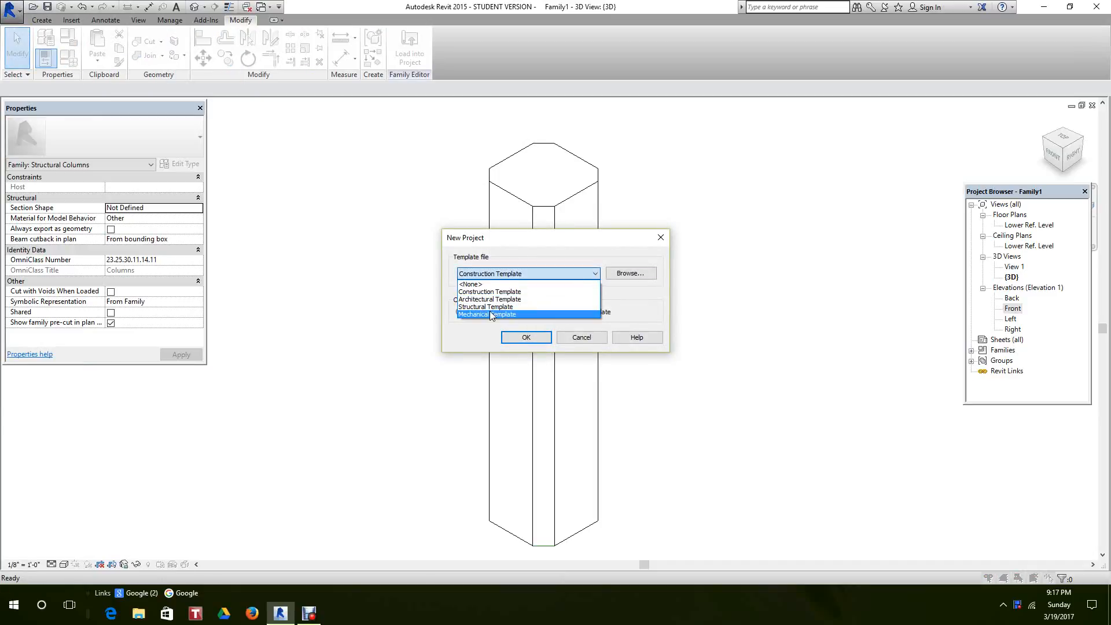
pyautogui.click(486, 307)
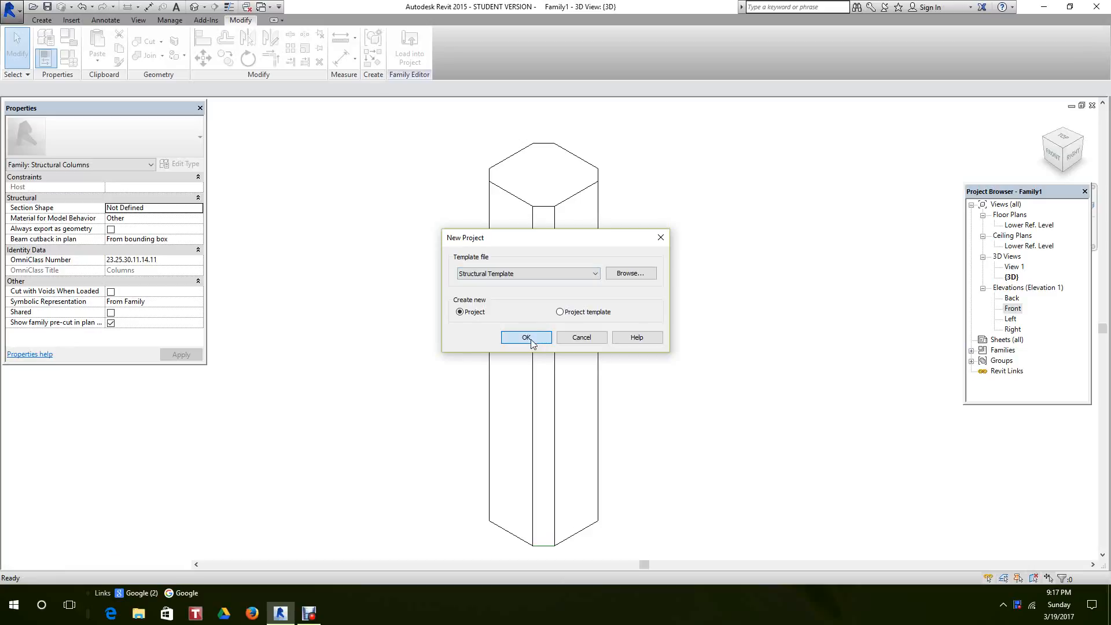
pyautogui.click(526, 337)
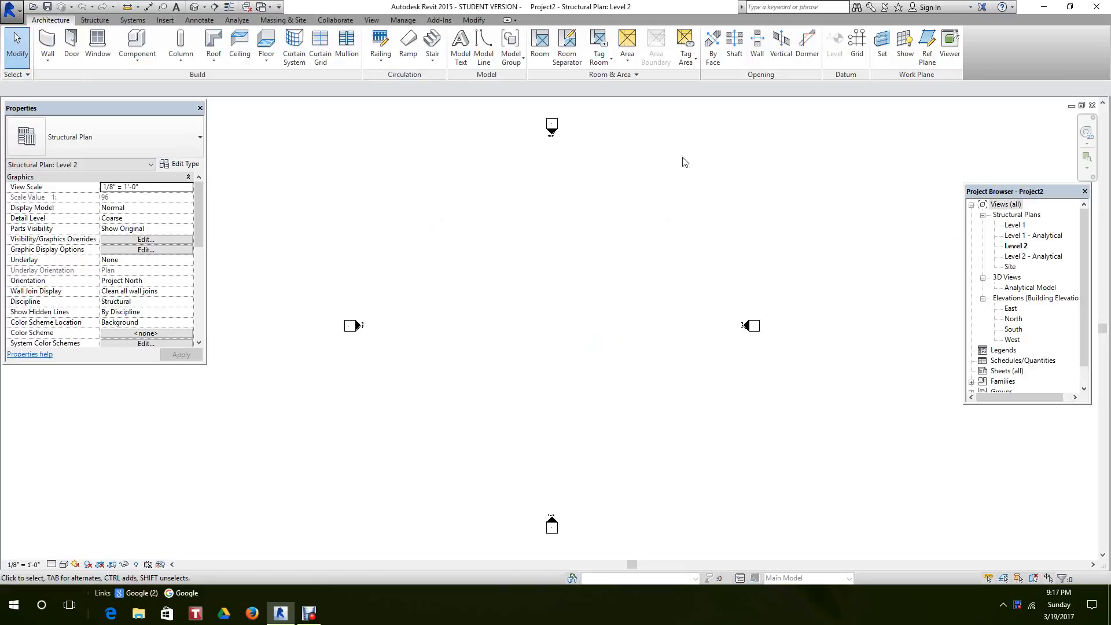
pyautogui.click(371, 19)
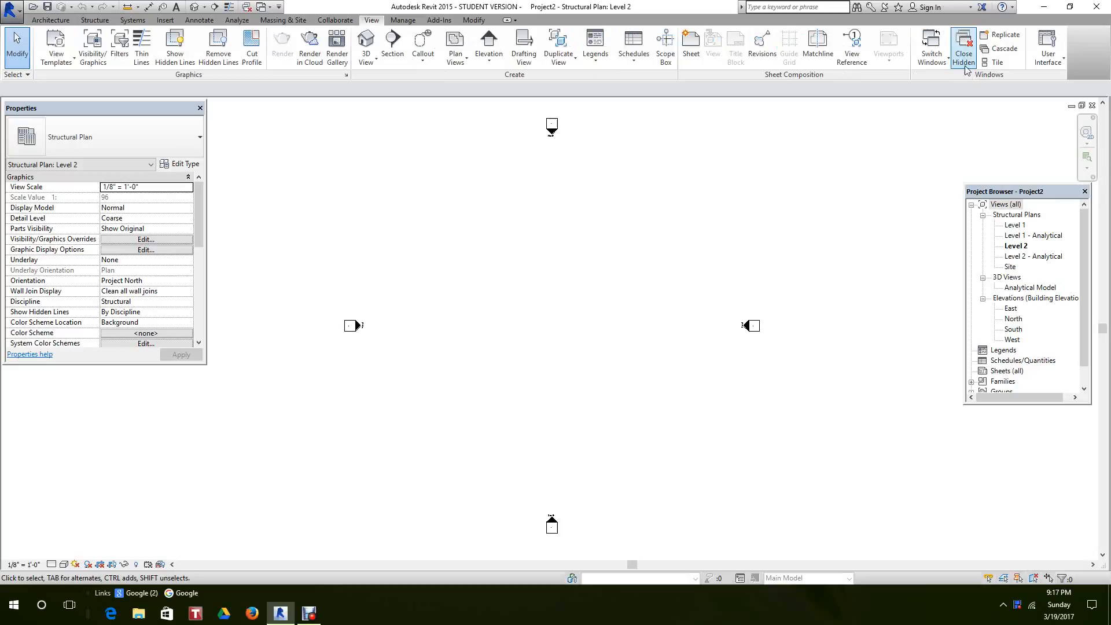
pyautogui.click(931, 47)
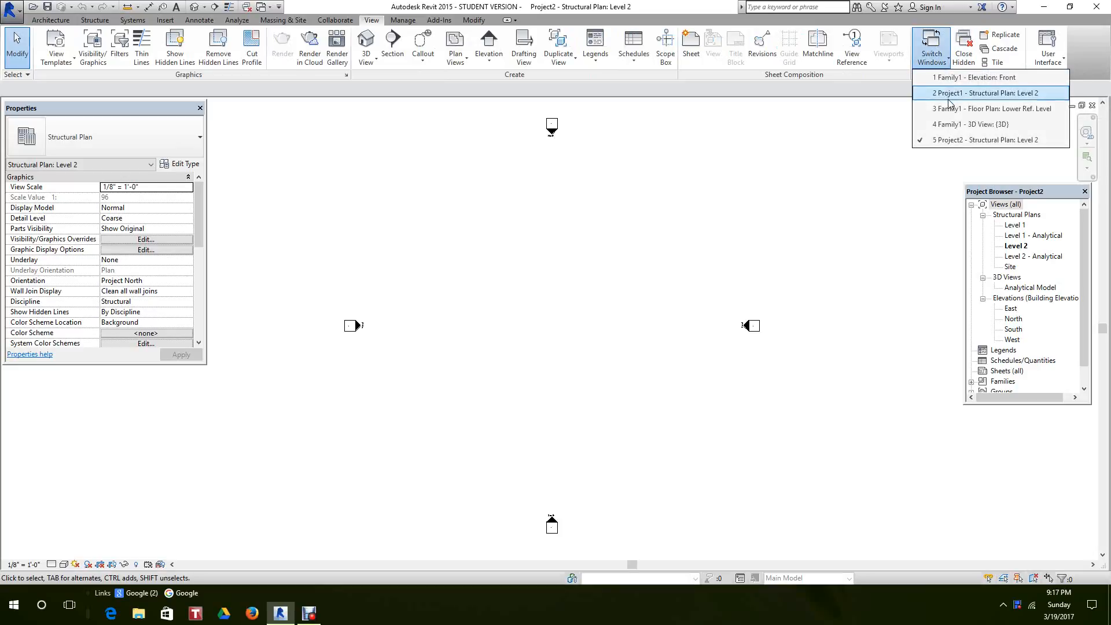
pyautogui.moveTo(956, 123)
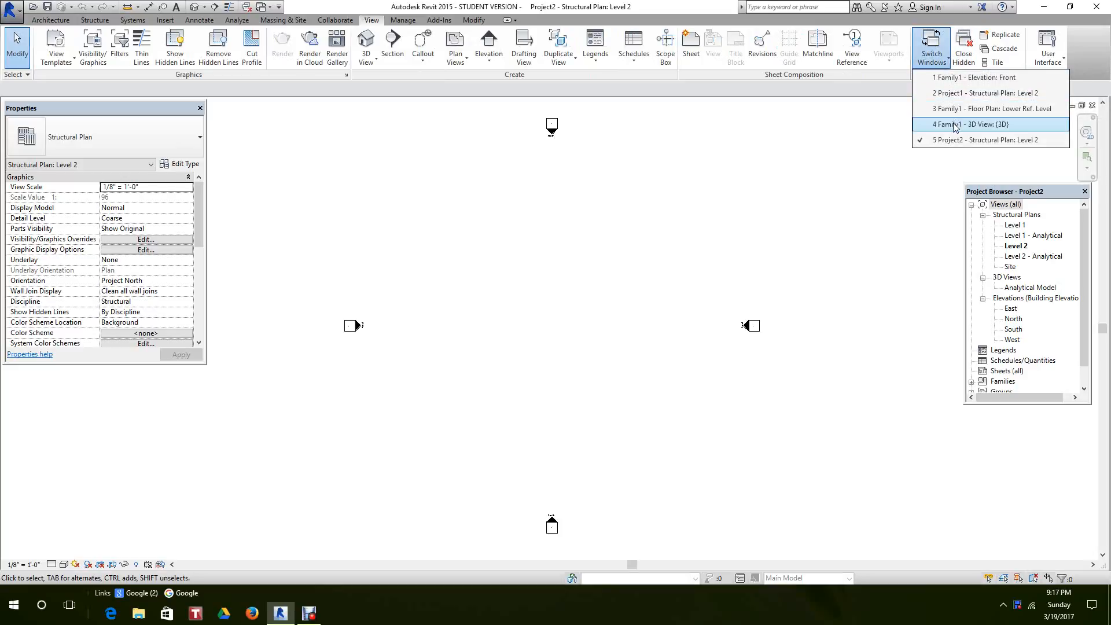
# - From Family1's 3D view, load the column family into Project2 only
pyautogui.click(991, 124)
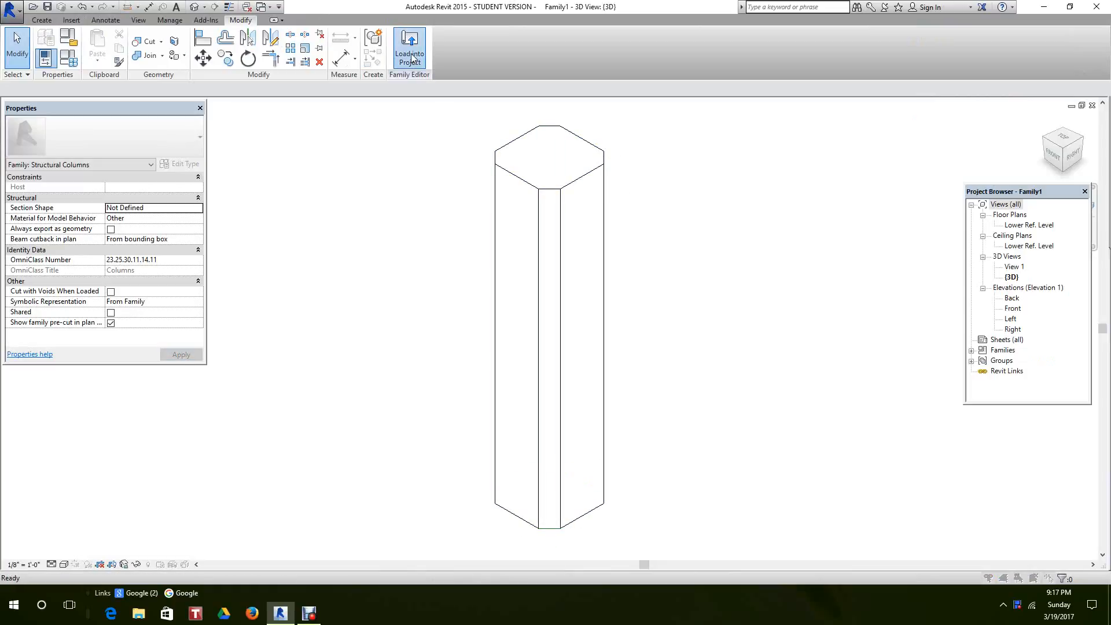
pyautogui.click(409, 50)
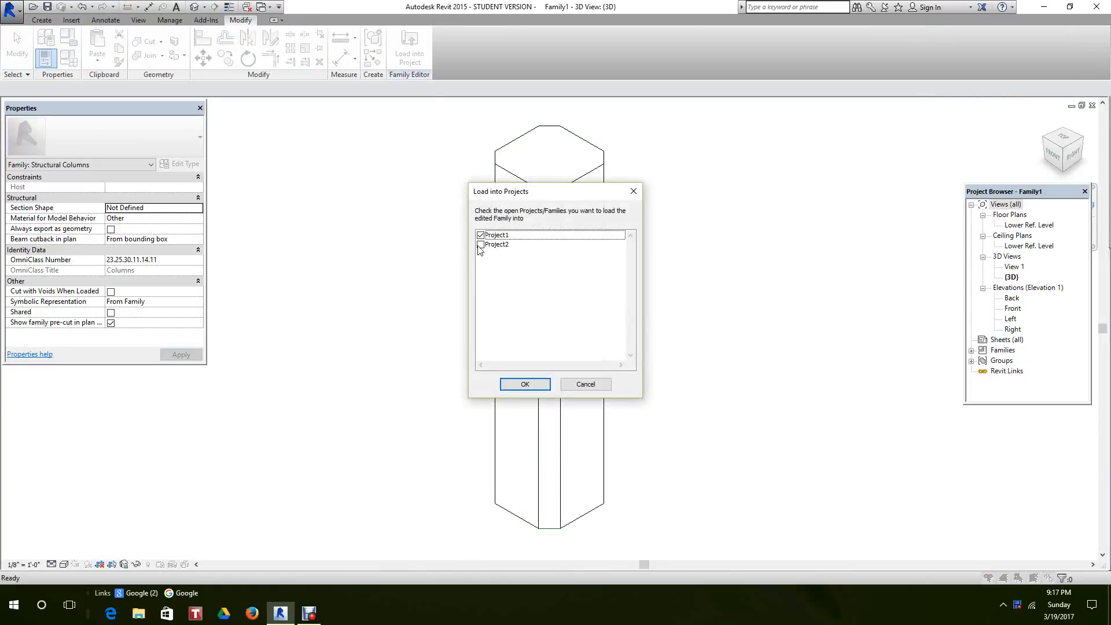
pyautogui.click(480, 244)
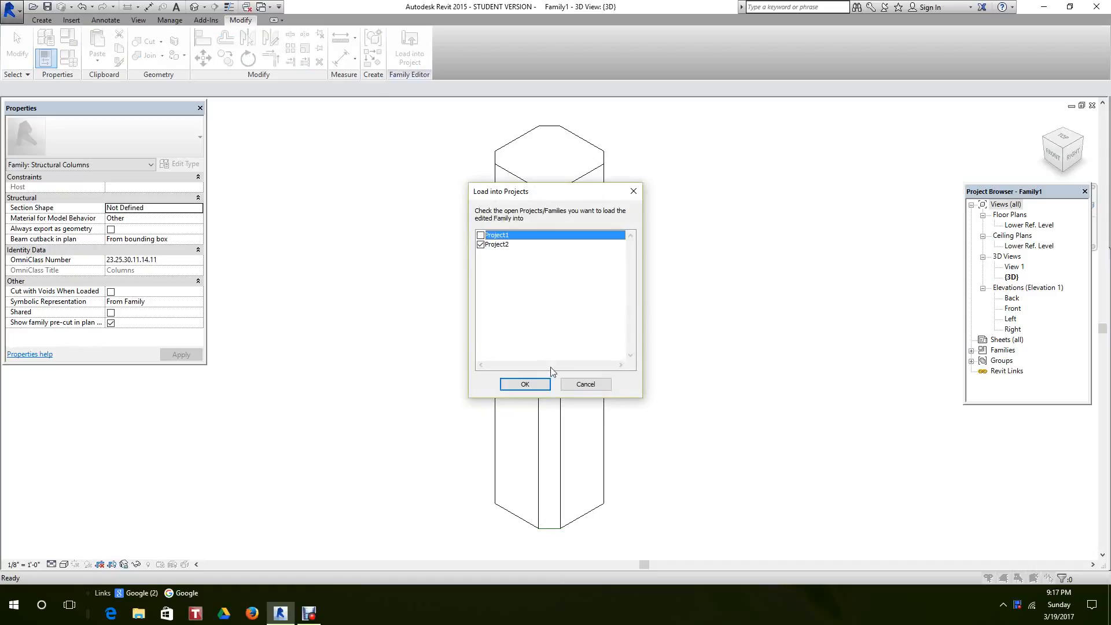
pyautogui.click(524, 384)
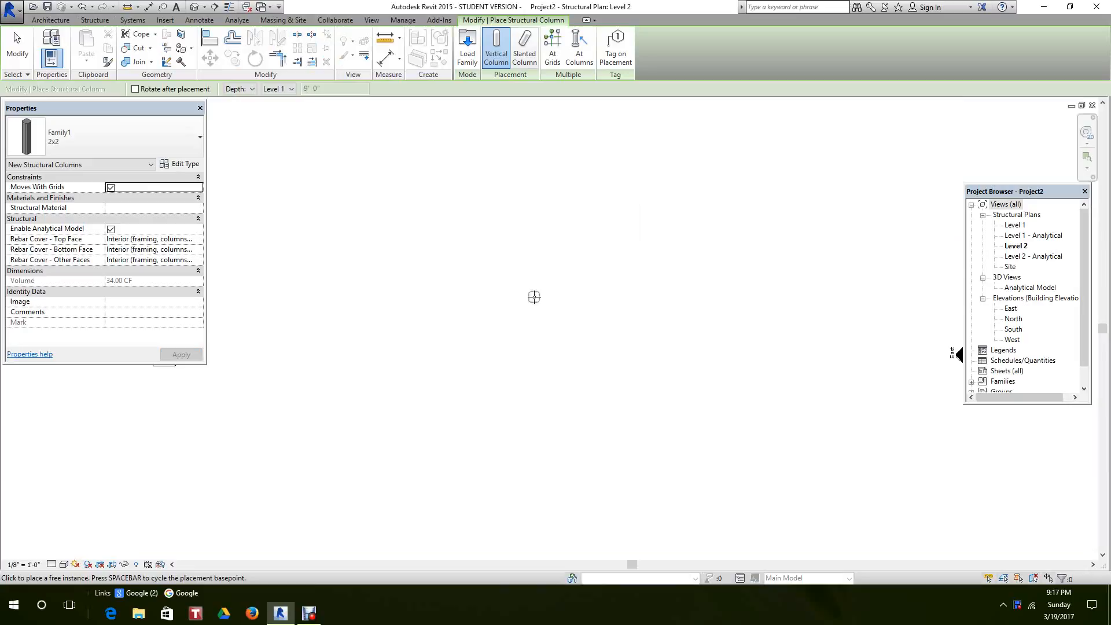
# - Place chamfered columns in a row on Level 2, then cancel and exit placement
pyautogui.click(504, 320)
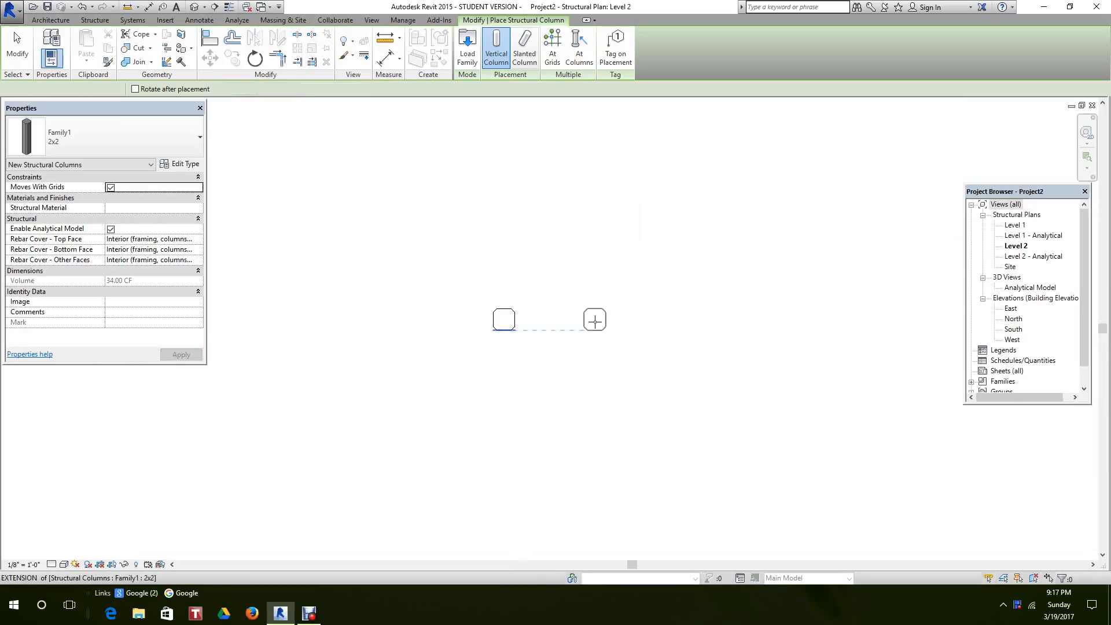
pyautogui.click(594, 319)
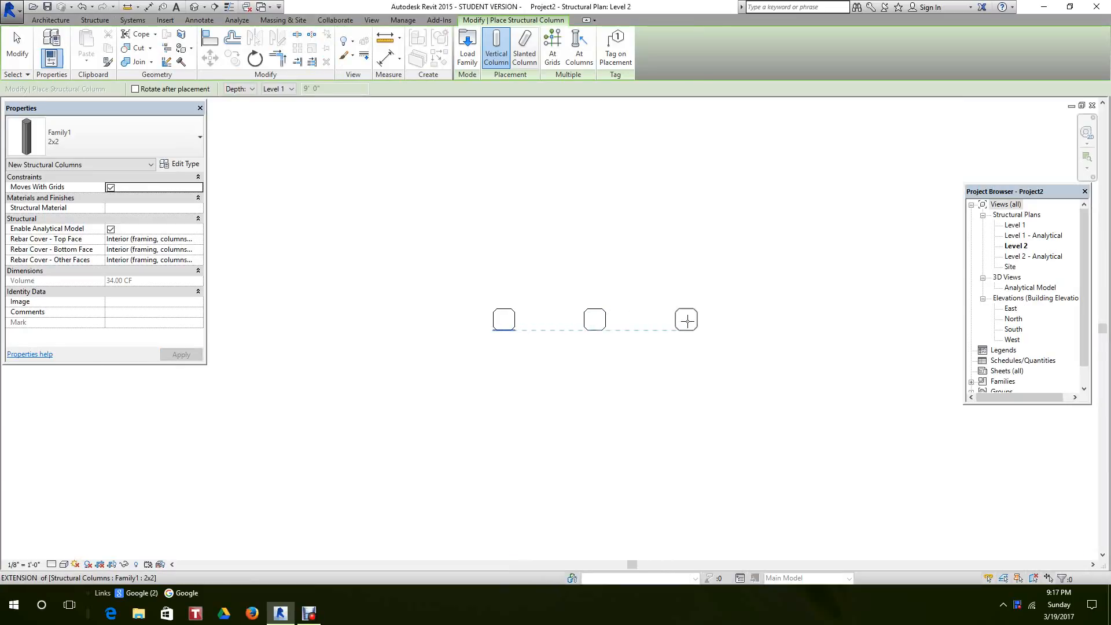
pyautogui.rightClick(685, 319)
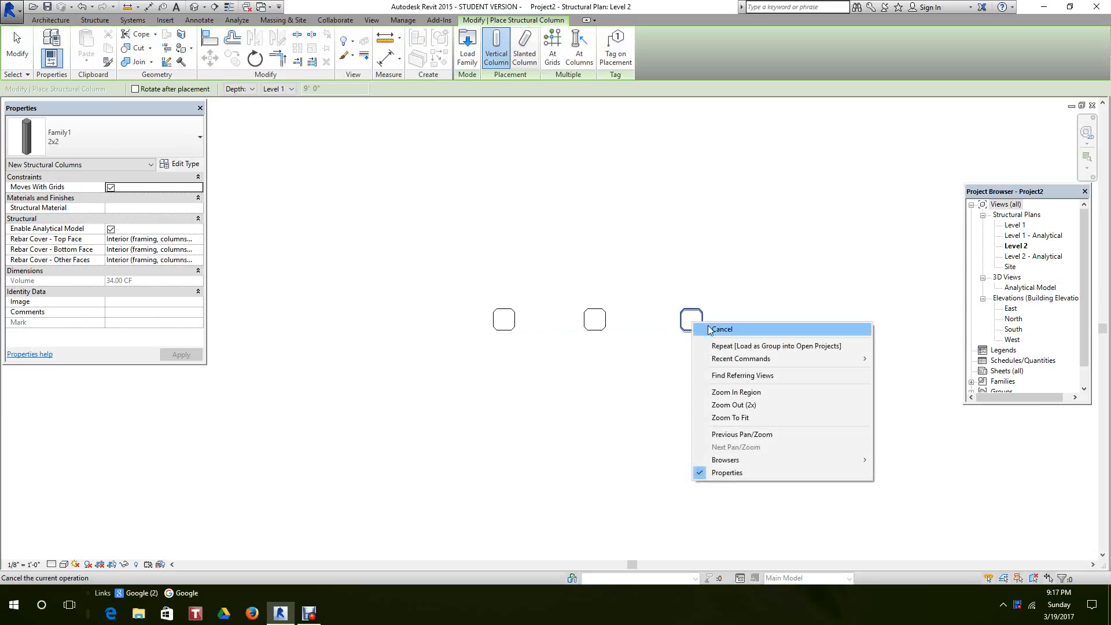
pyautogui.click(722, 329)
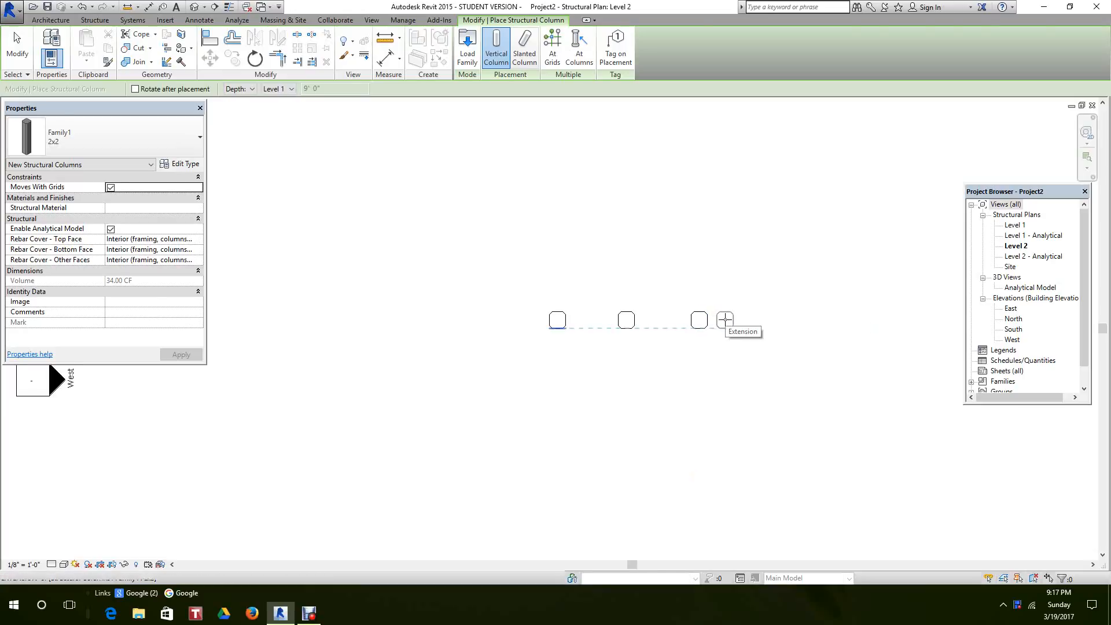
pyautogui.press('Escape')
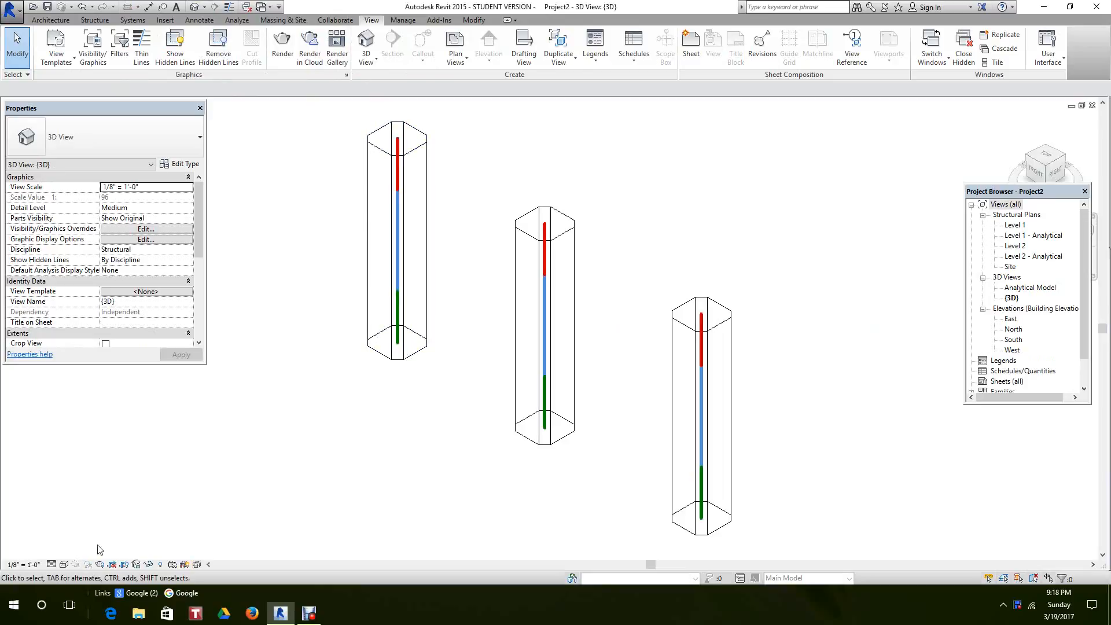
# - Switch the 3D view to the Realistic visual style and select the left column
pyautogui.click(52, 564)
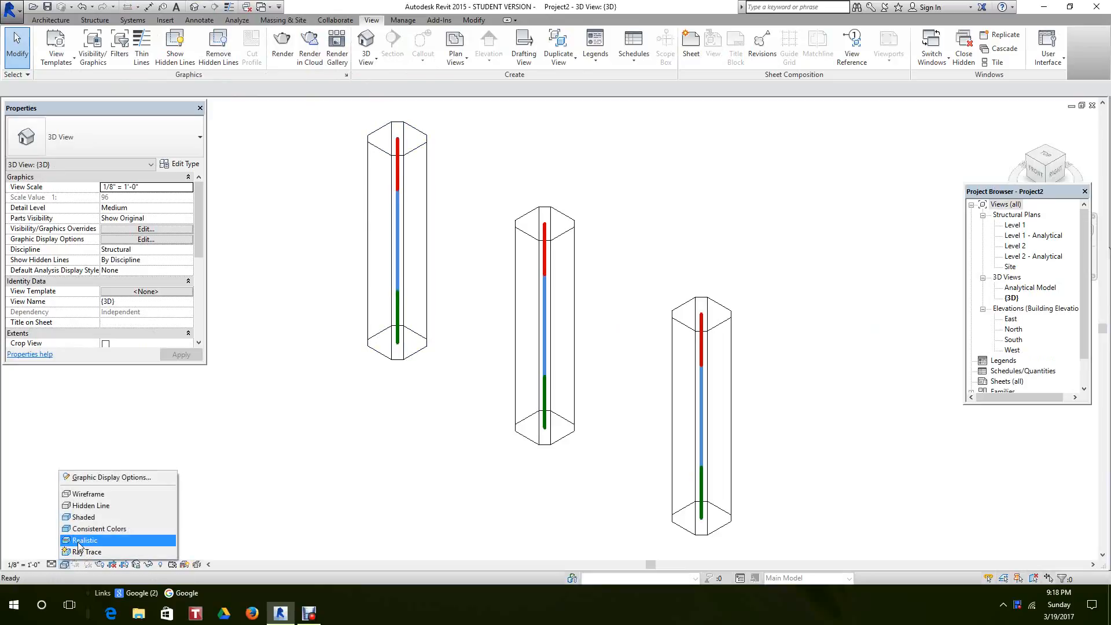
pyautogui.click(85, 540)
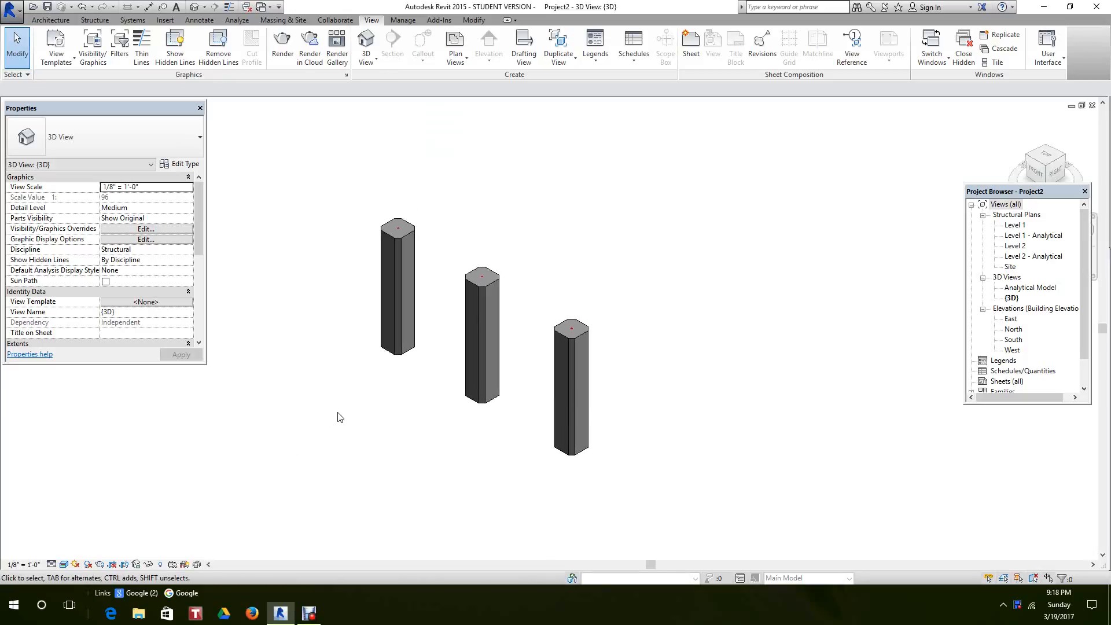
pyautogui.moveTo(394, 366)
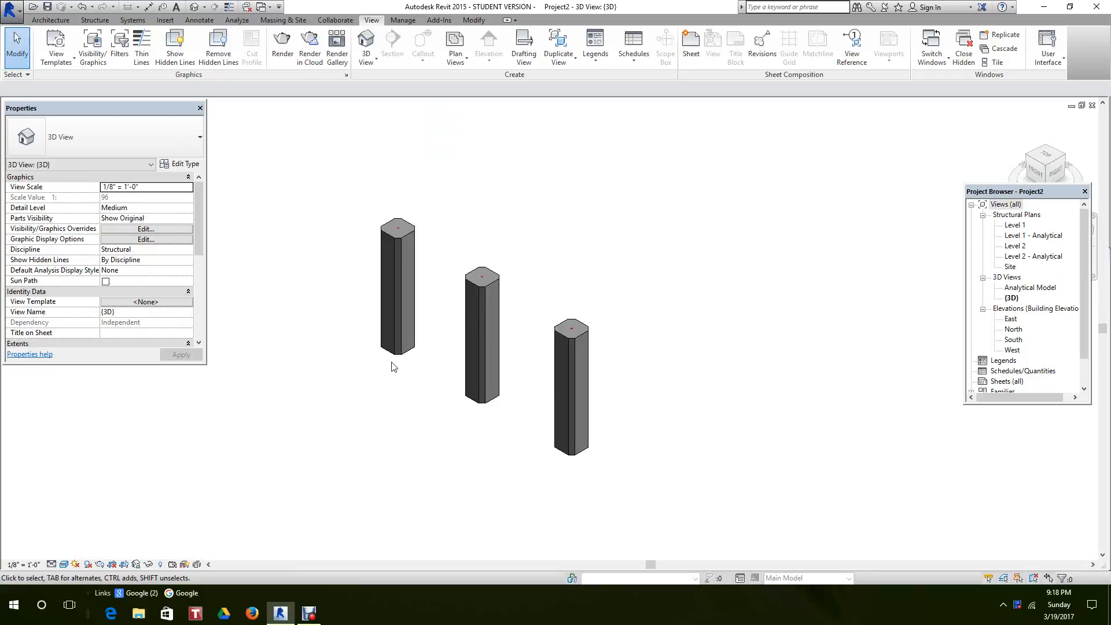
pyautogui.click(397, 284)
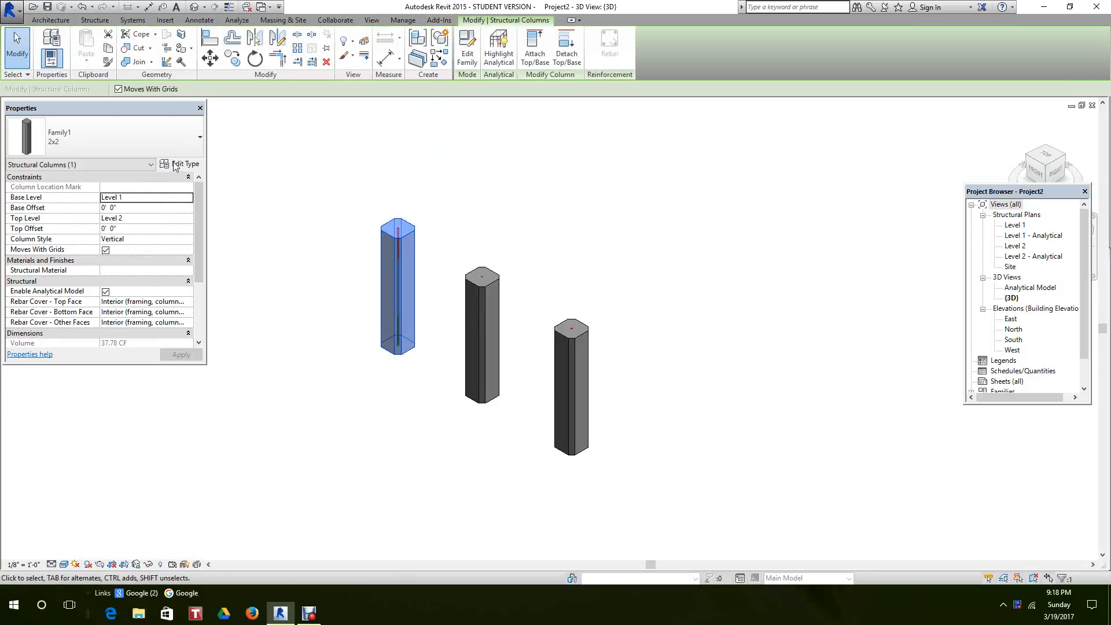
# - Duplicate the left column's 2x2 type as 4x6 with 2" chamfer, 4' depth, 6' width
pyautogui.click(185, 164)
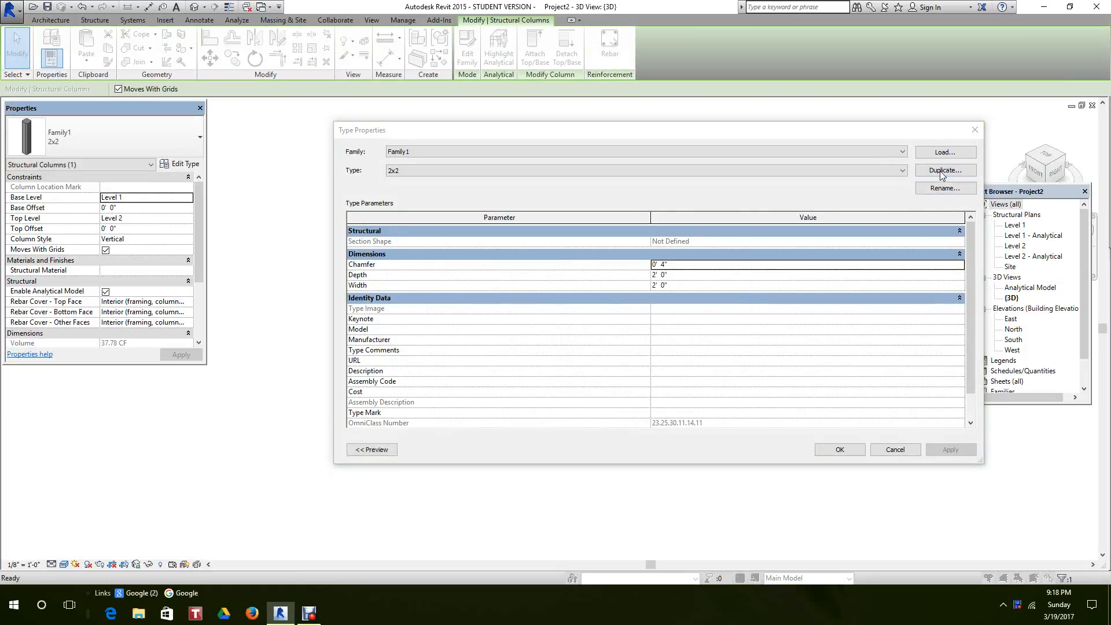
pyautogui.click(945, 170)
pyautogui.write('4')
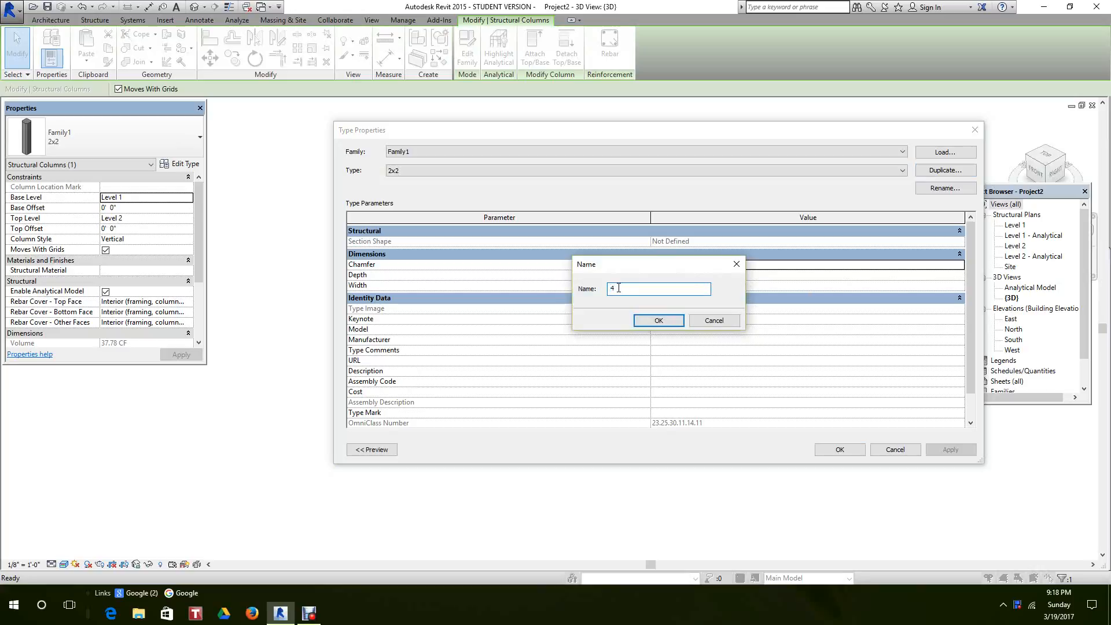
pyautogui.write('x')
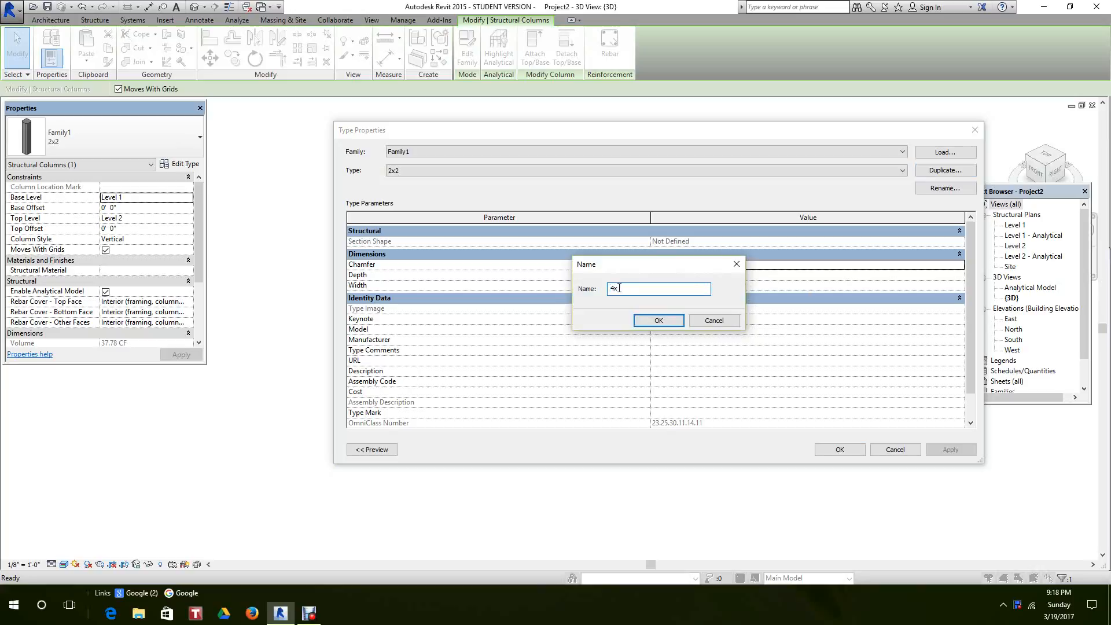
pyautogui.click(657, 320)
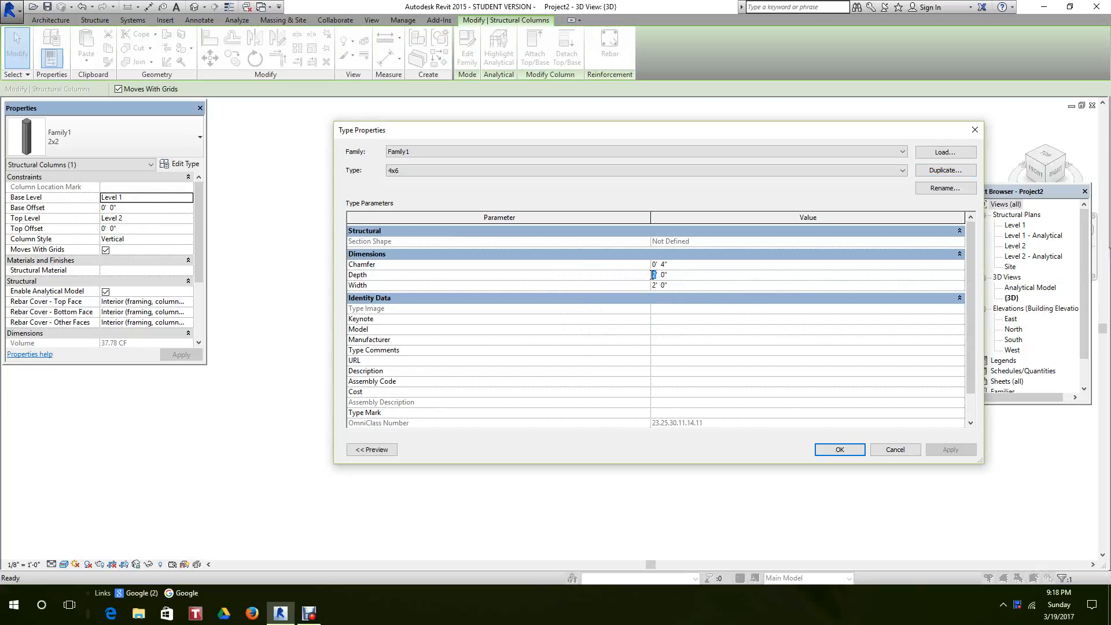
pyautogui.click(660, 285)
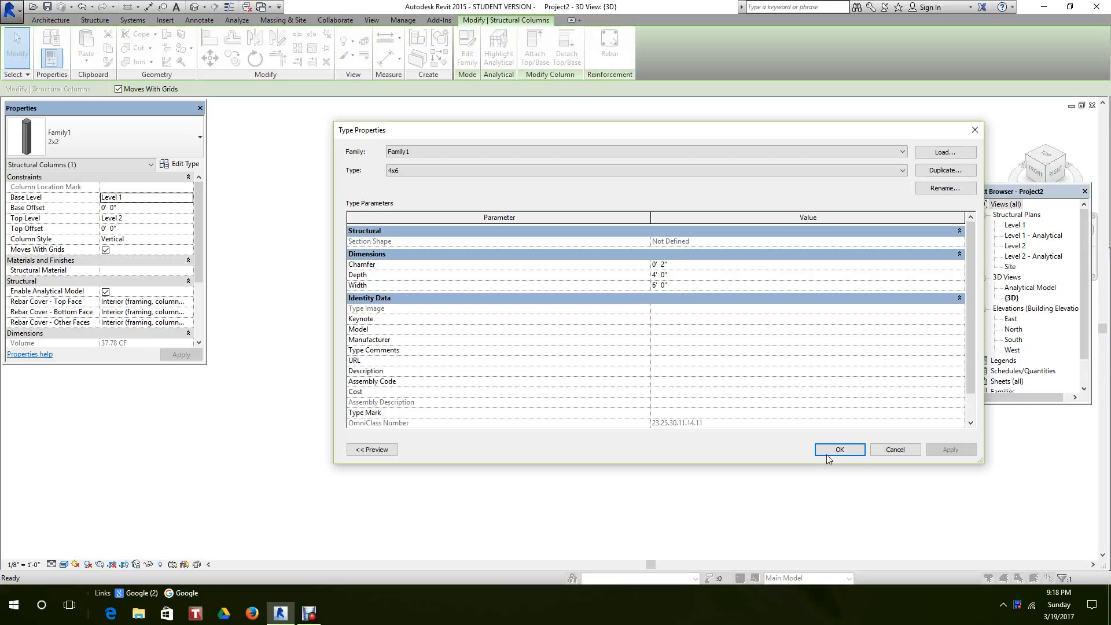
pyautogui.moveTo(701, 300)
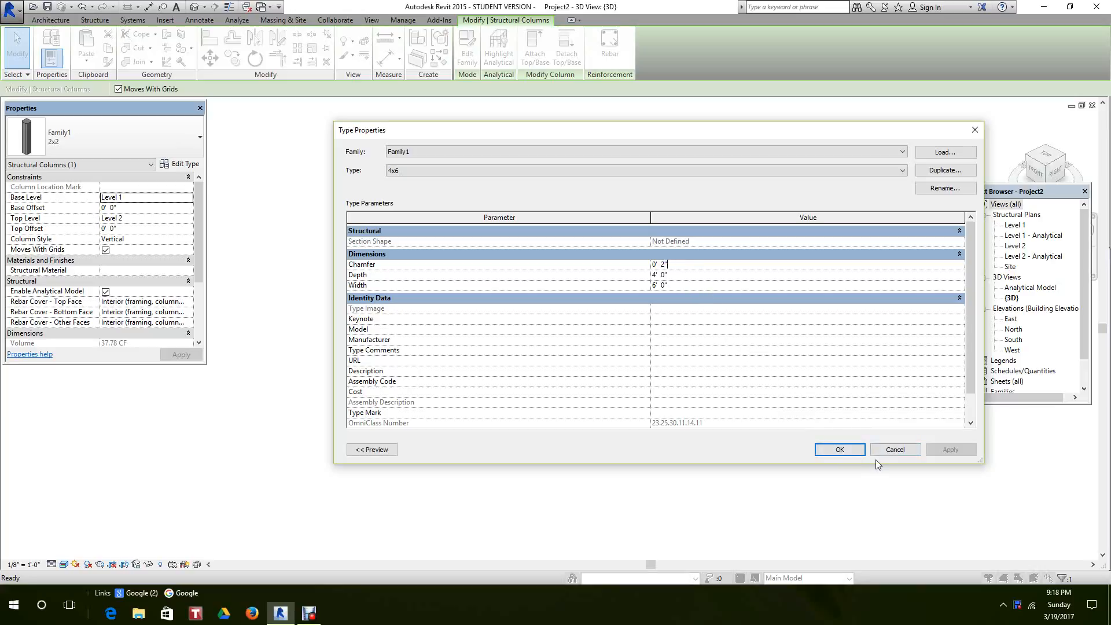
pyautogui.click(839, 449)
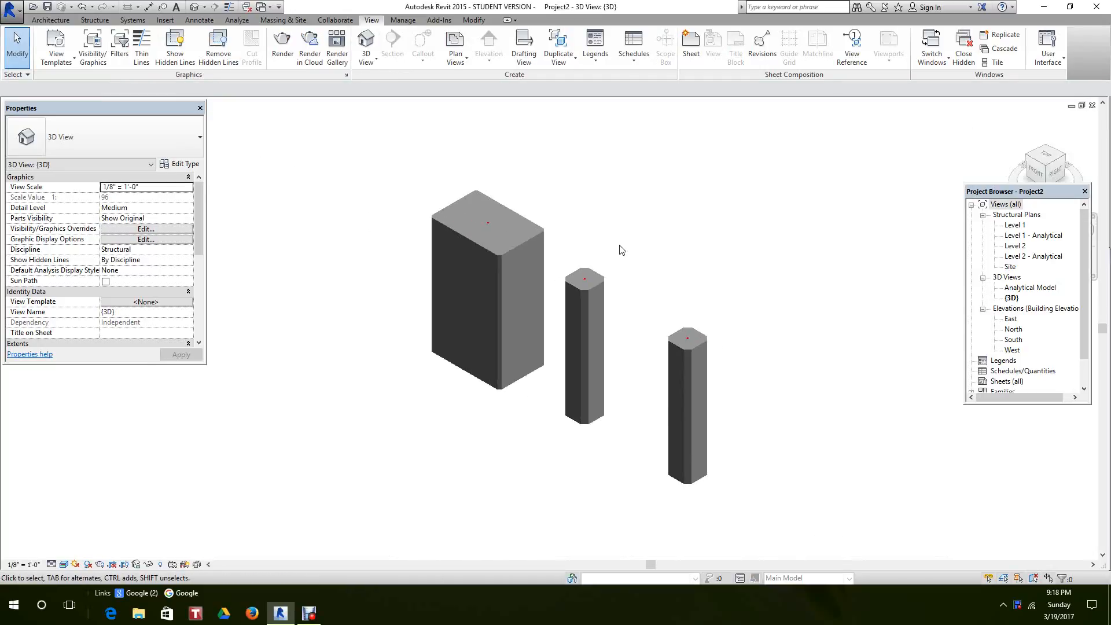
# - Give the middle column a new 4x4 type duplicated from 2x2, with 4' depth and width
pyautogui.click(584, 347)
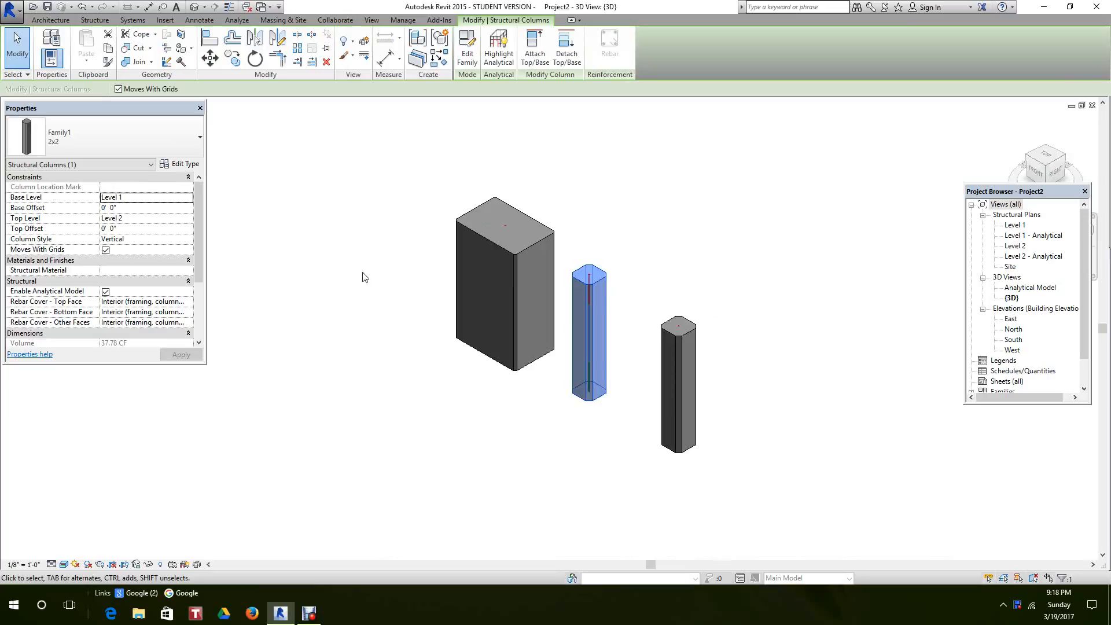
pyautogui.click(184, 163)
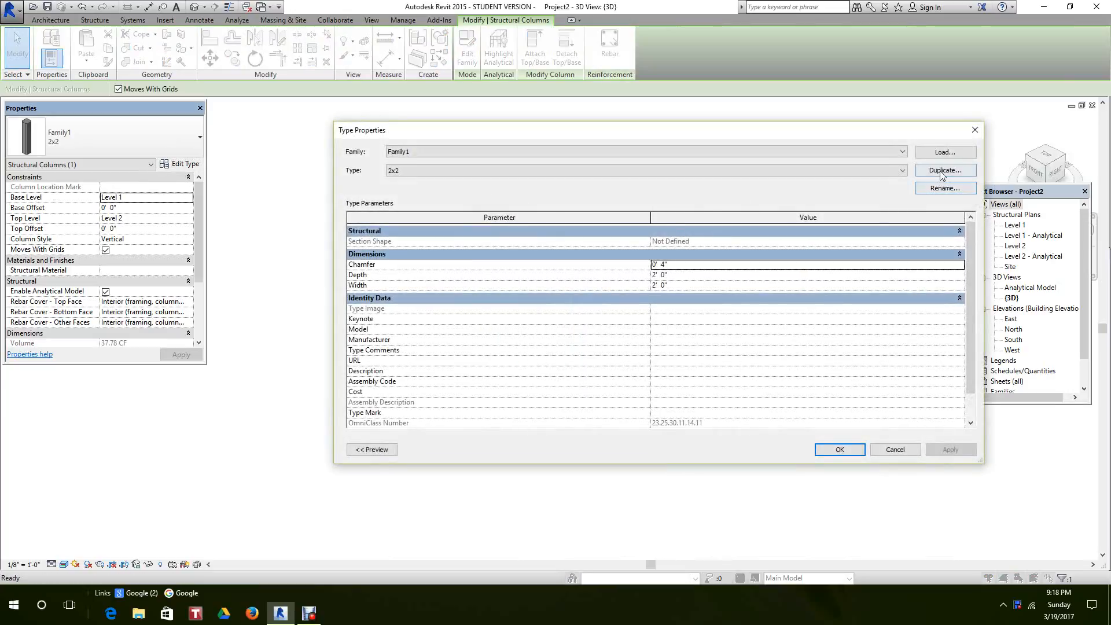
pyautogui.click(945, 170)
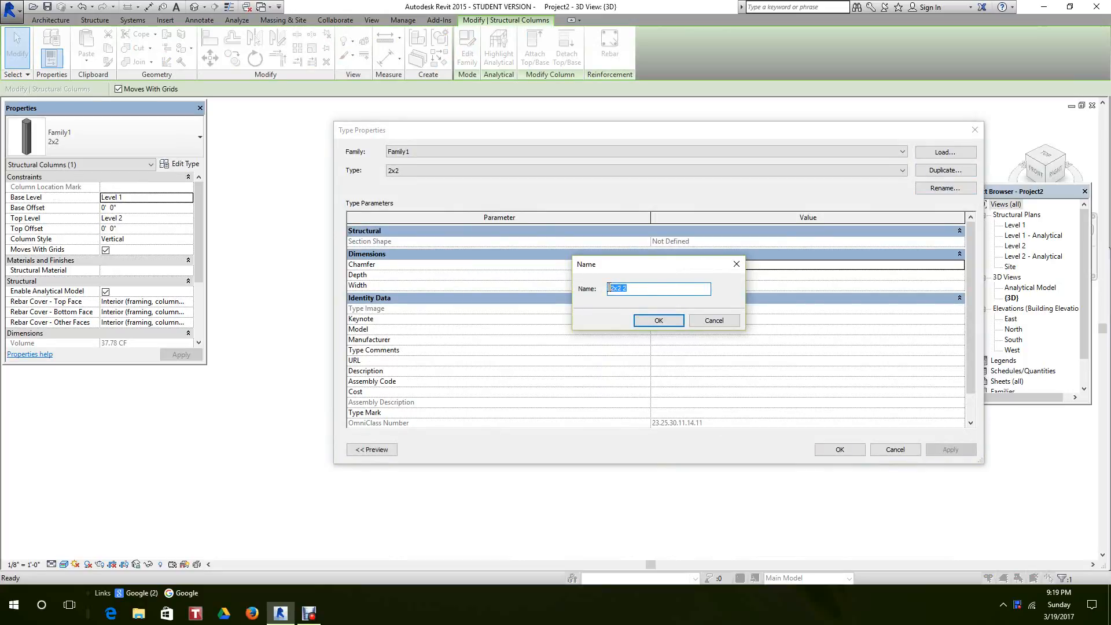
pyautogui.moveTo(719, 305)
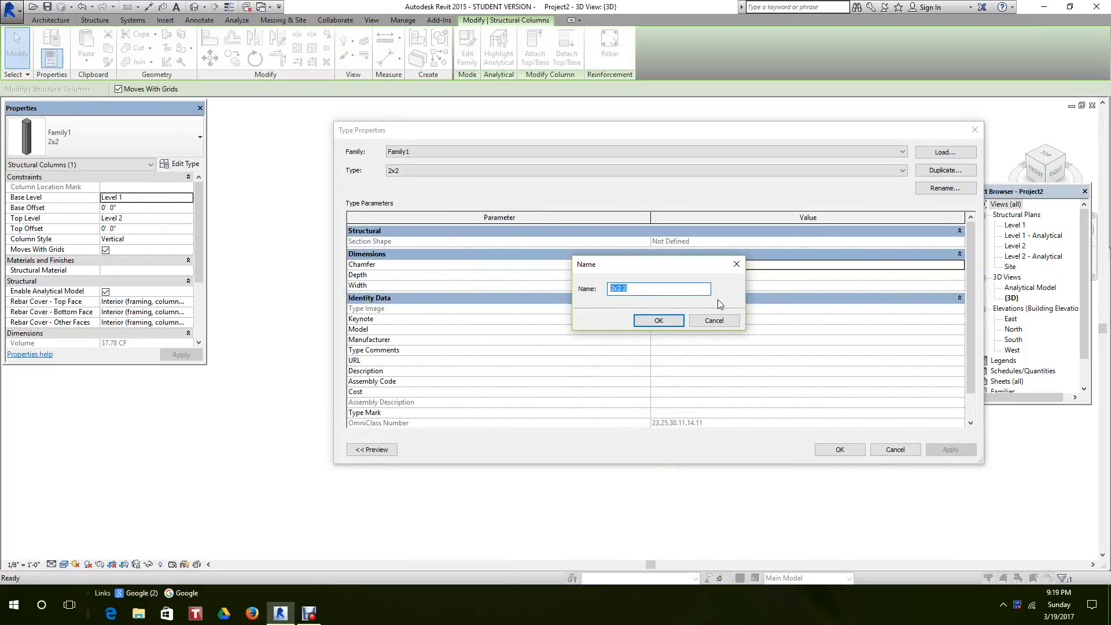
pyautogui.write('4x4')
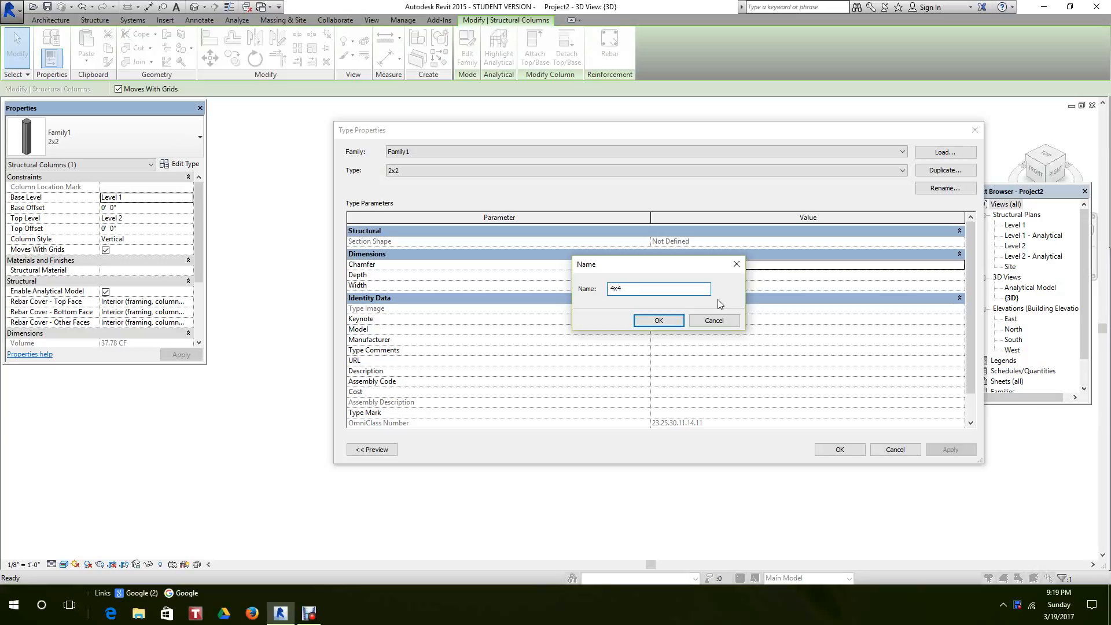
pyautogui.click(657, 320)
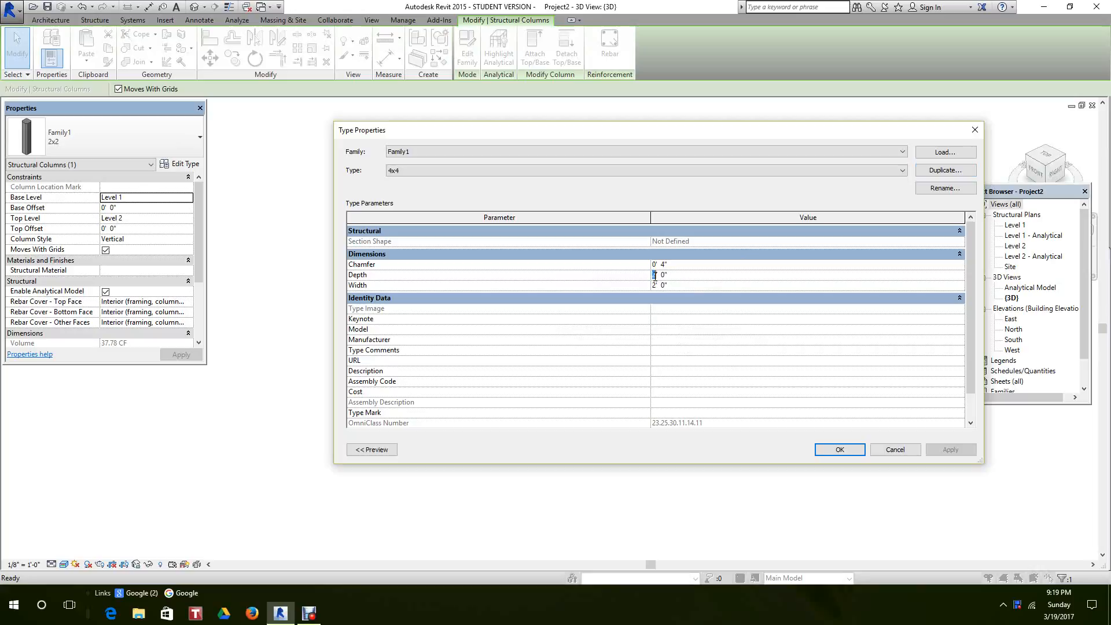
pyautogui.click(653, 285)
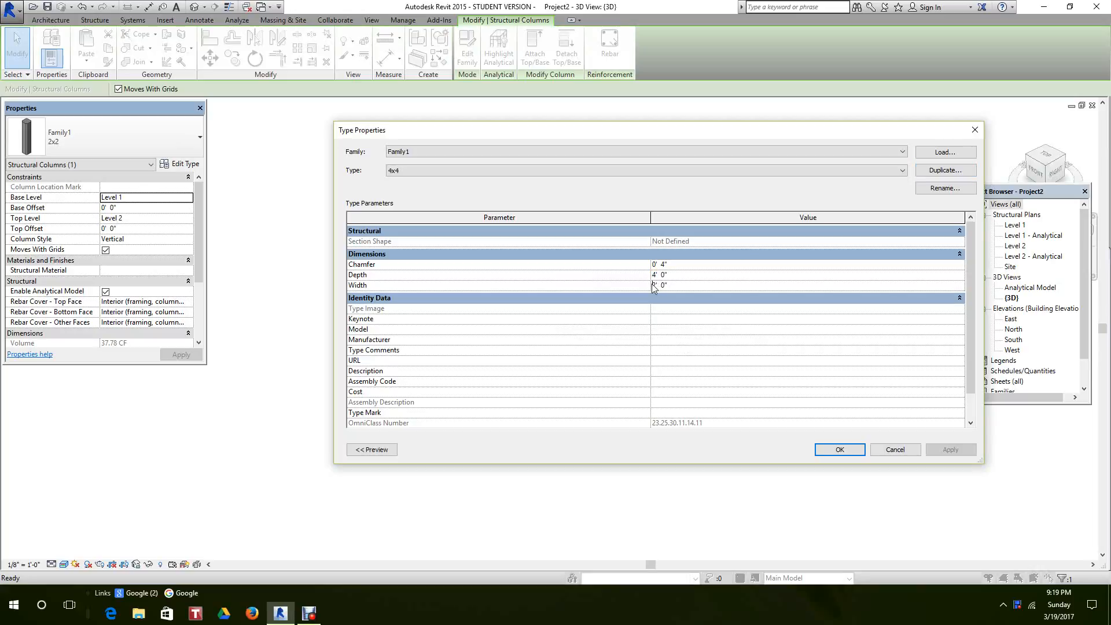
pyautogui.click(656, 285)
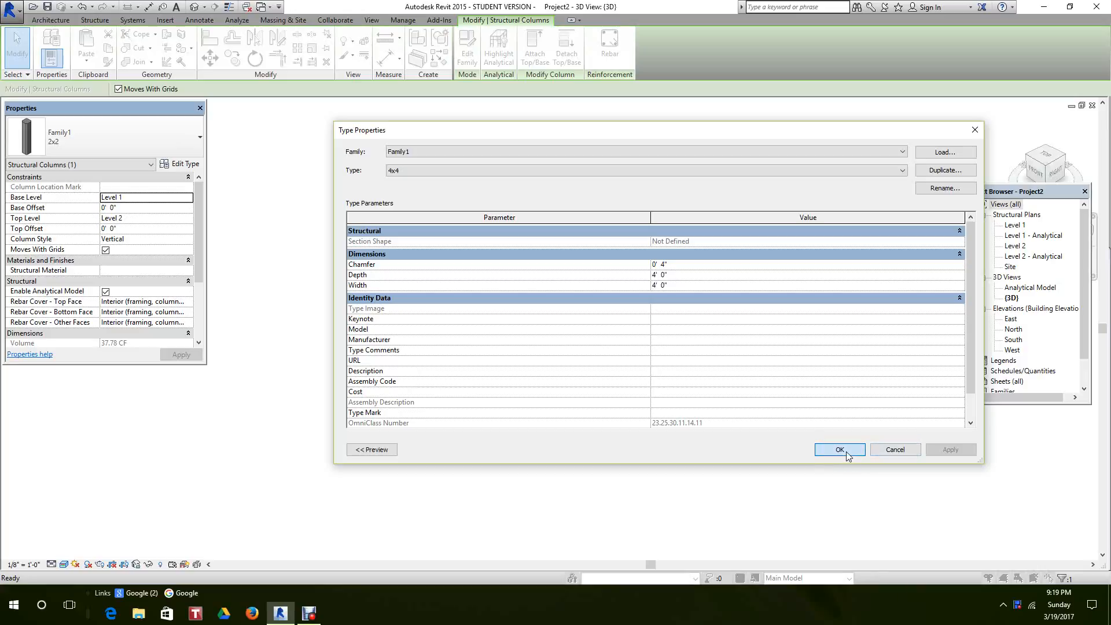
pyautogui.click(839, 449)
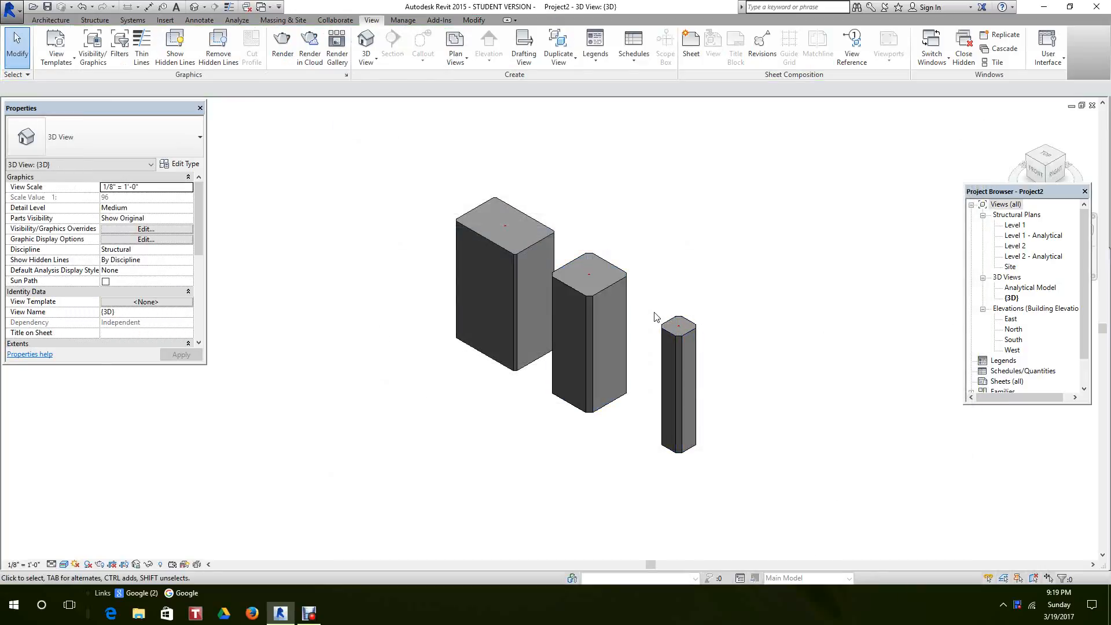
pyautogui.click(678, 383)
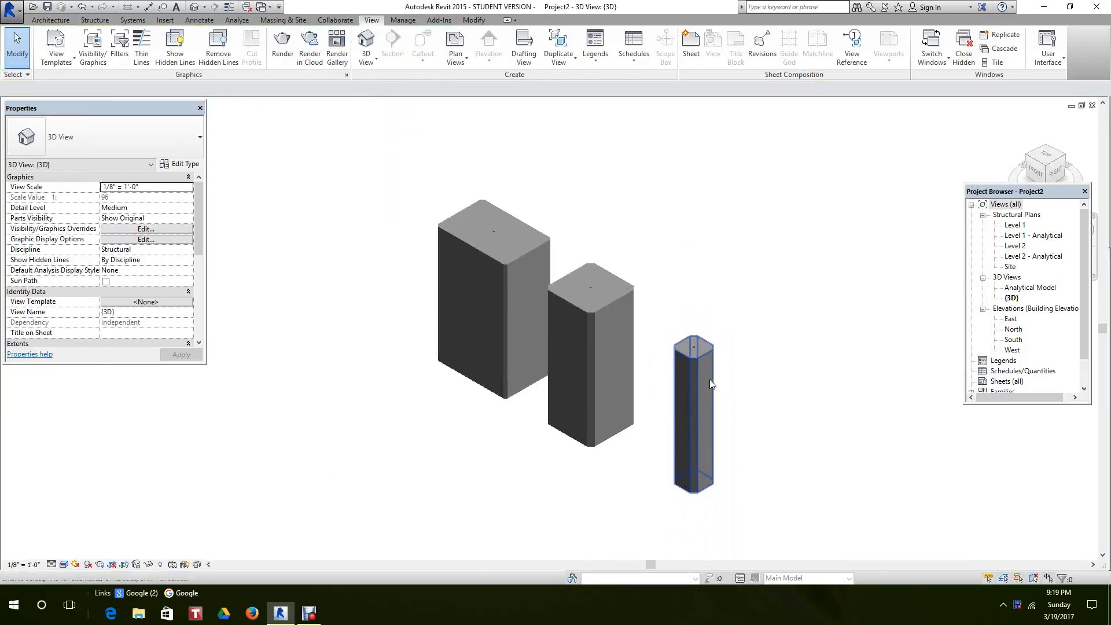
pyautogui.click(693, 415)
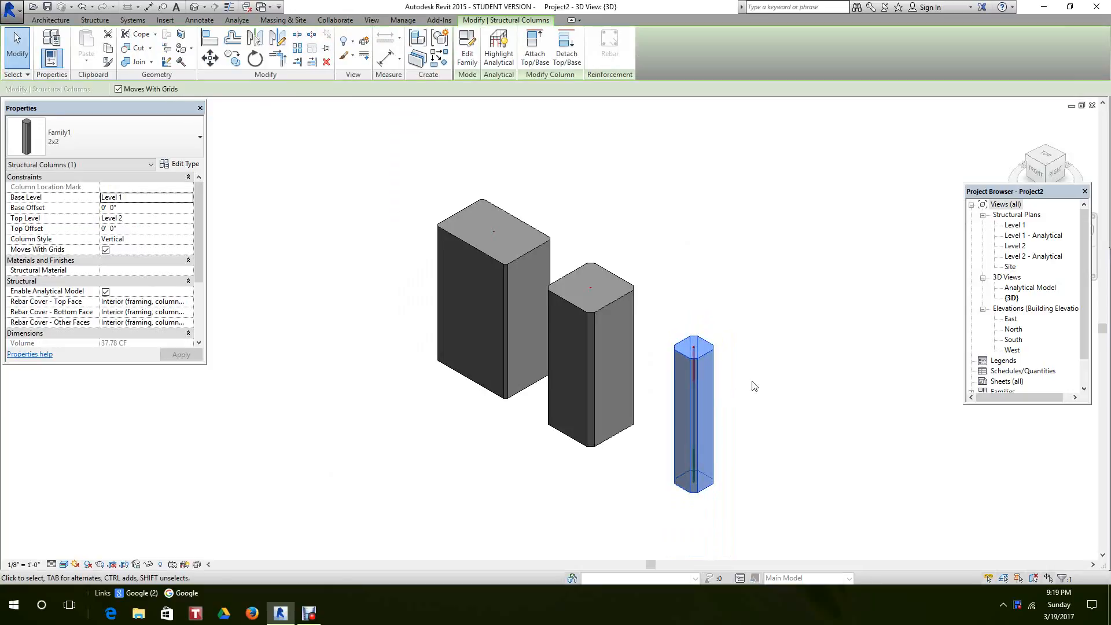
pyautogui.moveTo(290, 175)
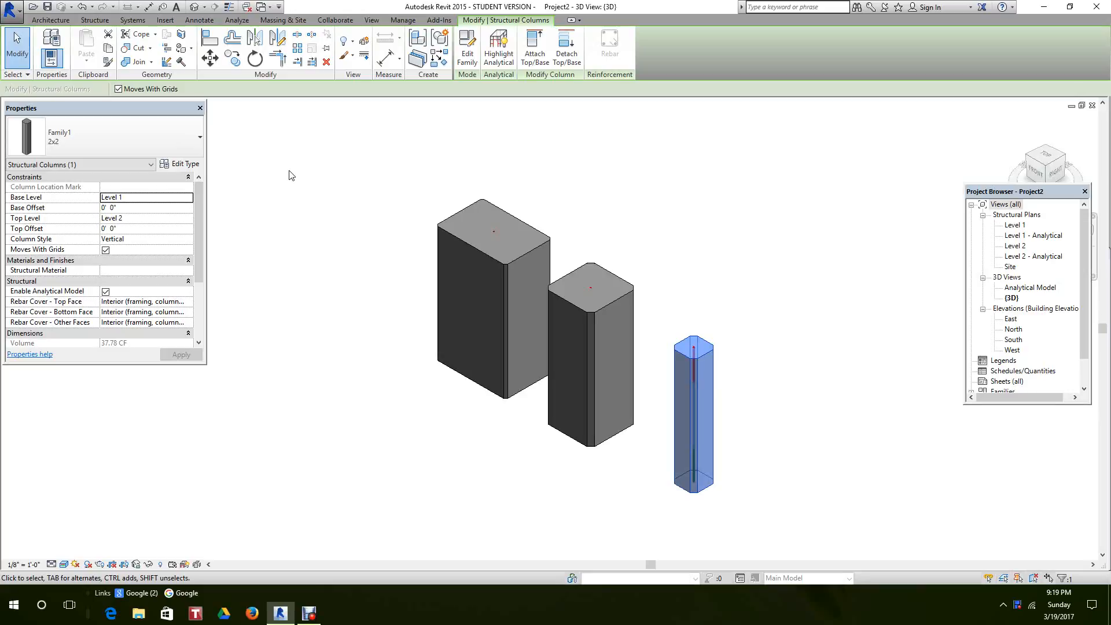
pyautogui.moveTo(347, 140)
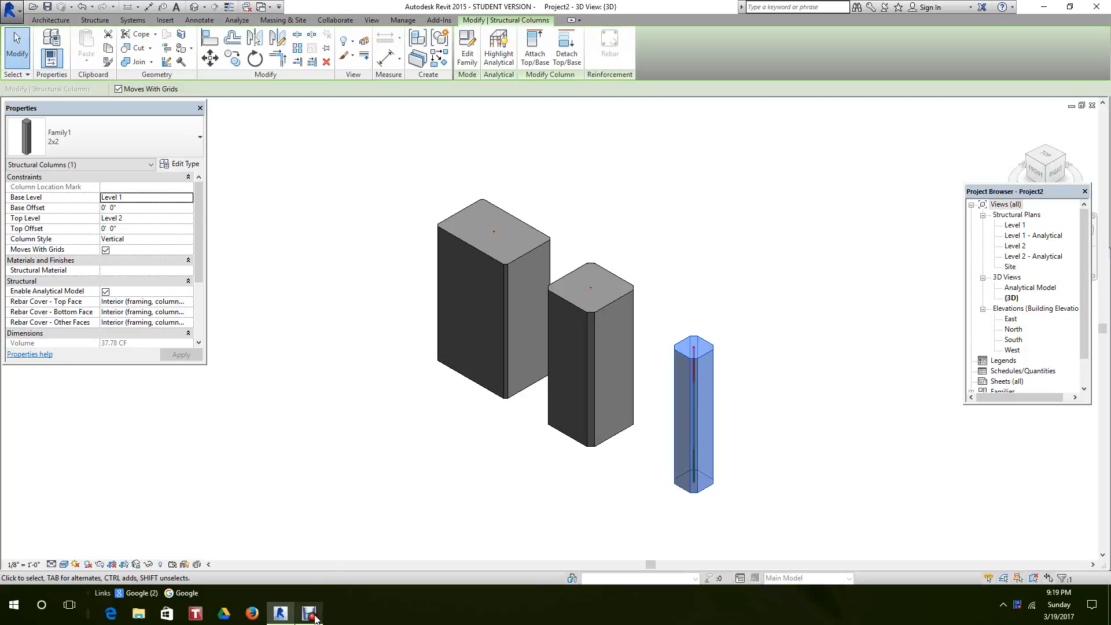
pyautogui.moveTo(309, 612)
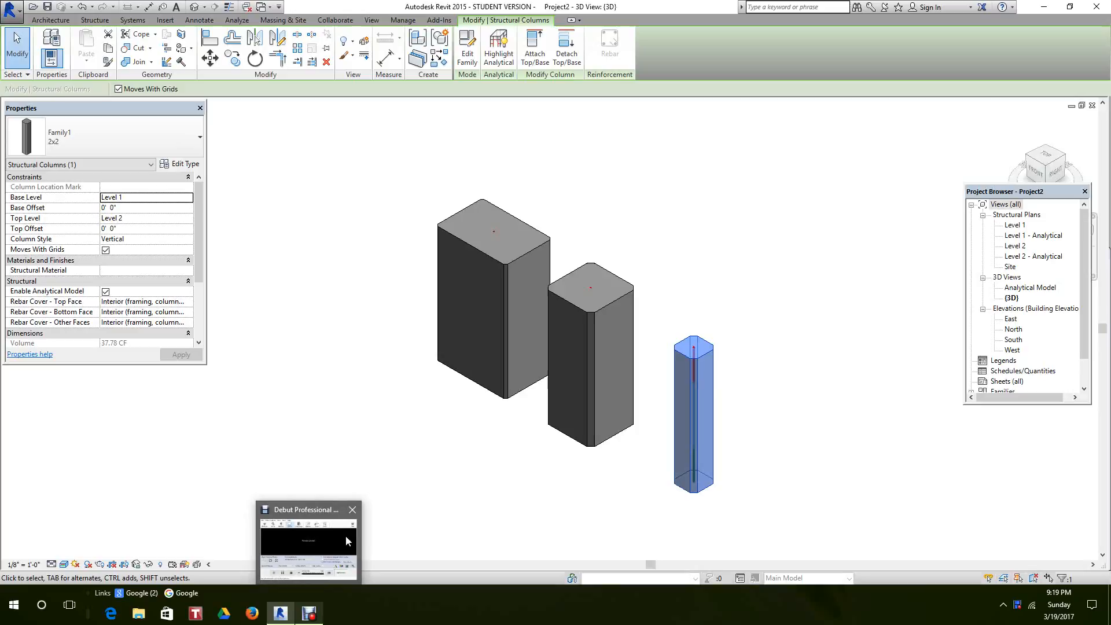